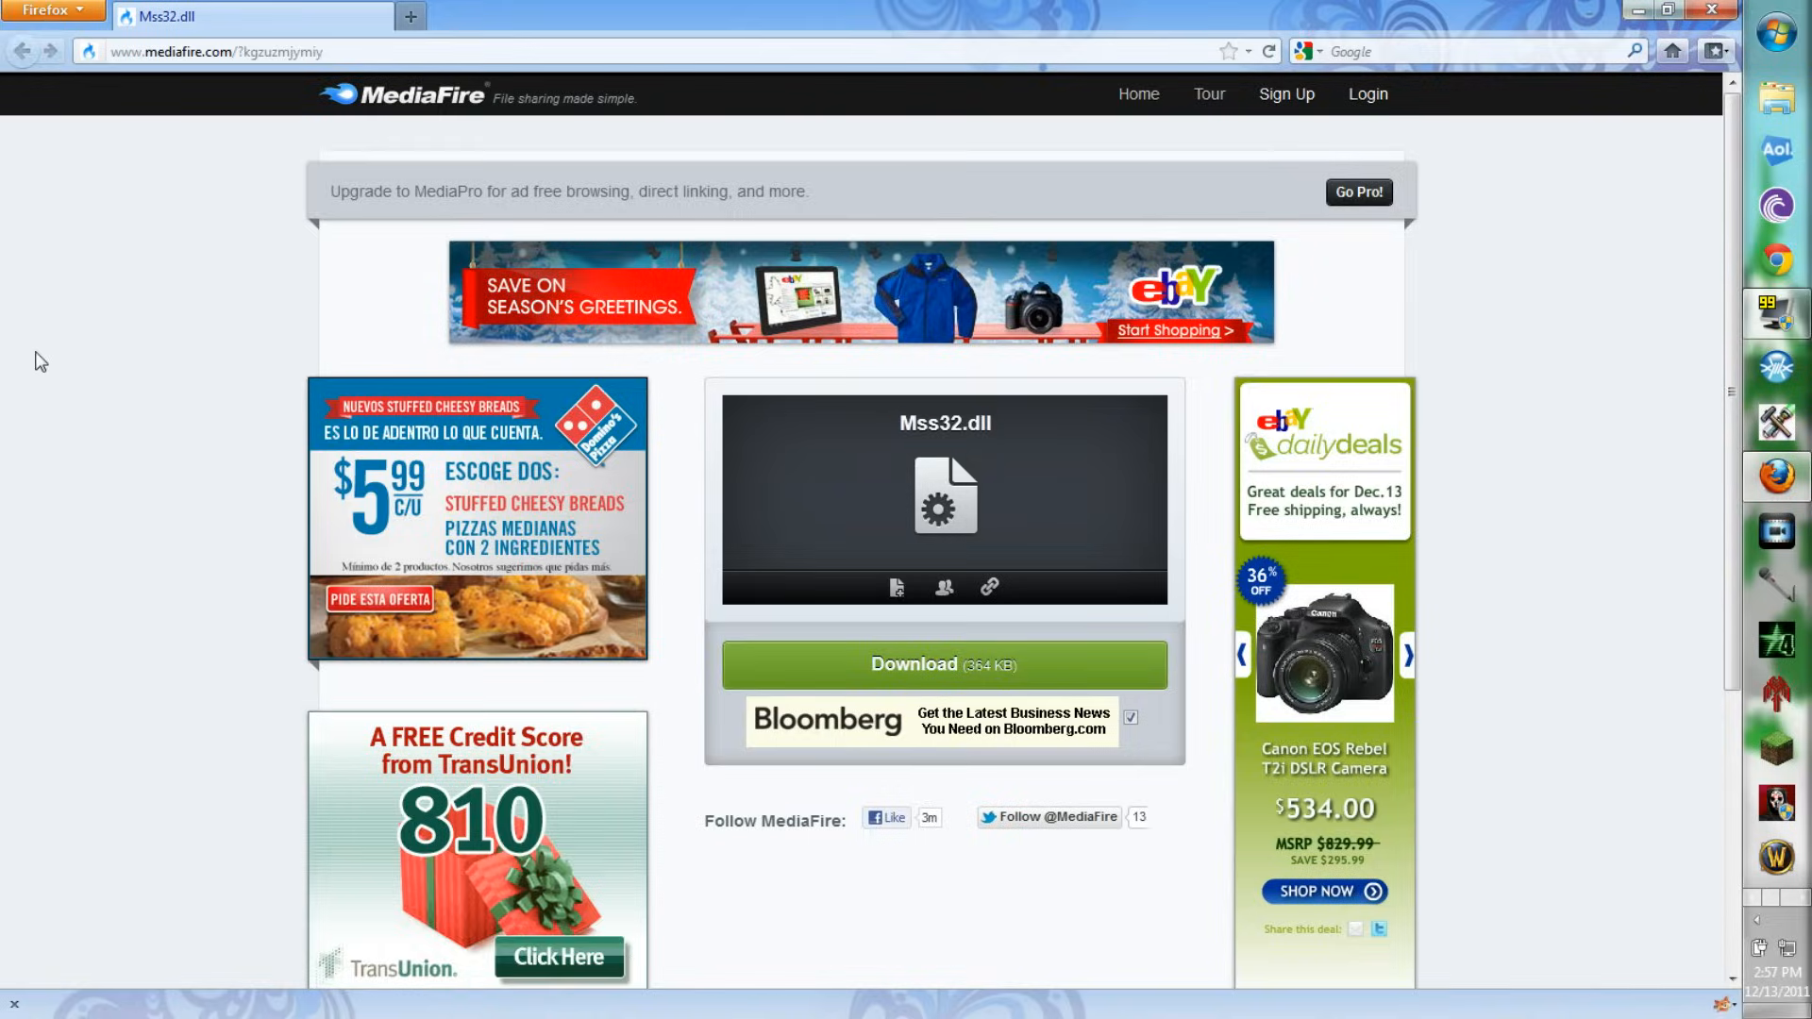
- Download Mss32.dll from MediaFire into Downloads and close the open folder windows
{"action": "left_click", "coordinate": [943, 665]}
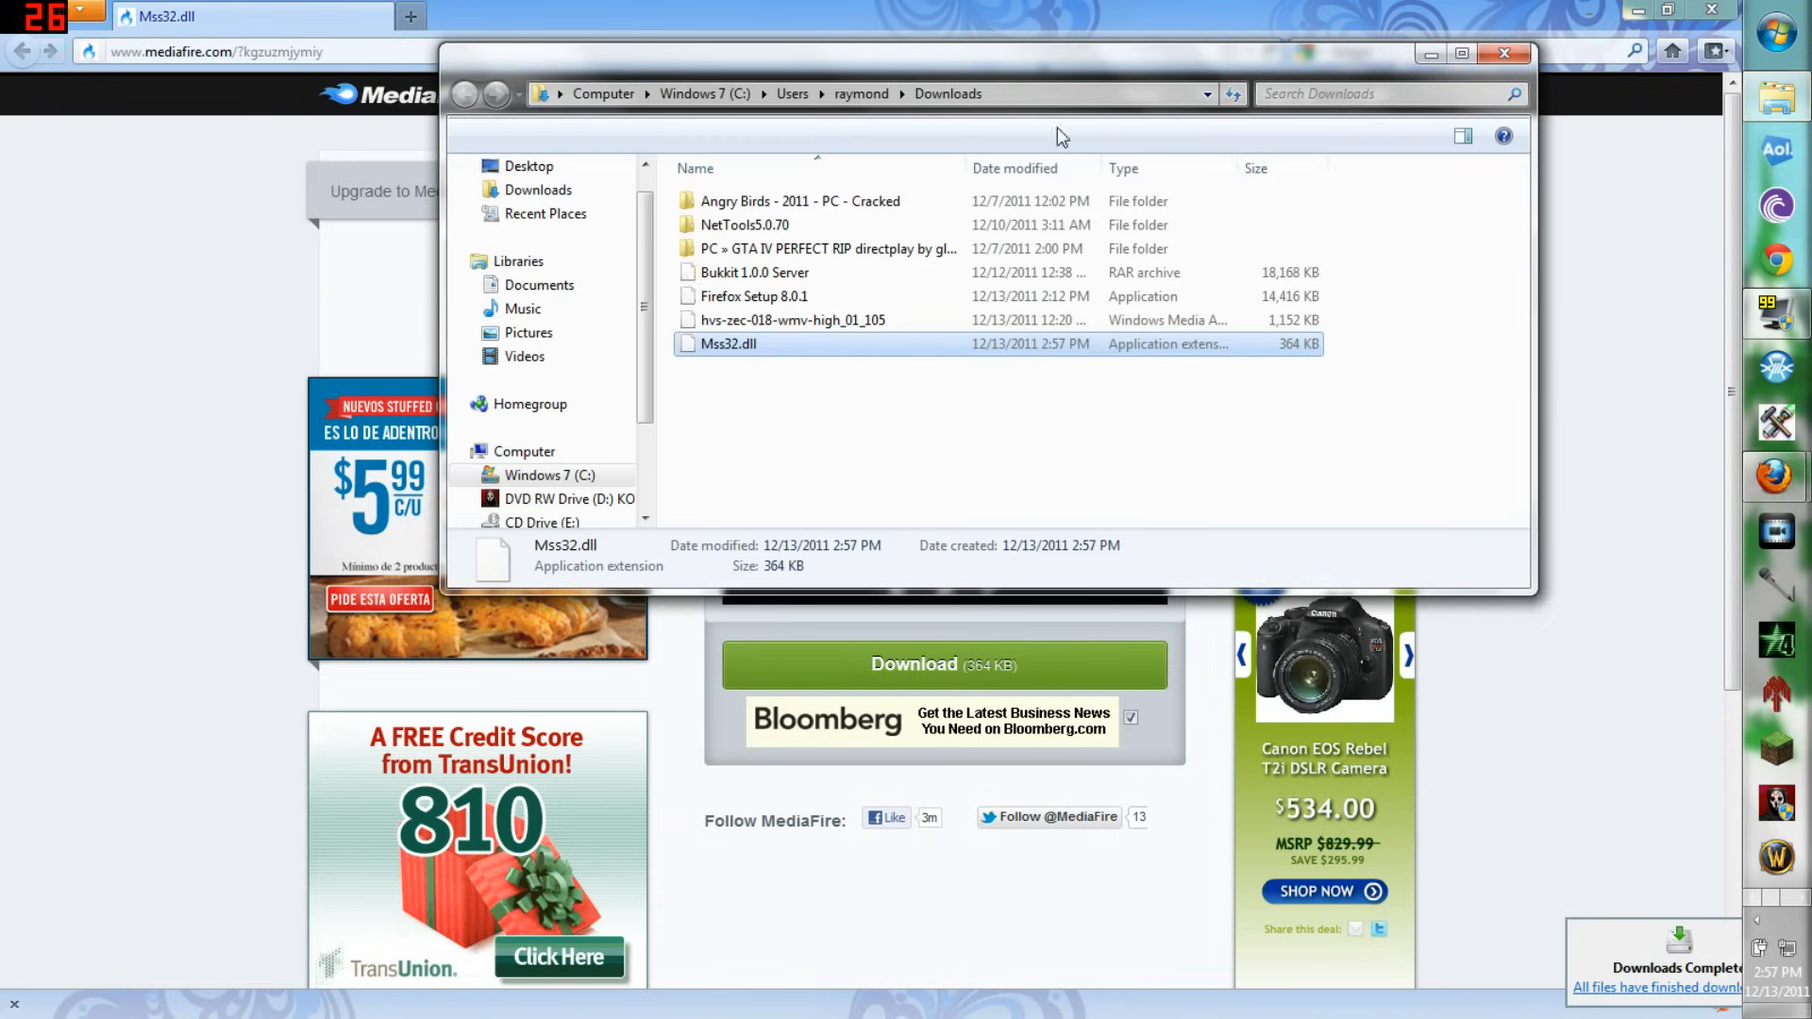
{"action": "left_click", "coordinate": [1505, 53]}
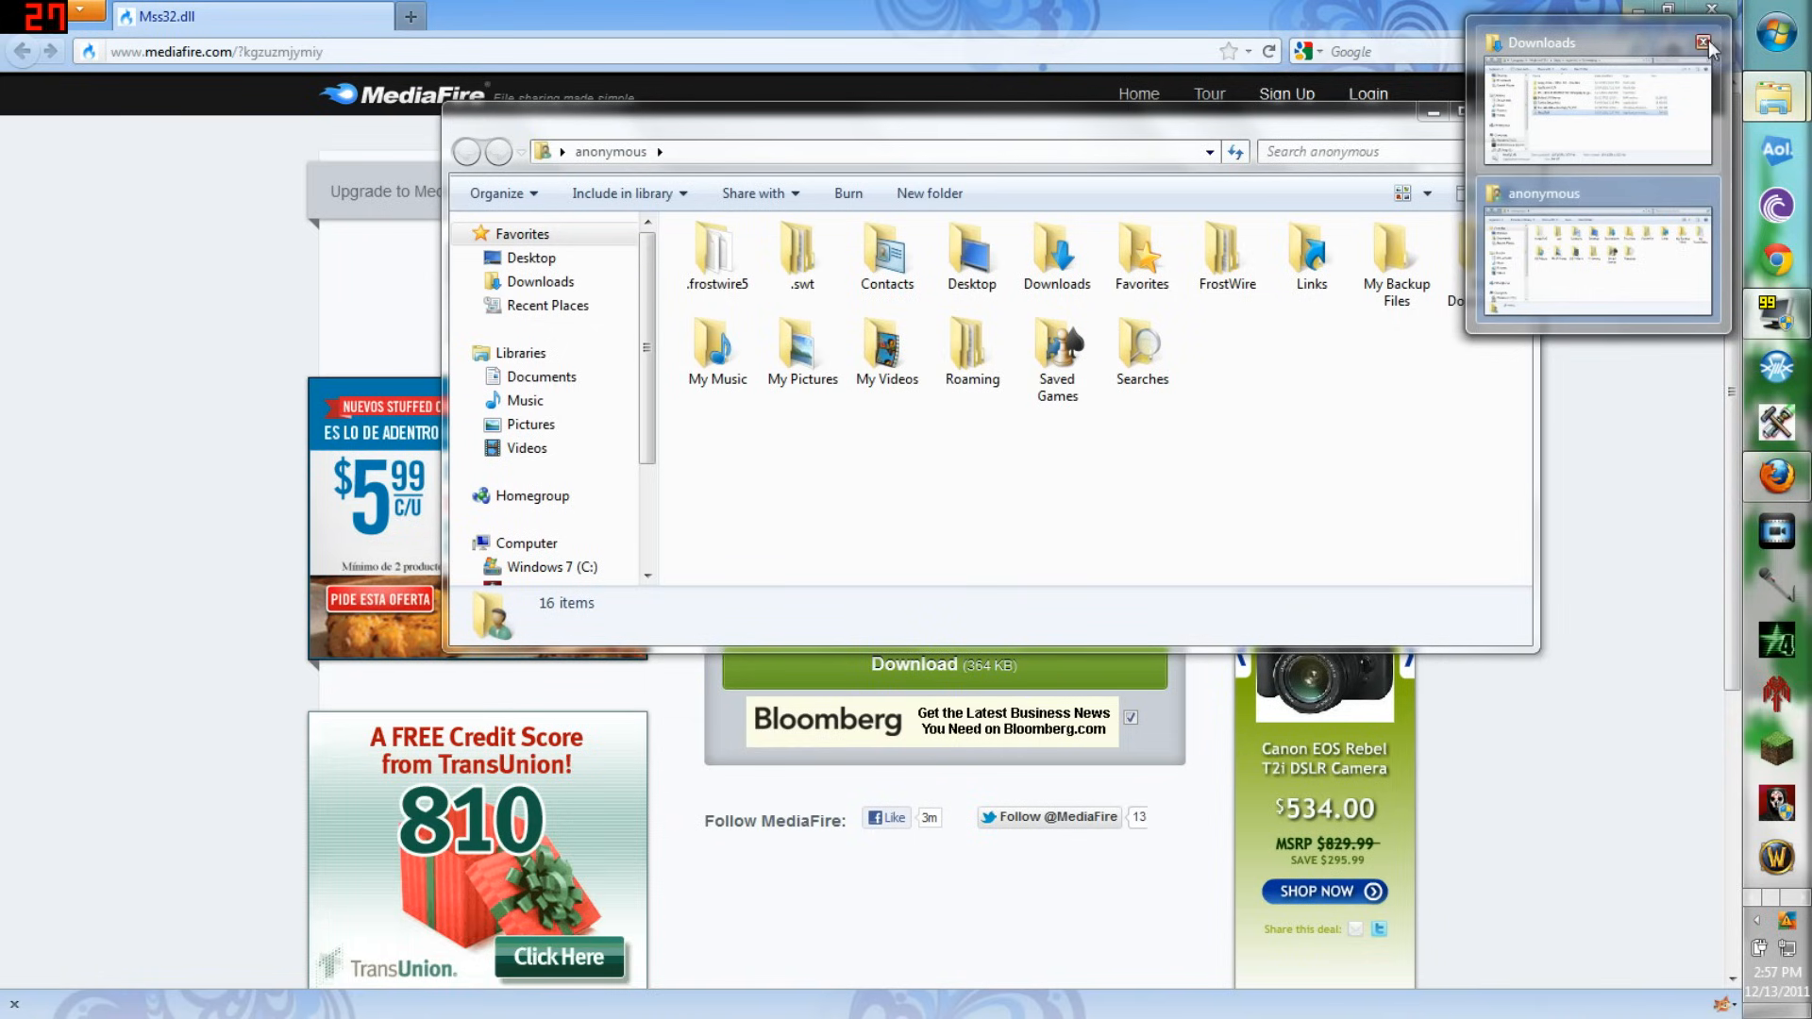
{"action": "double_click", "coordinate": [1053, 254]}
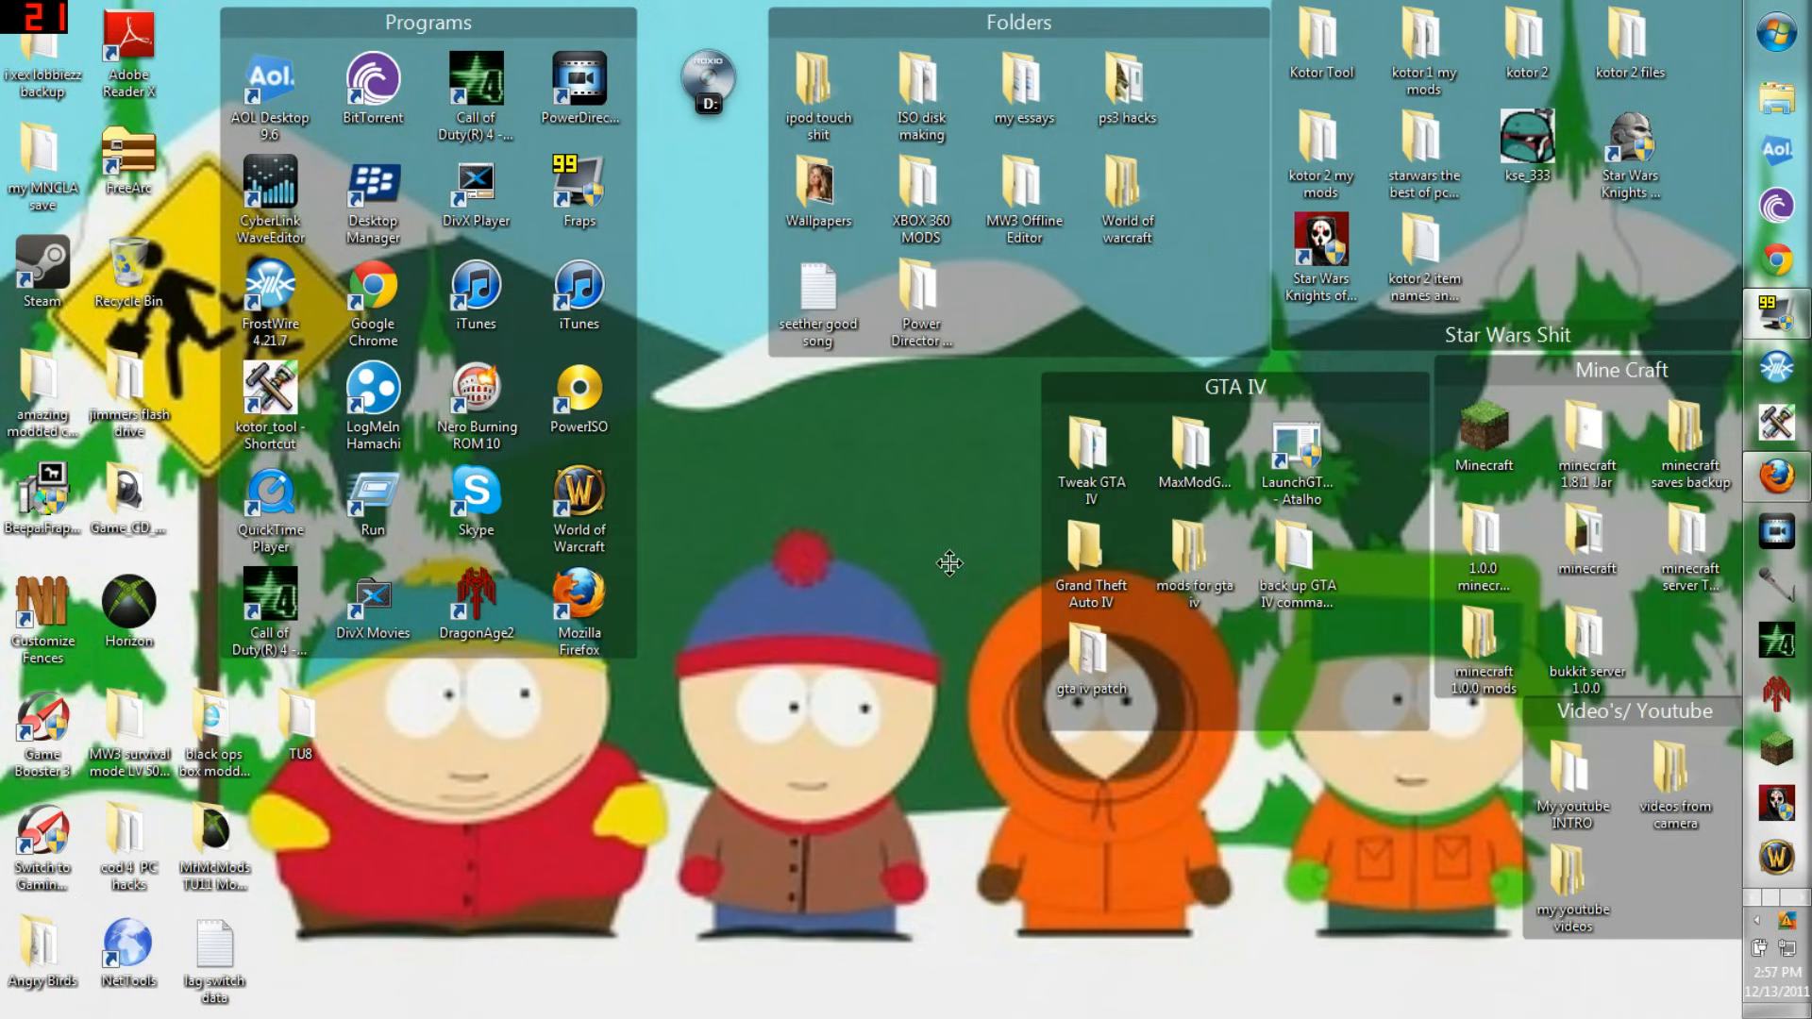
{"action": "mouse_move", "coordinate": [1786, 45]}
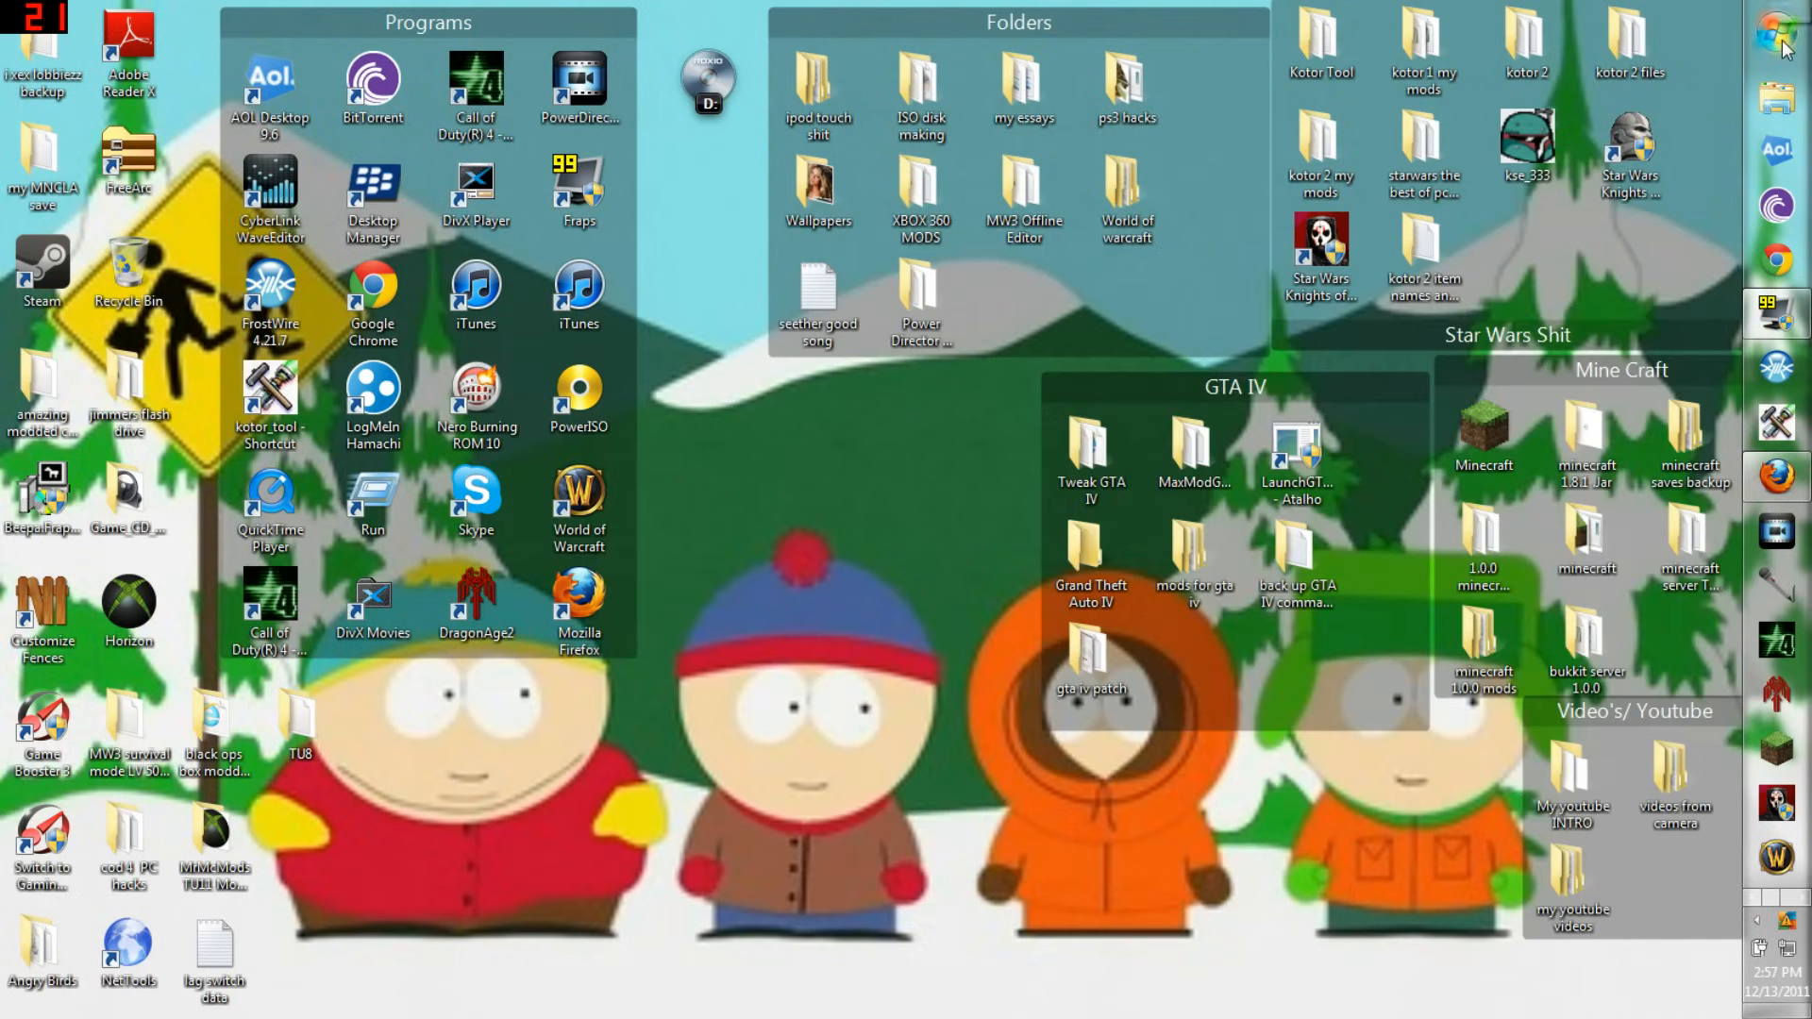
{"action": "mouse_move", "coordinate": [1573, 147]}
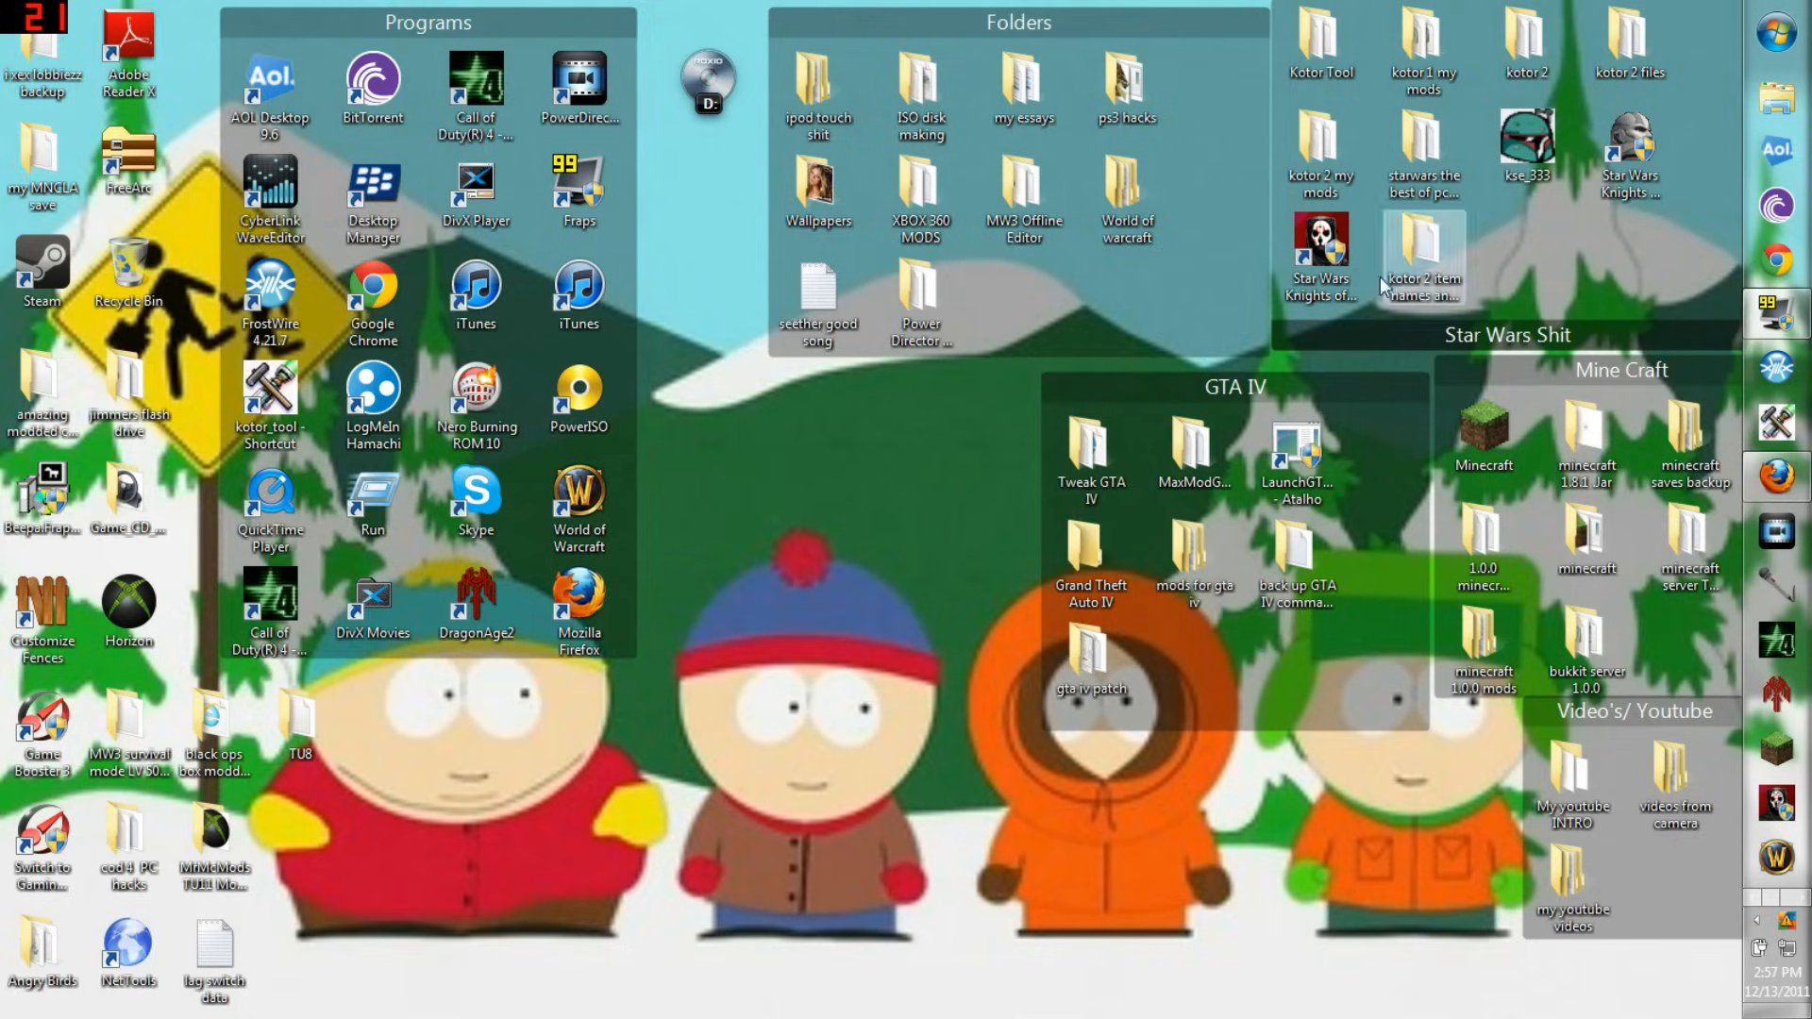
- Browse Computer to the Windows 7 (C:) drive and look inside Program Files (x86)
{"action": "left_click", "coordinate": [1786, 32]}
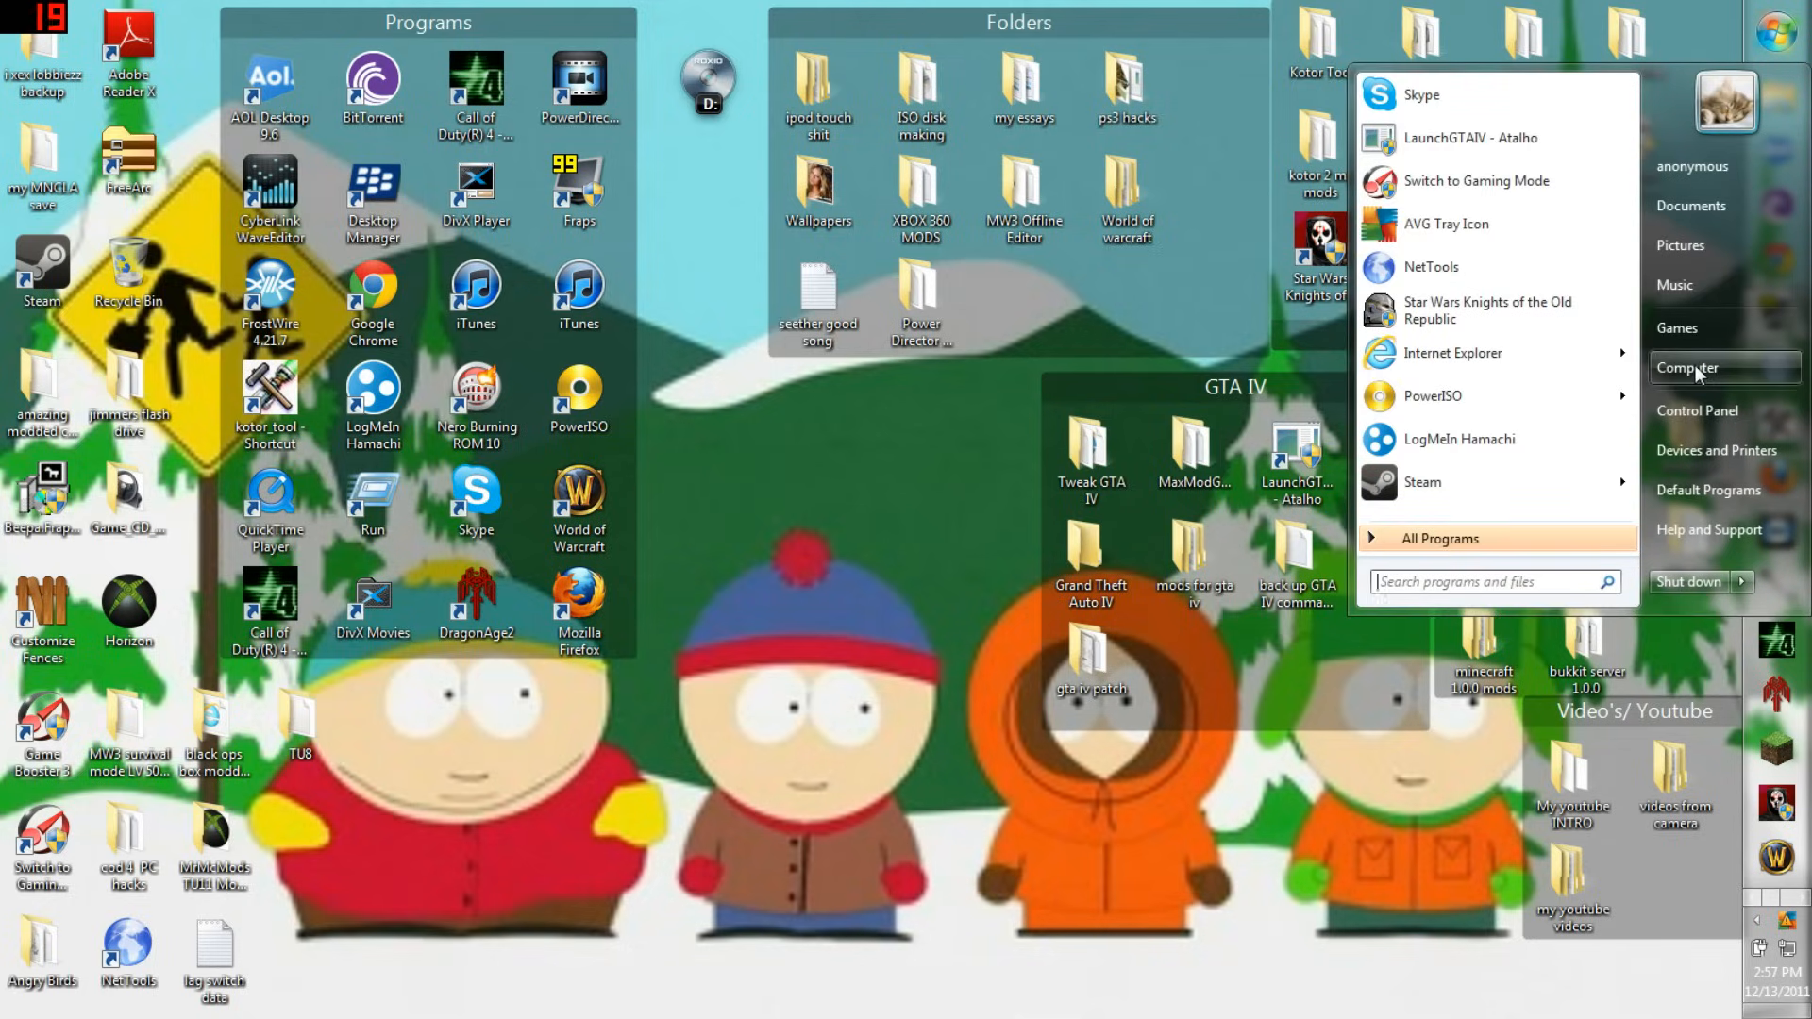
{"action": "left_click", "coordinate": [1687, 368]}
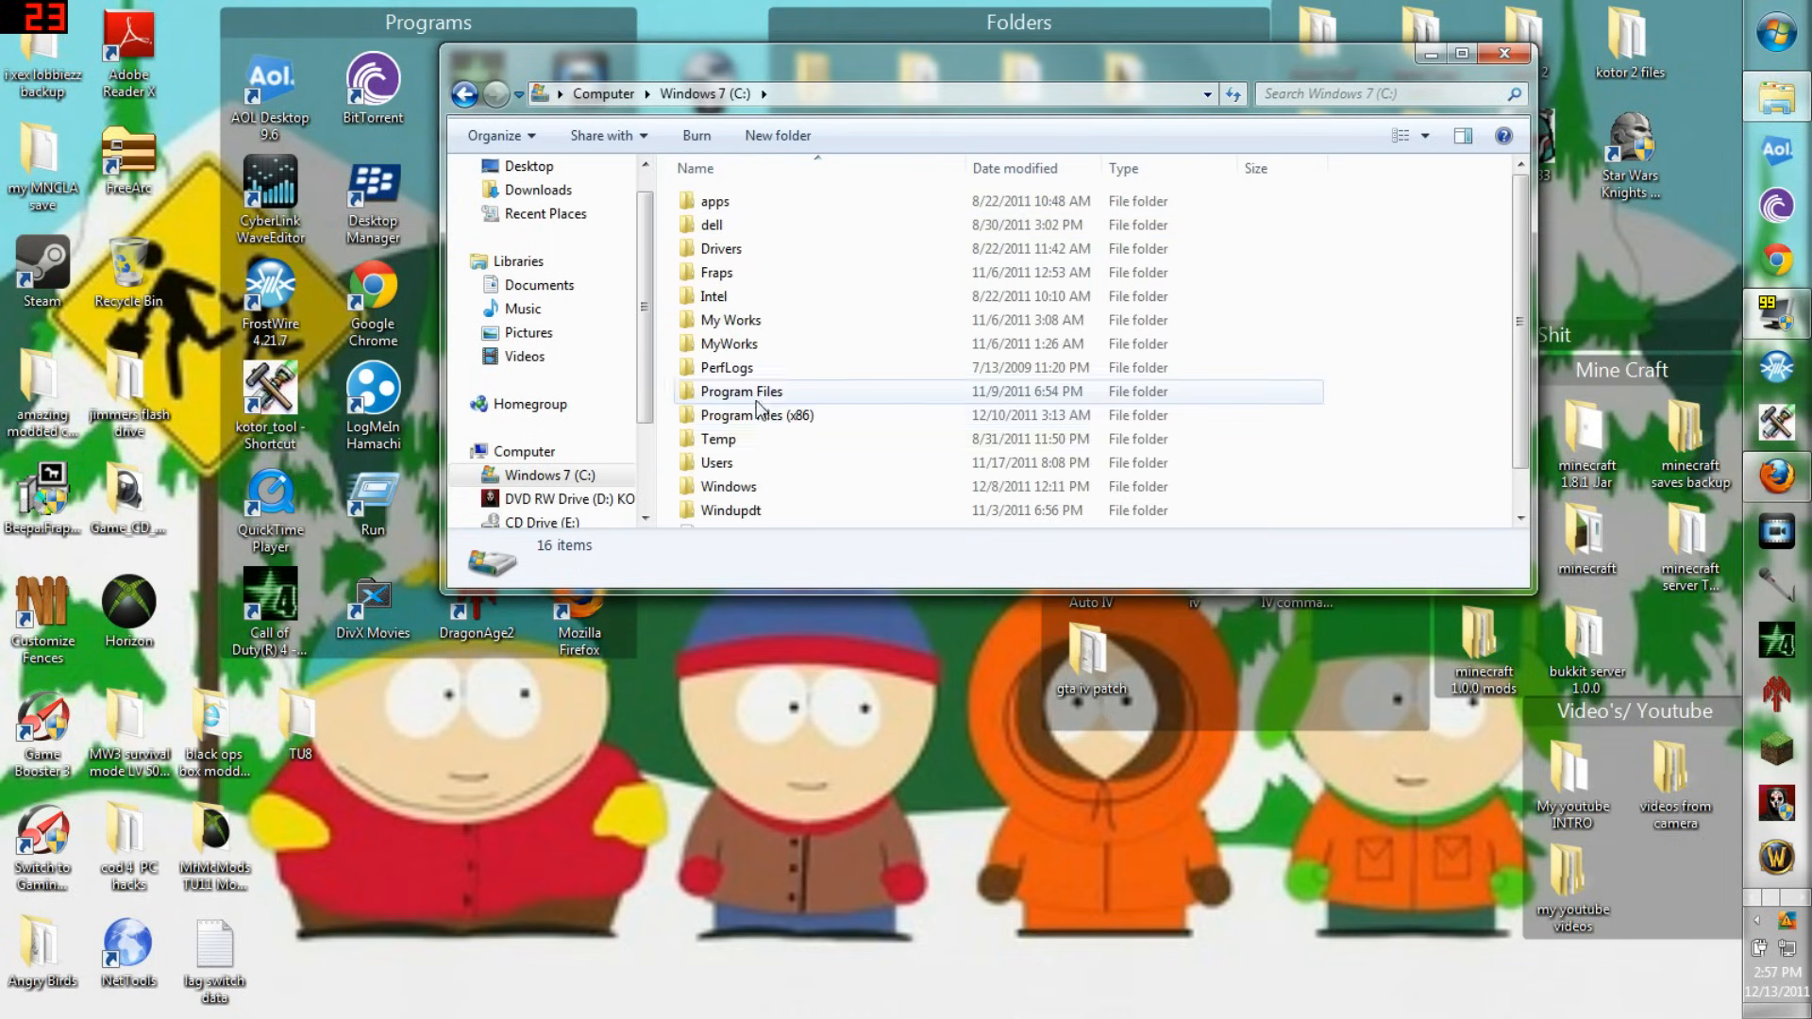
{"action": "double_click", "coordinate": [757, 416]}
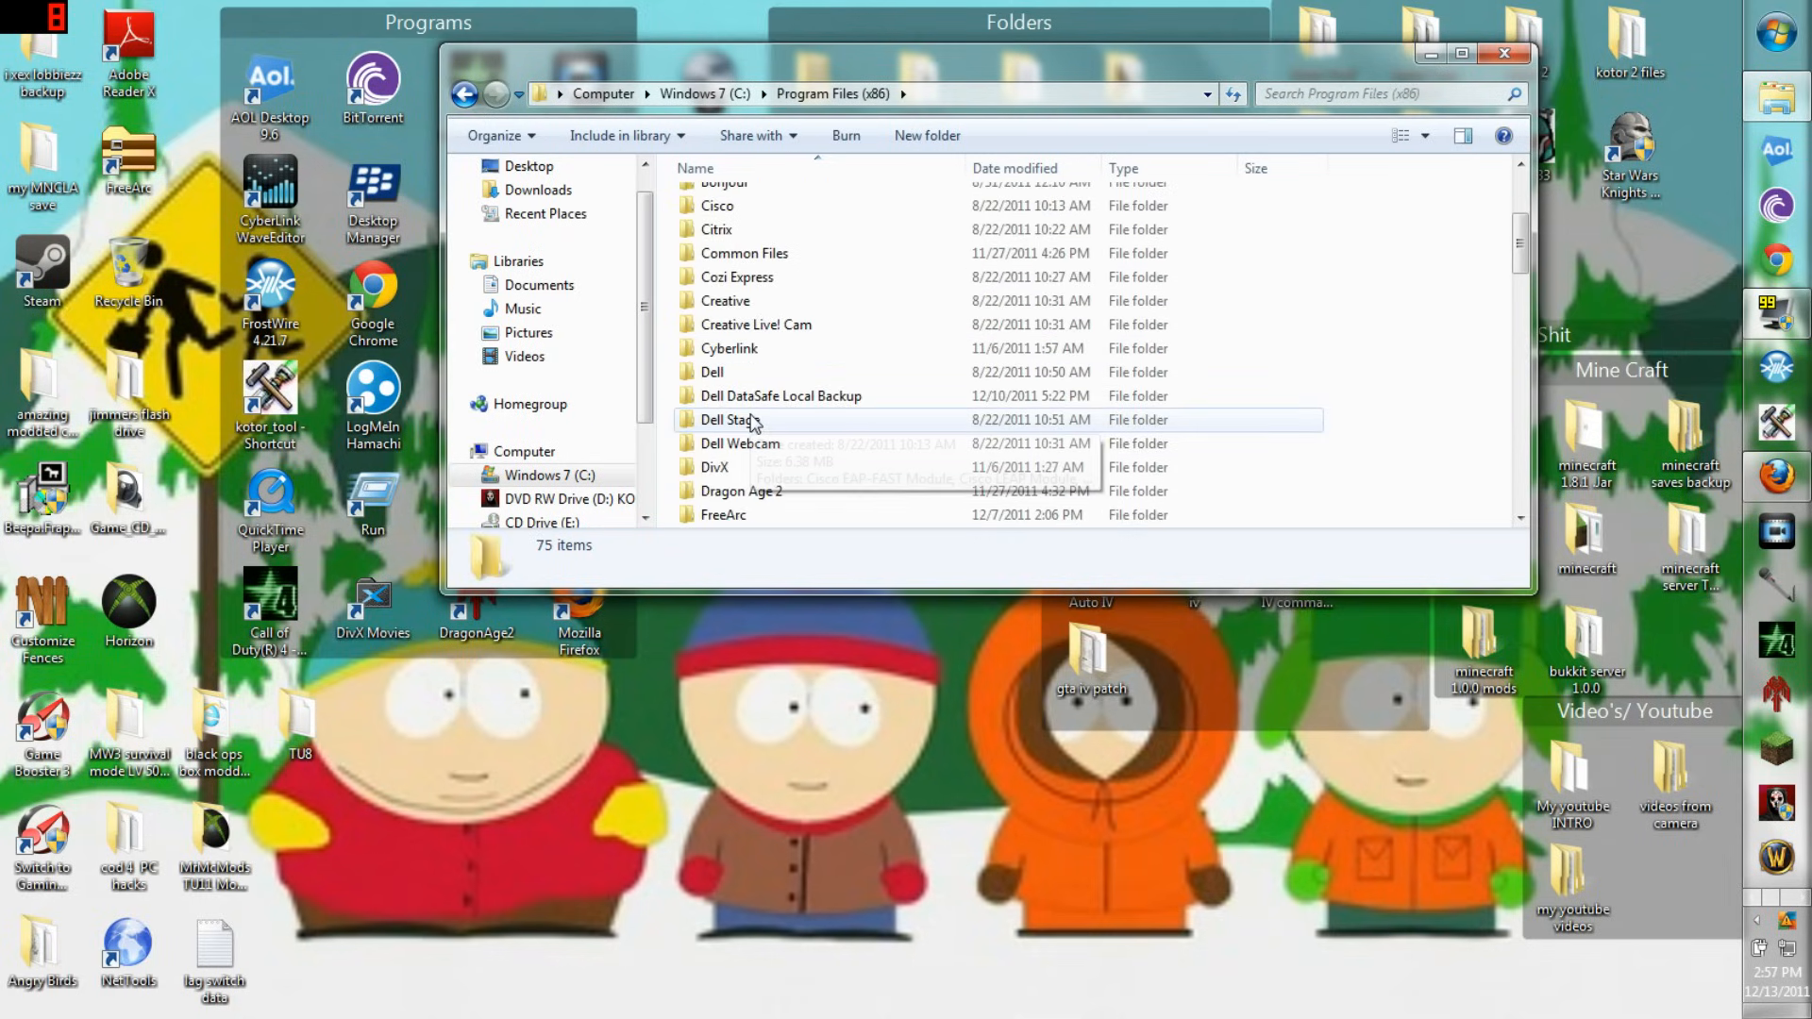
{"action": "scroll", "scroll_direction": "down", "scroll_amount": 3}
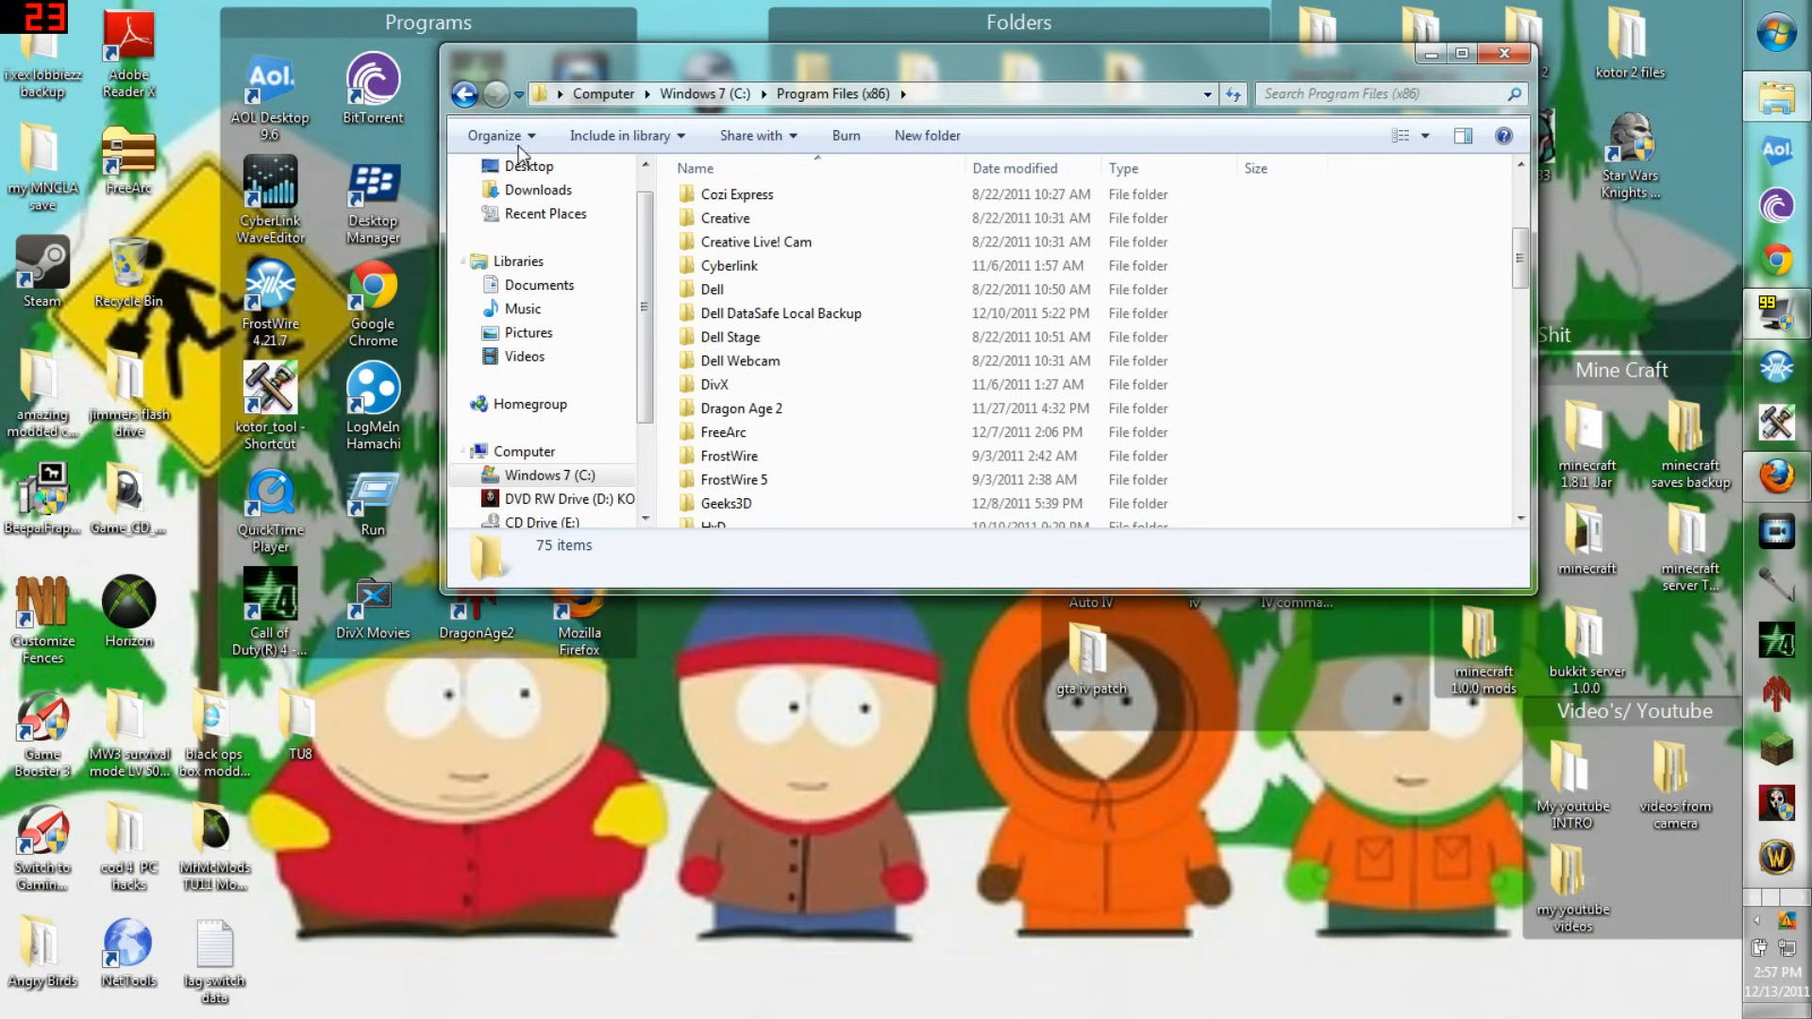
- Return to the C: drive root, revisiting Program Files (x86) and leaving it selected
{"action": "left_click", "coordinate": [465, 94]}
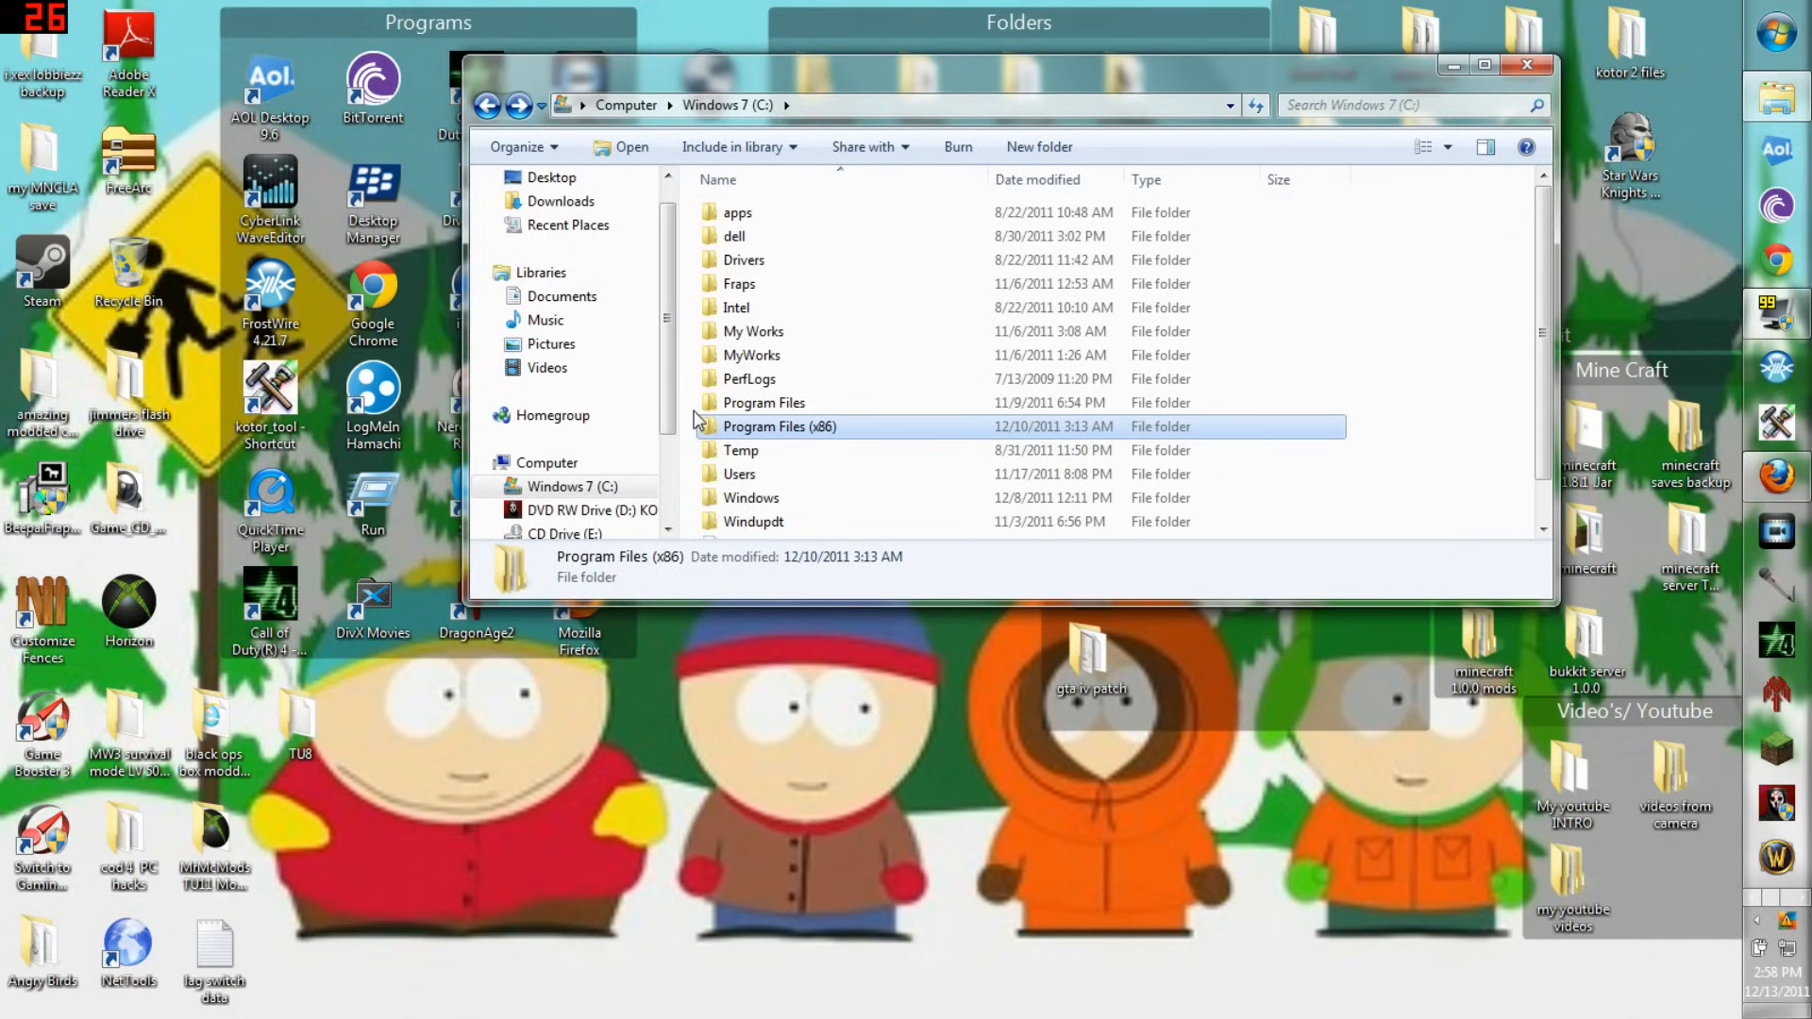
{"action": "double_click", "coordinate": [779, 426]}
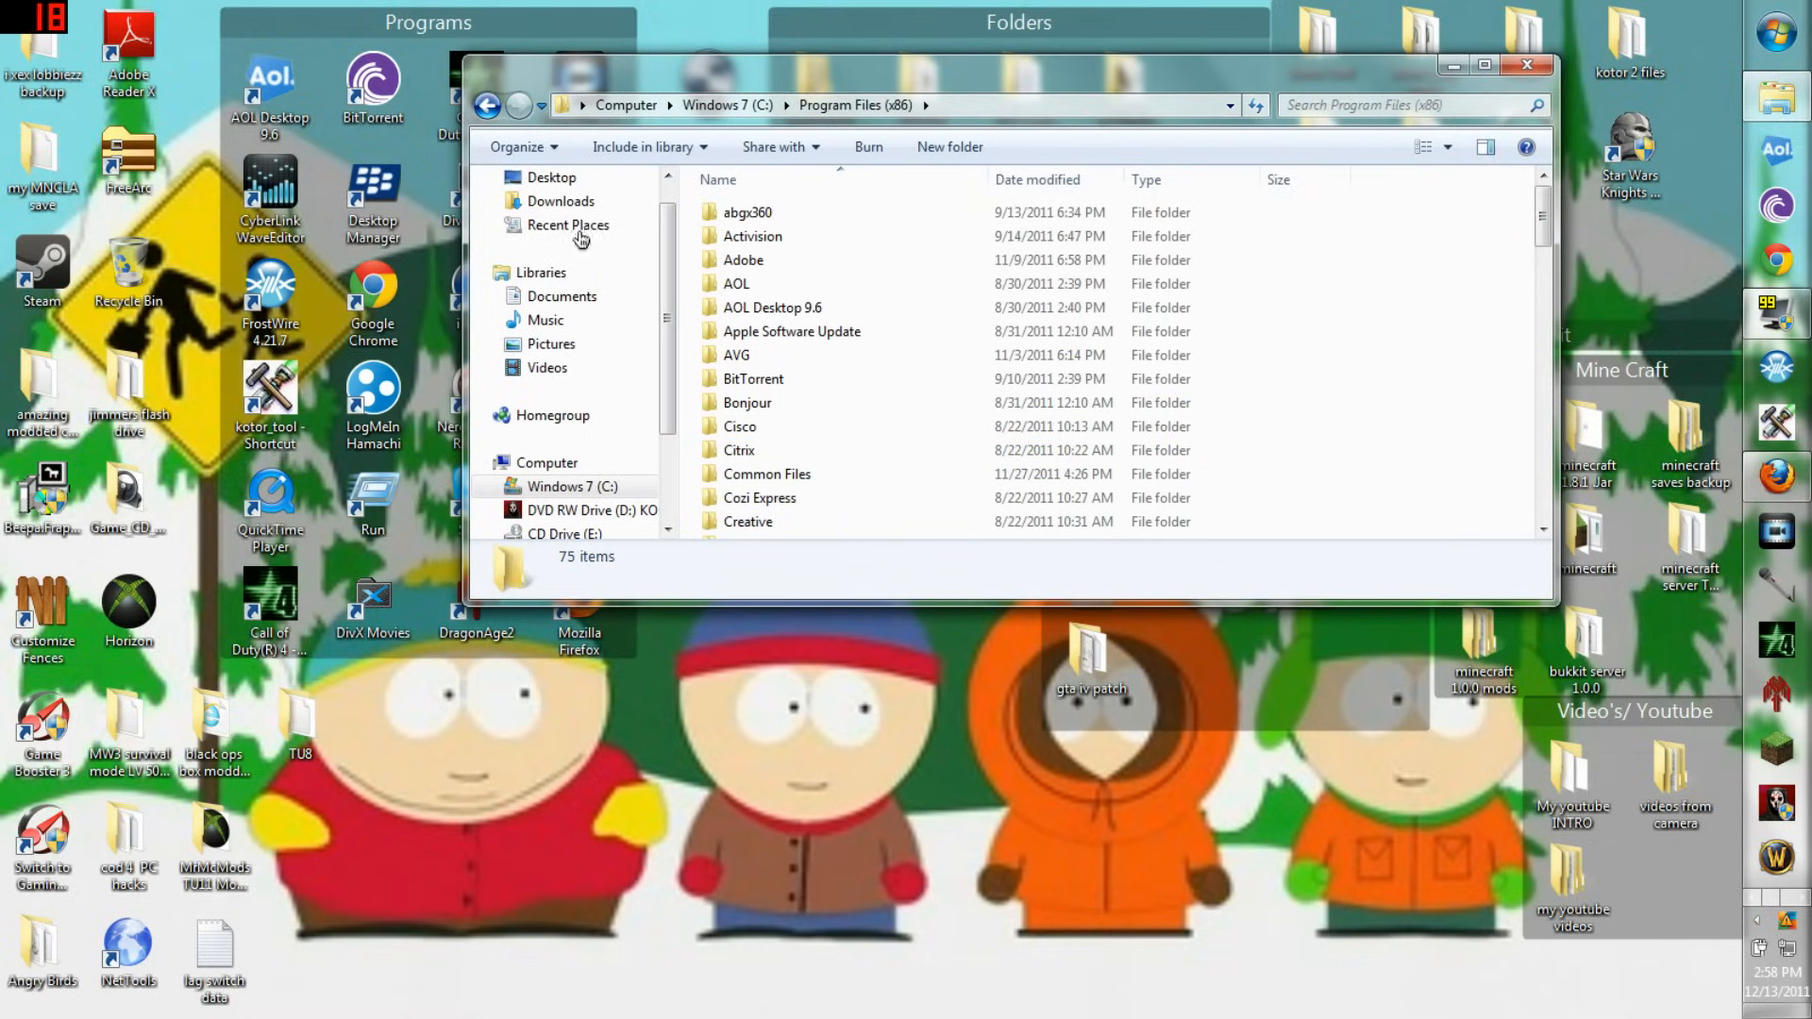
{"action": "left_click", "coordinate": [487, 105]}
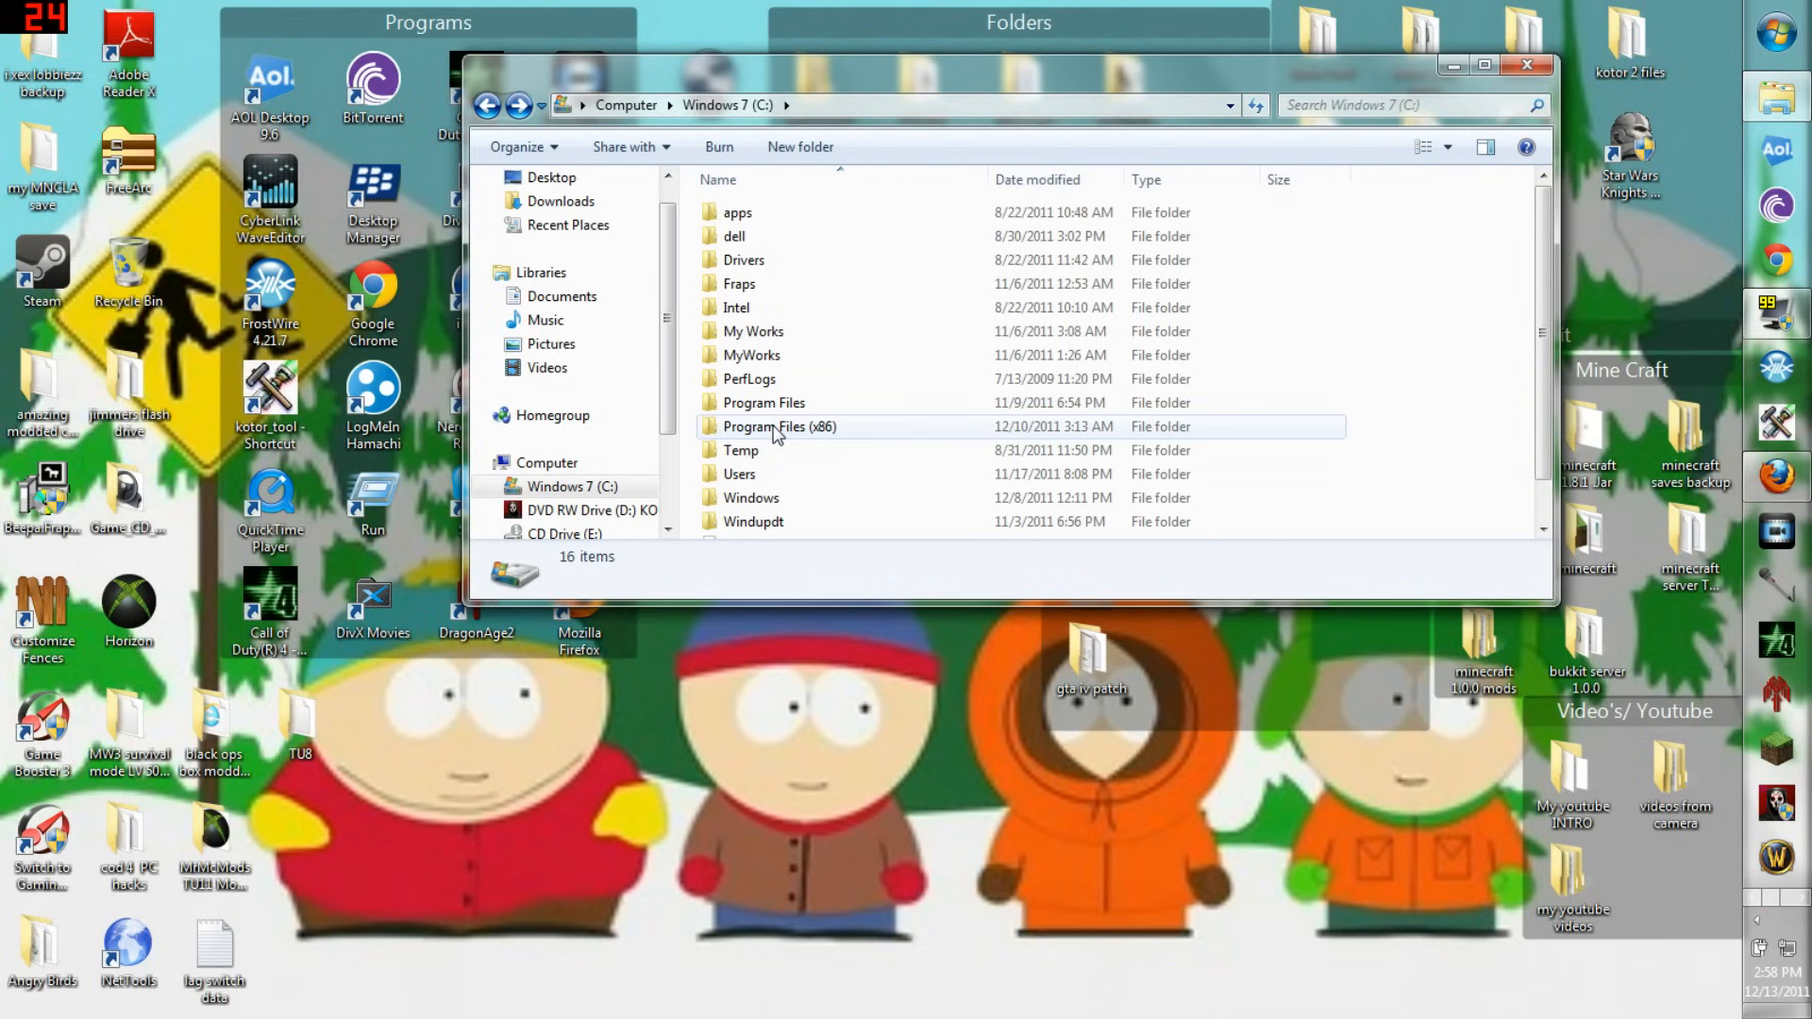
{"action": "left_click", "coordinate": [780, 426]}
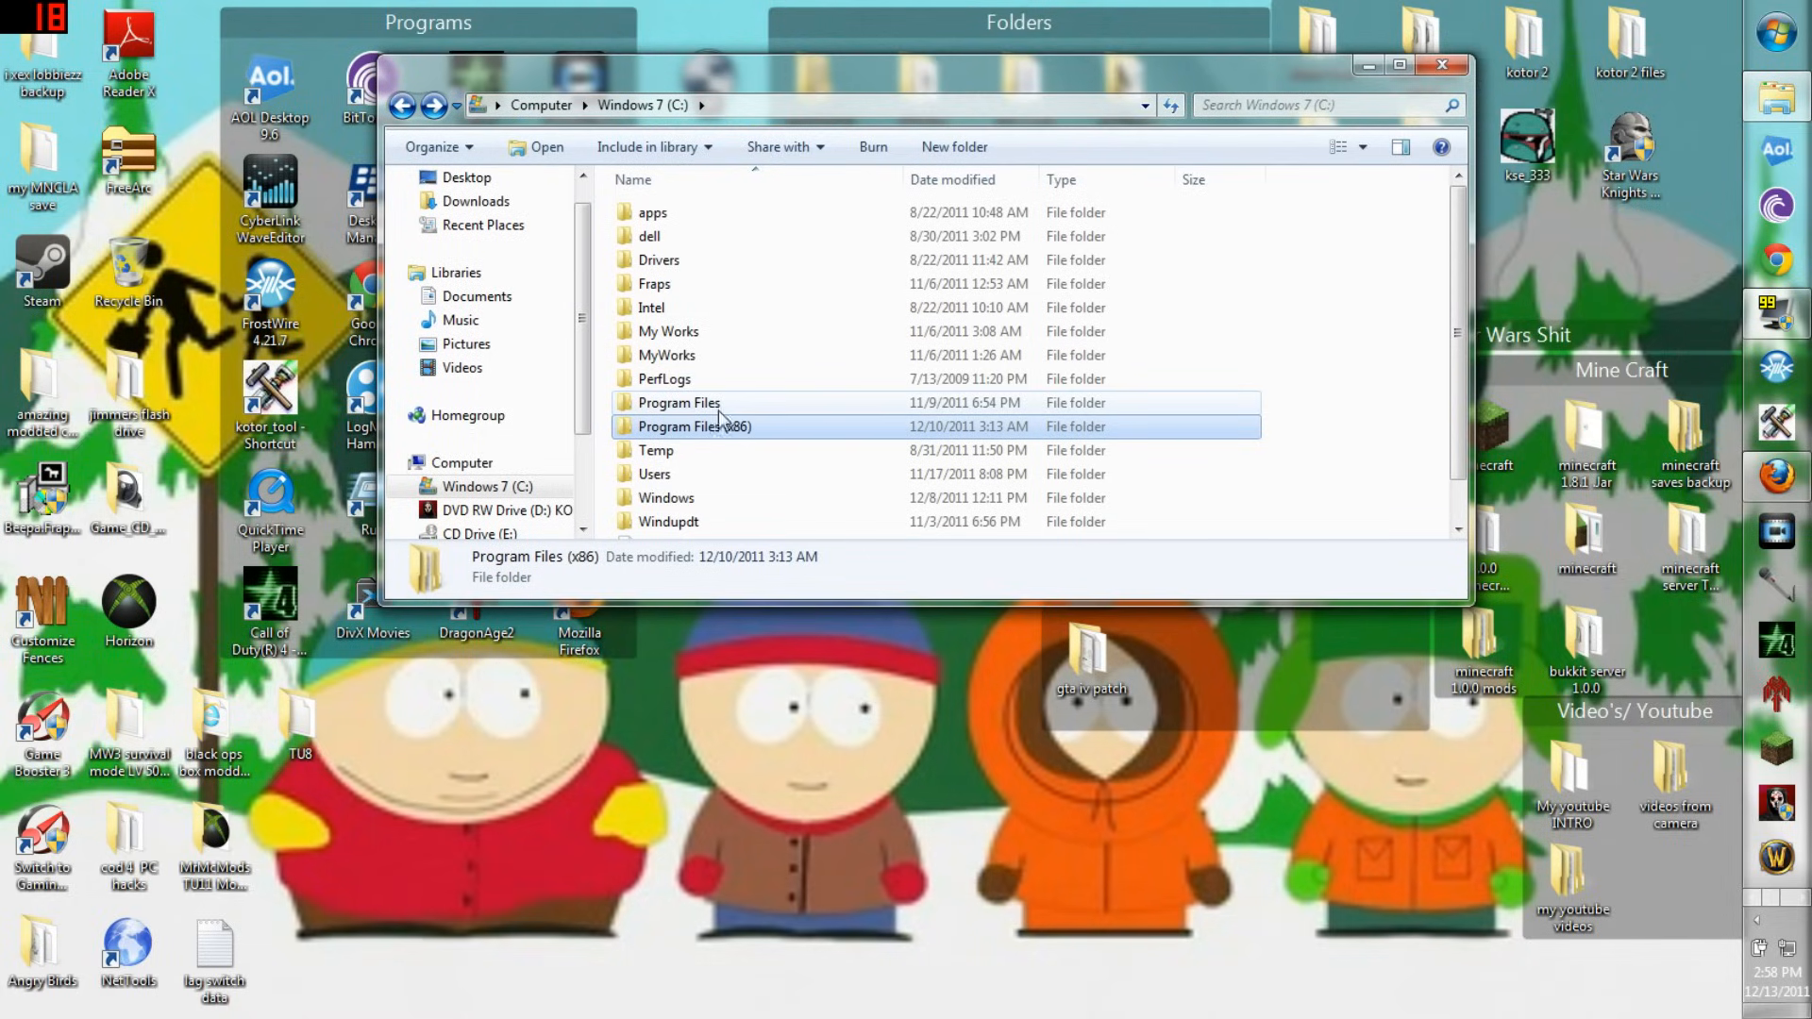
{"action": "left_click", "coordinate": [1784, 28]}
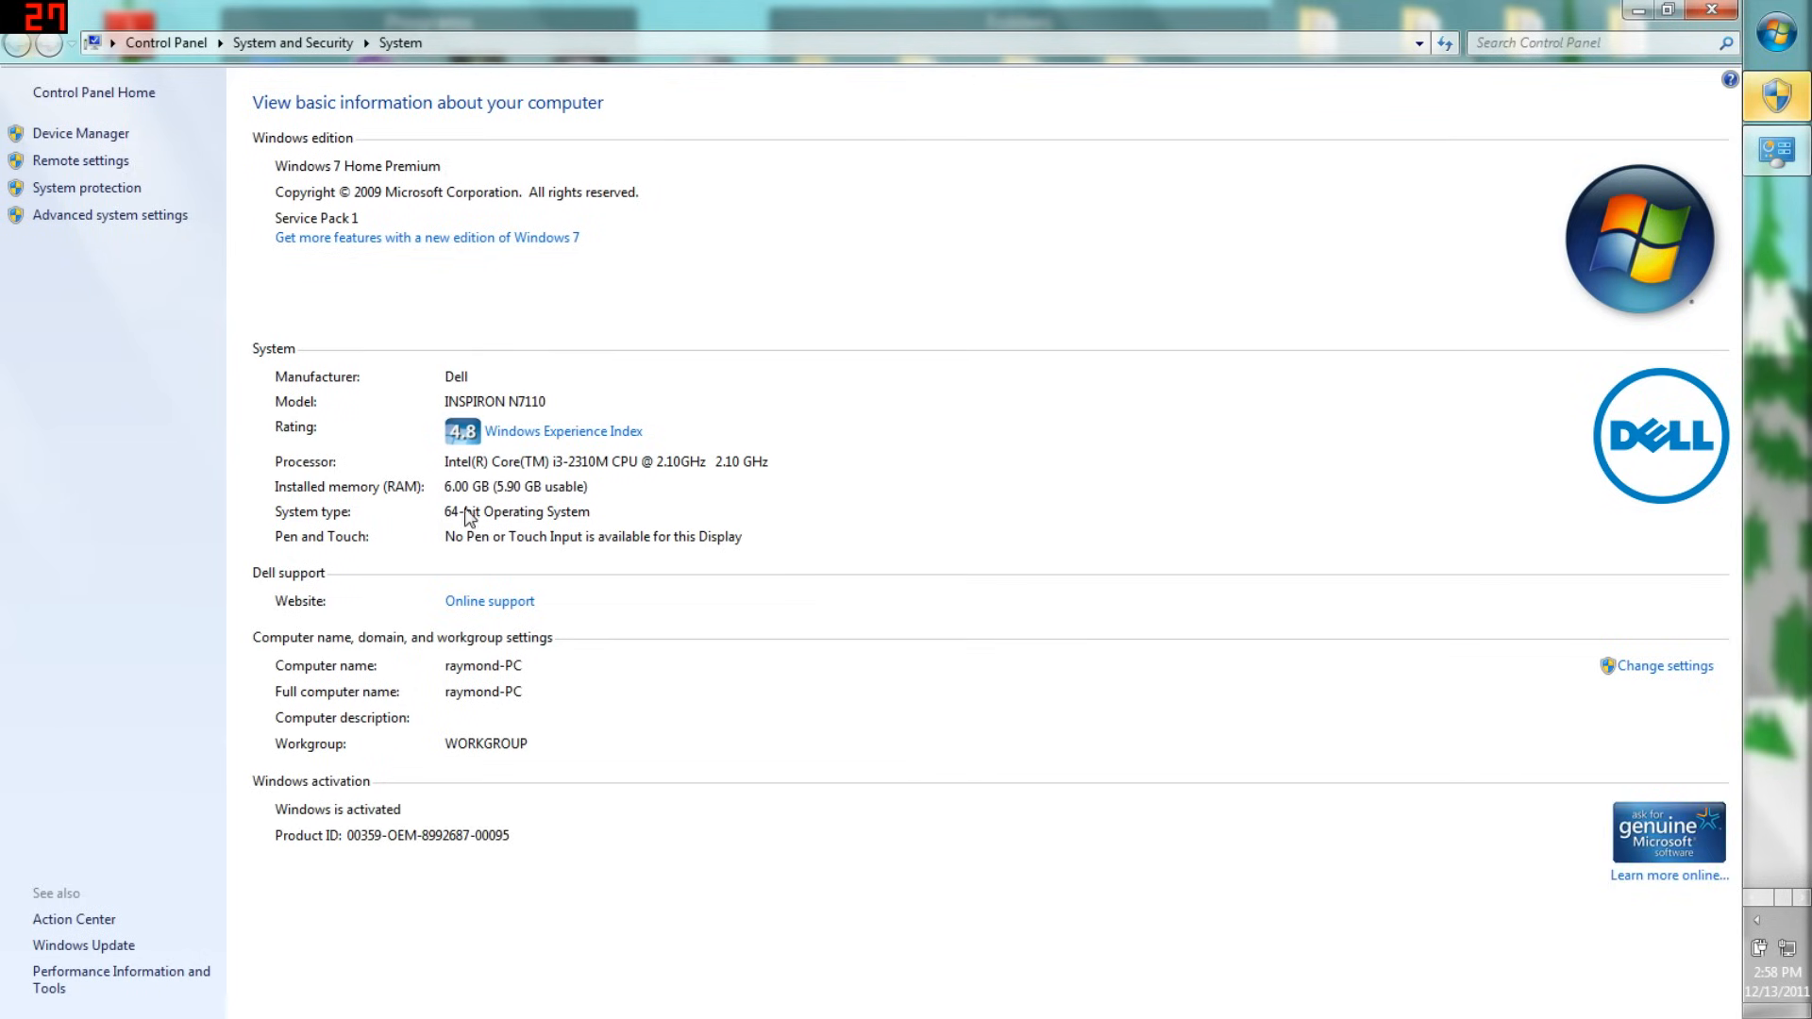
{"action": "mouse_move", "coordinate": [1508, 27]}
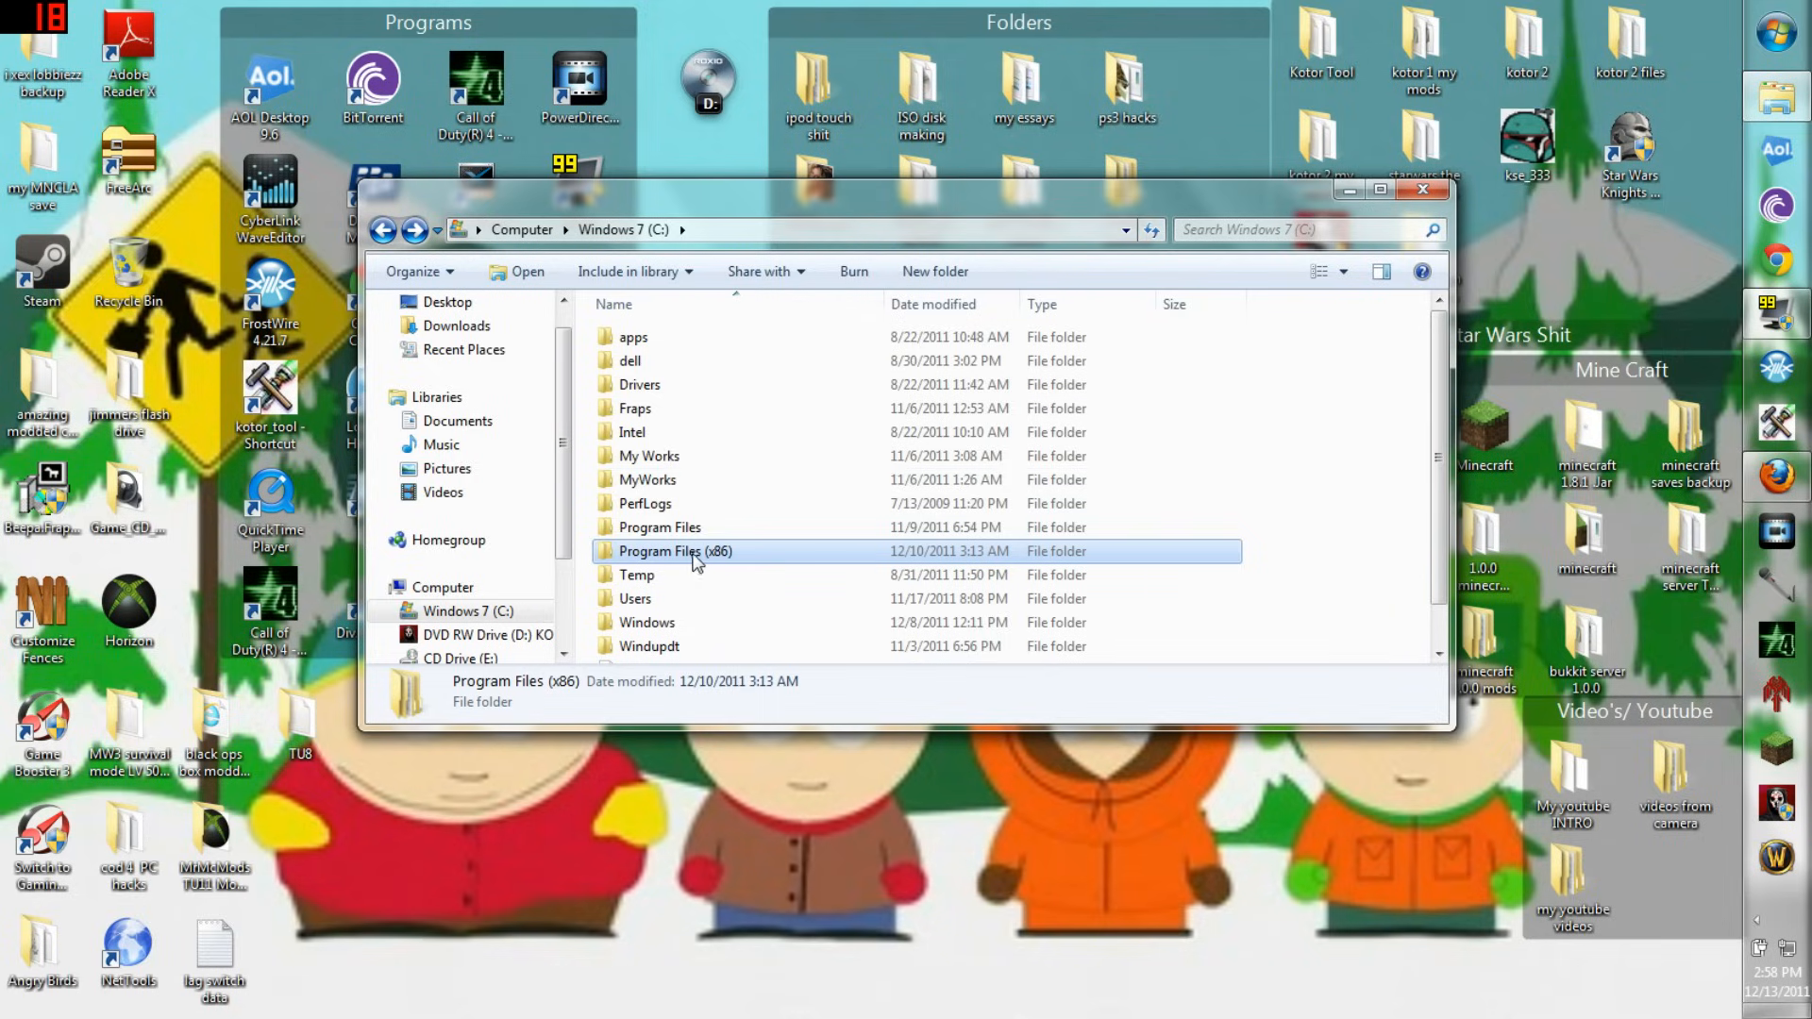
- Check Program Files (x86) and Program Files on C:, returning to the drive root each time
{"action": "double_click", "coordinate": [676, 552]}
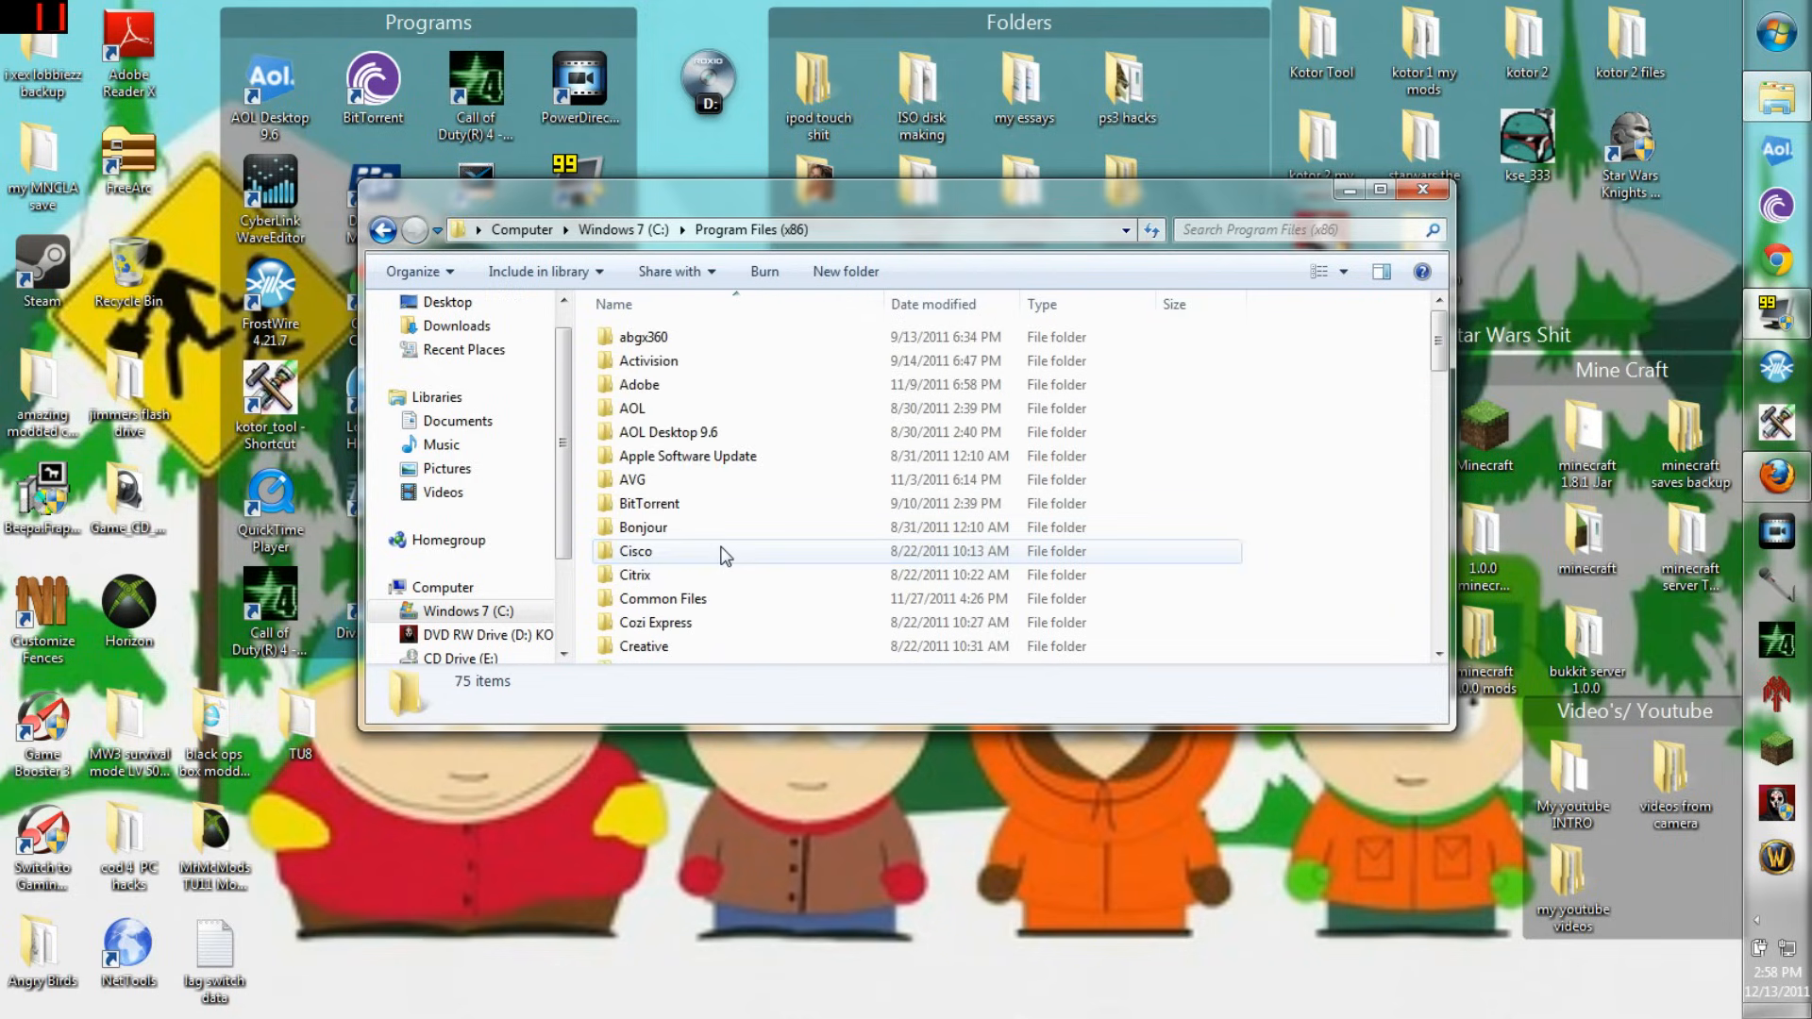
{"action": "left_click", "coordinate": [383, 230]}
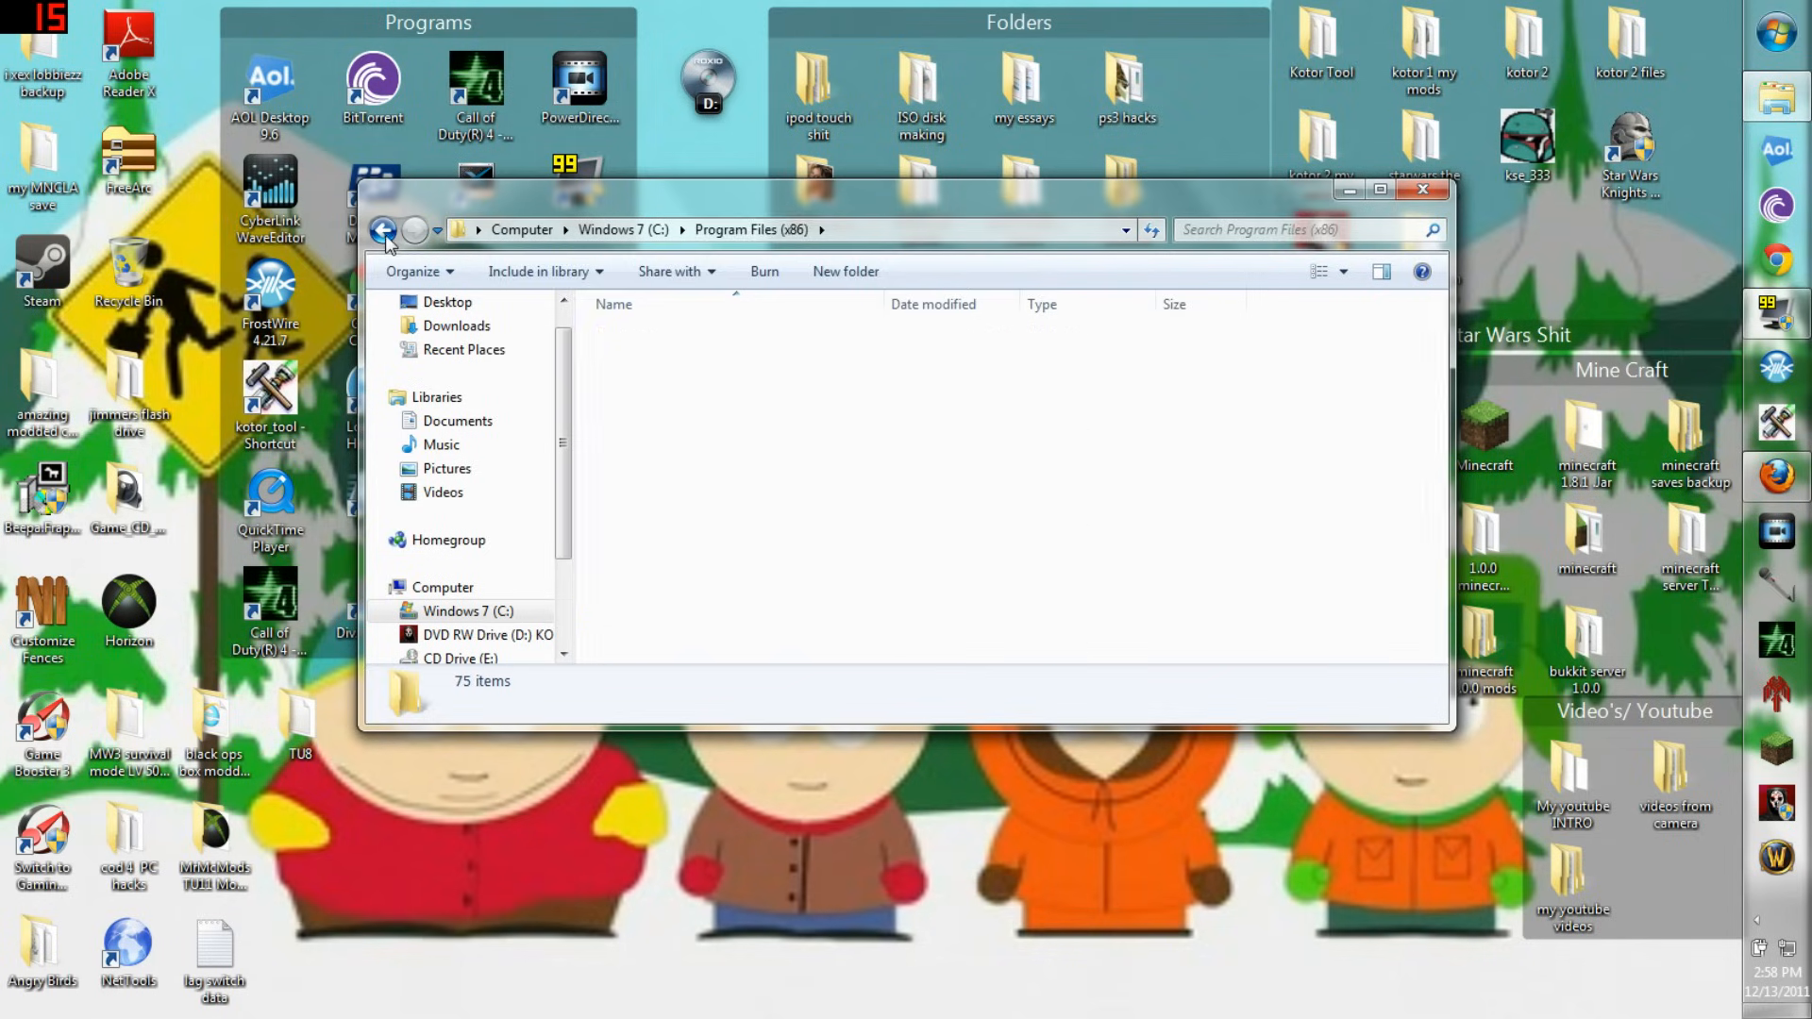
{"action": "left_click", "coordinate": [383, 230]}
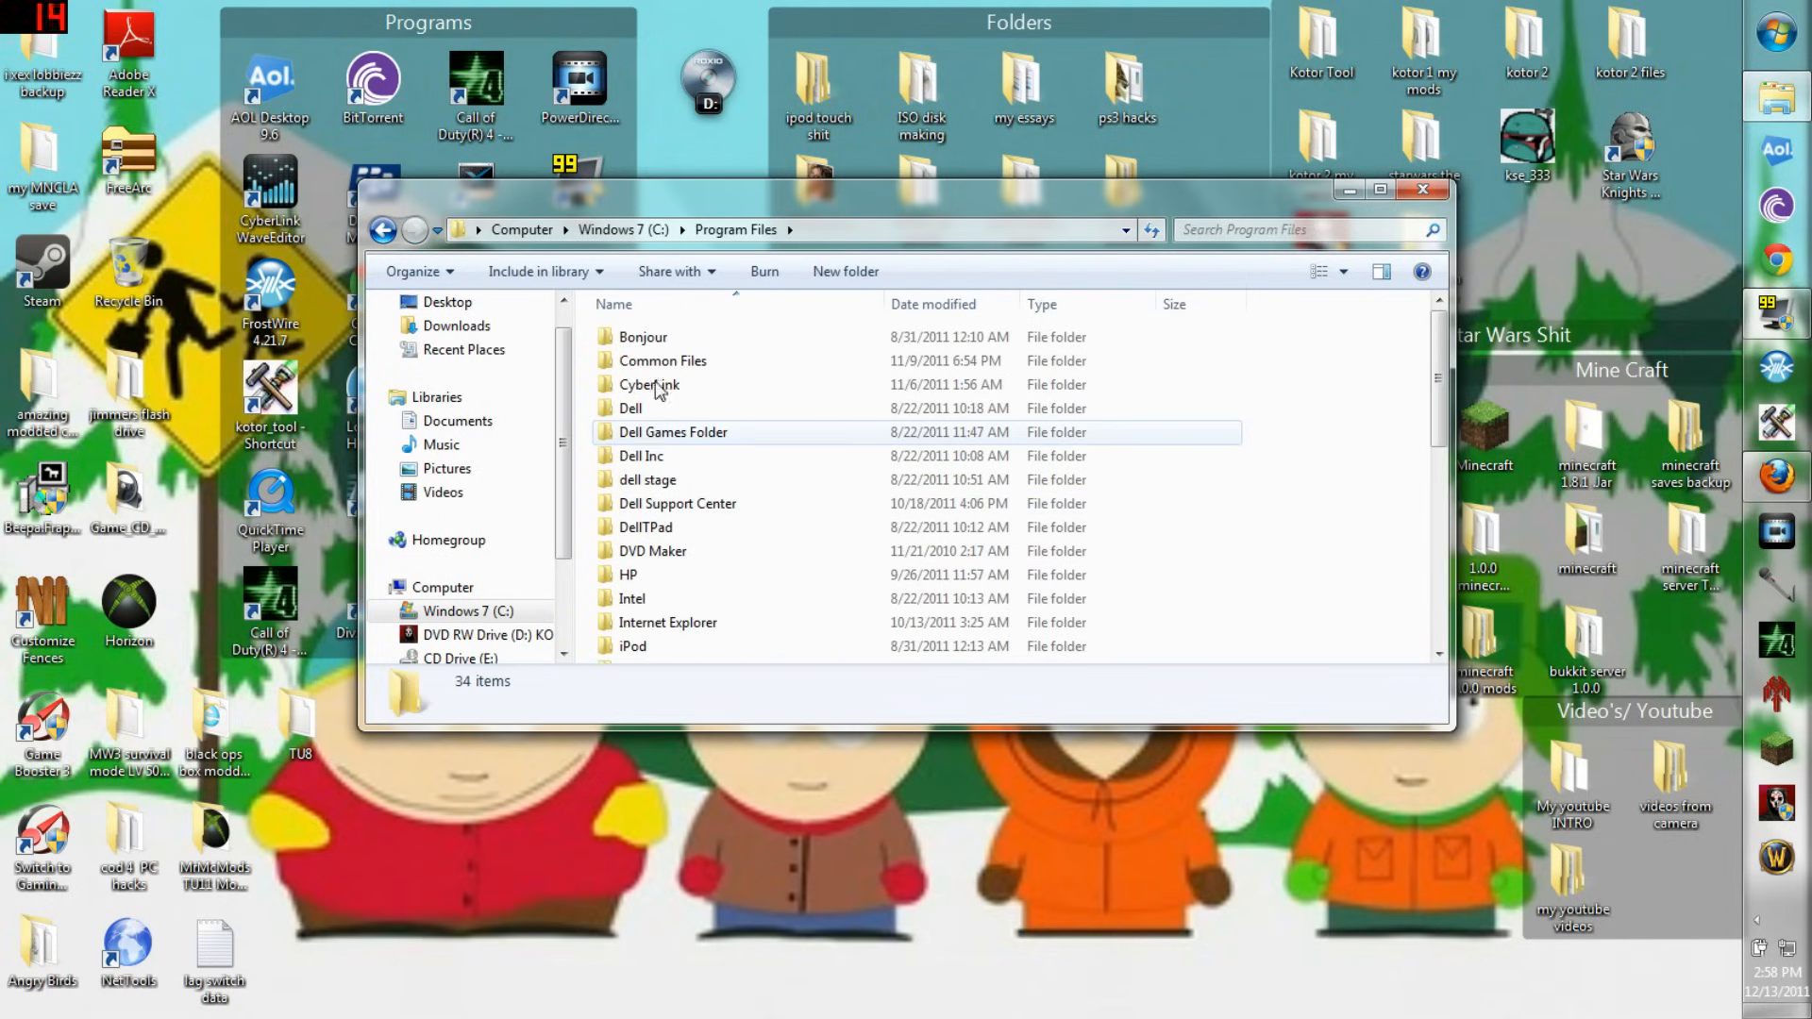
{"action": "left_click", "coordinate": [383, 228]}
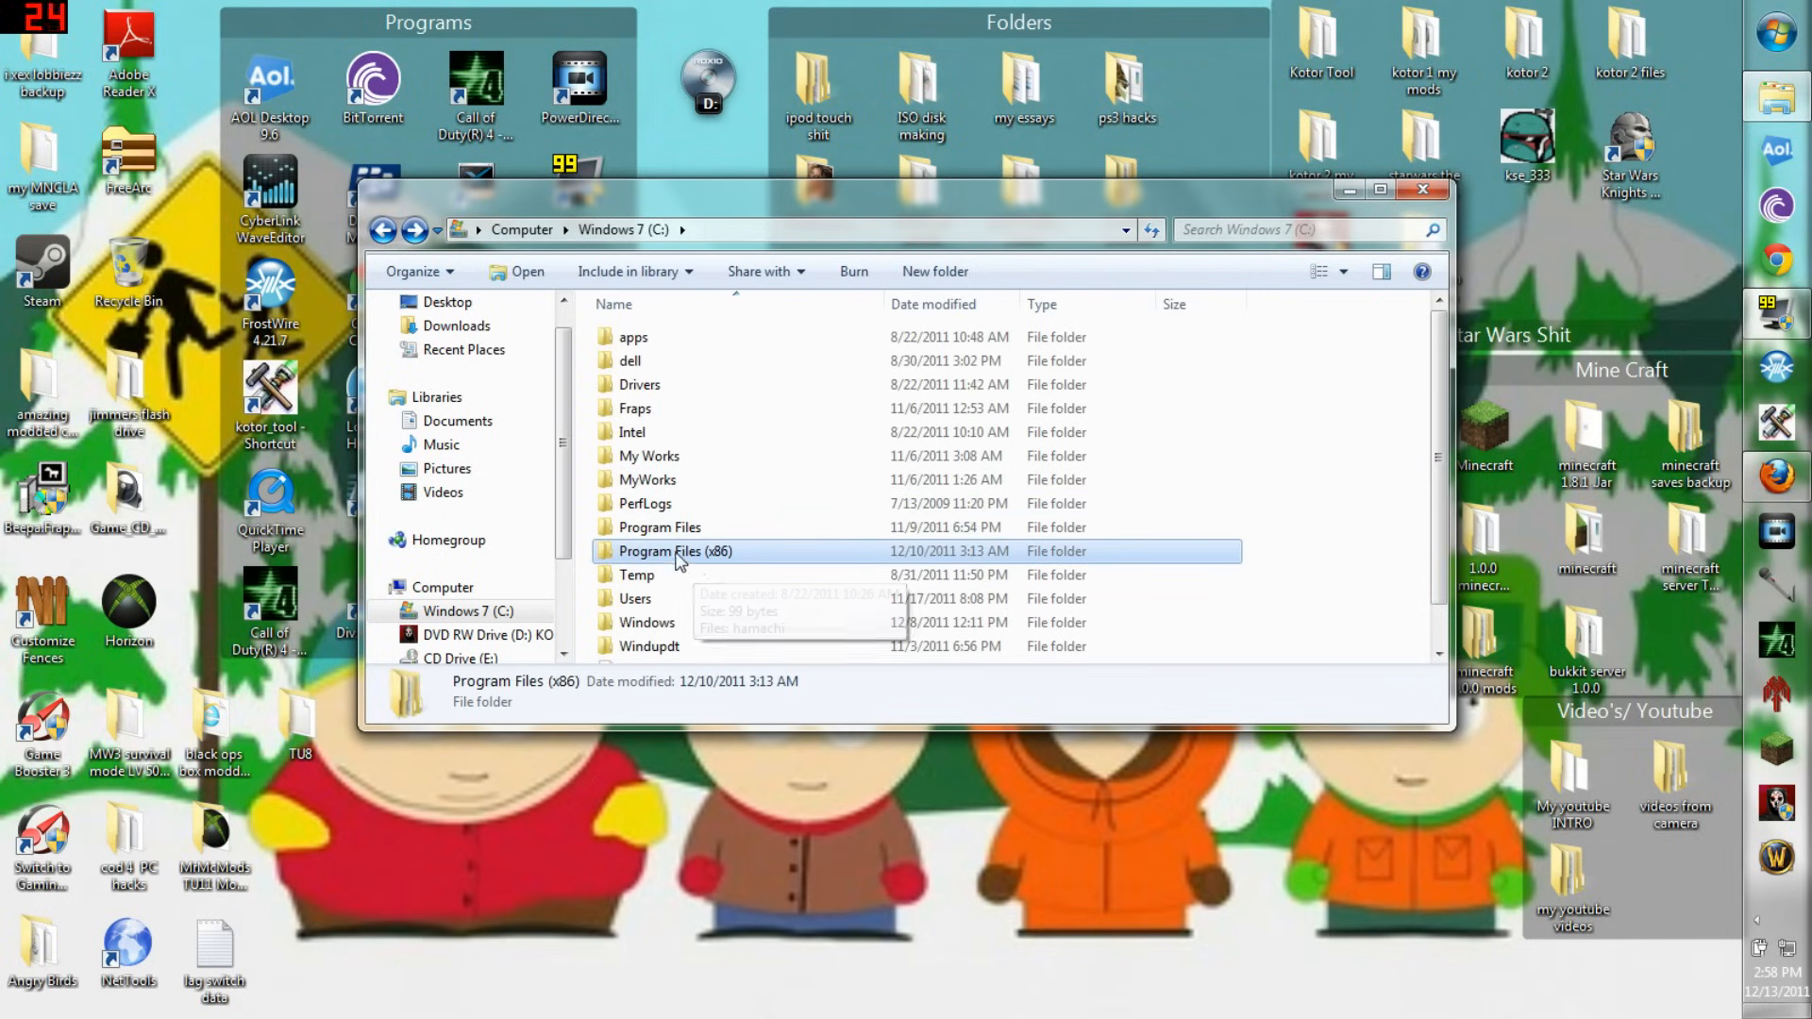
- Go into Program Files and the LucasArts folder inside it
{"action": "double_click", "coordinate": [661, 527]}
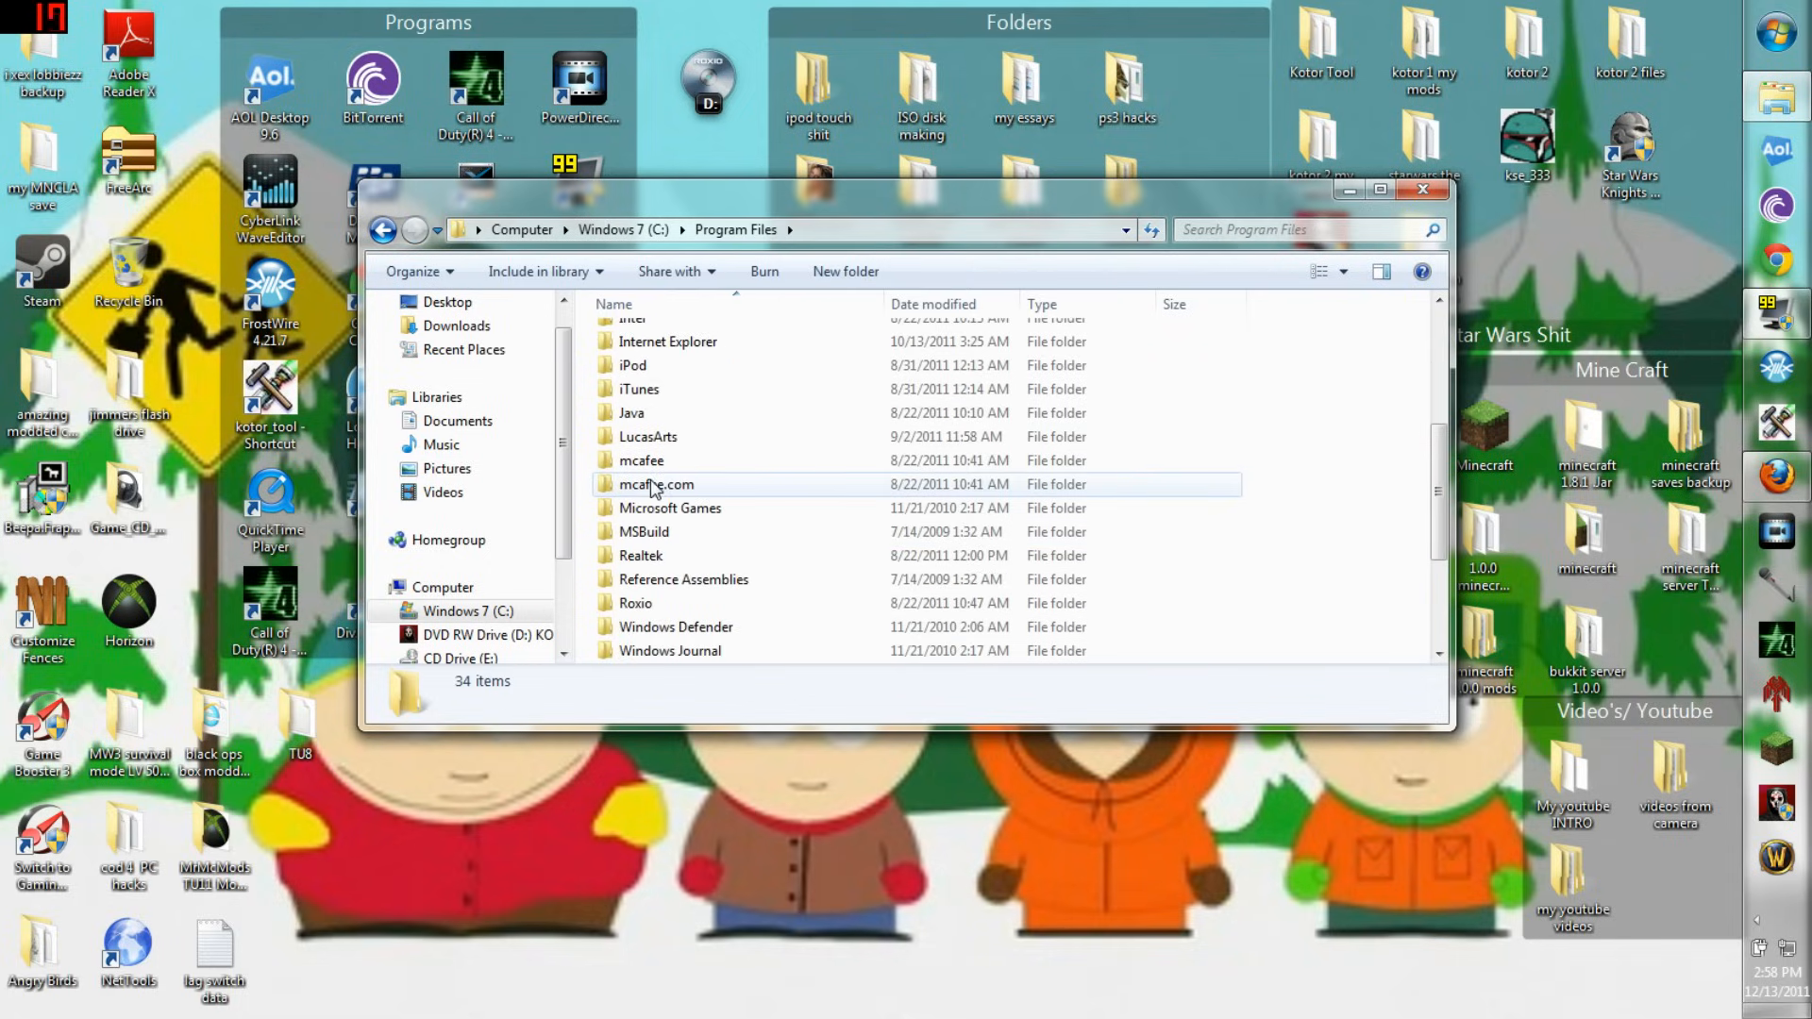
{"action": "mouse_move", "coordinate": [740, 410]}
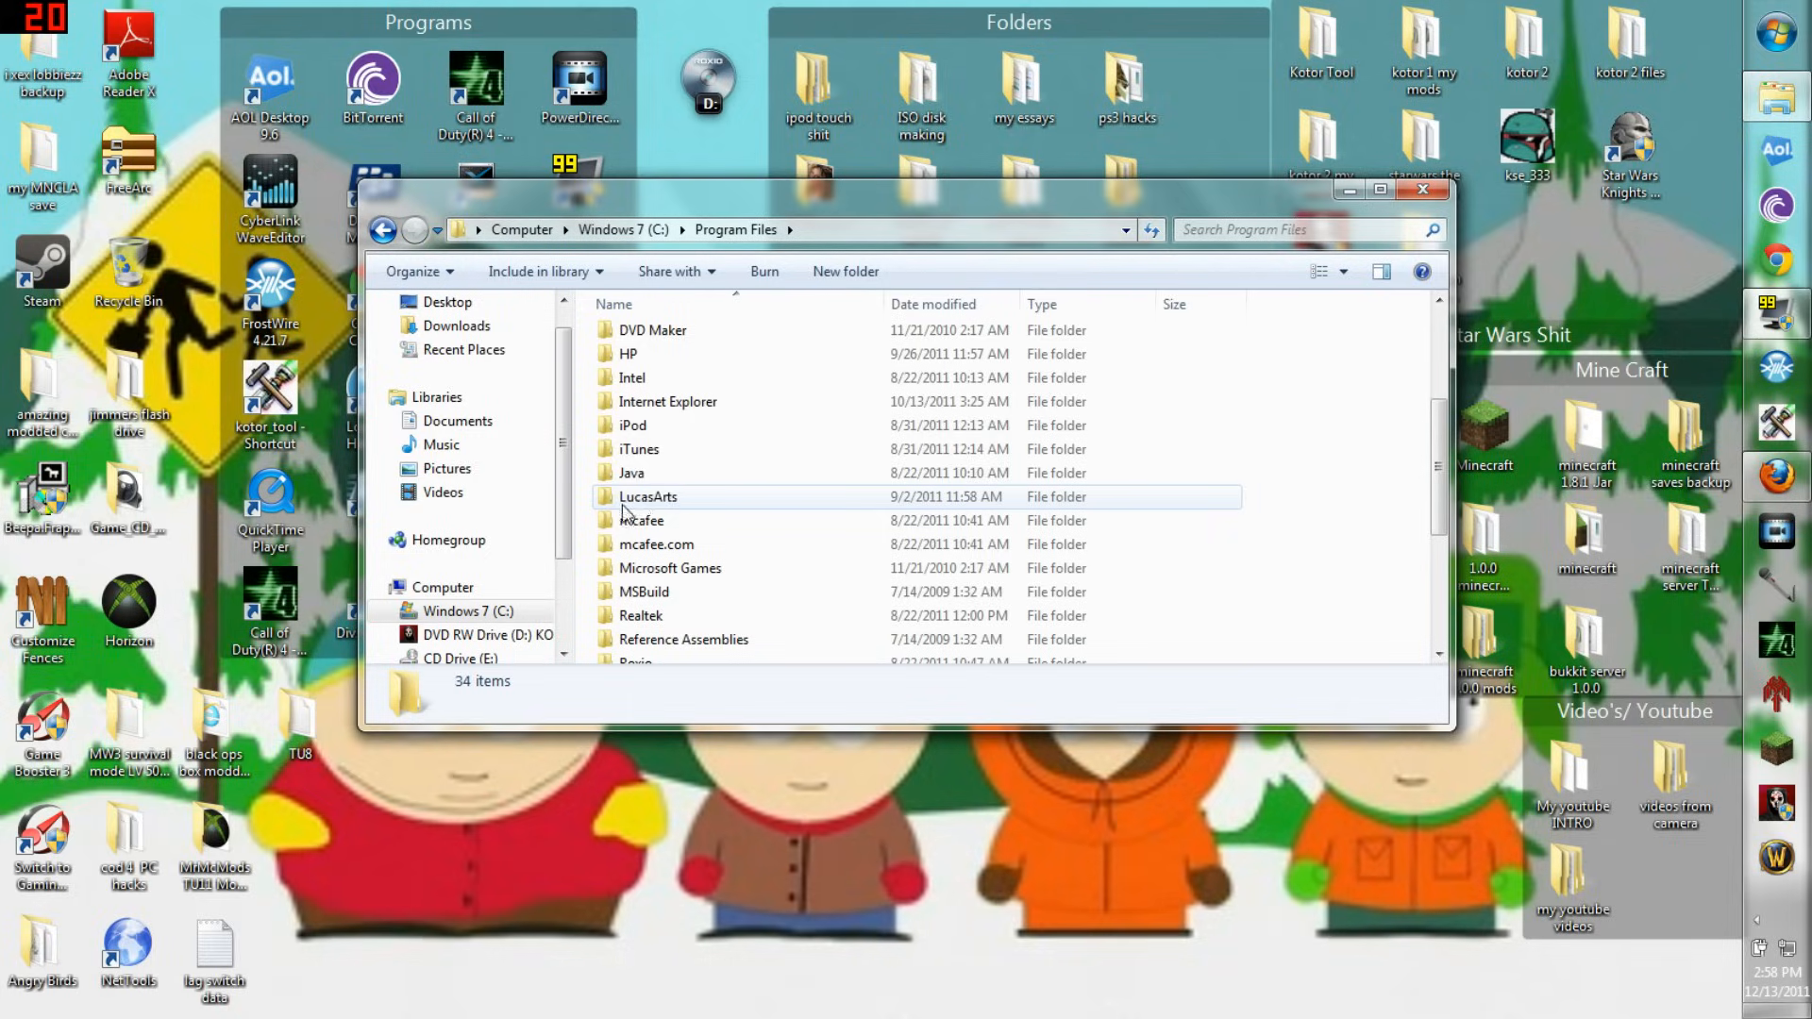
{"action": "double_click", "coordinate": [648, 497]}
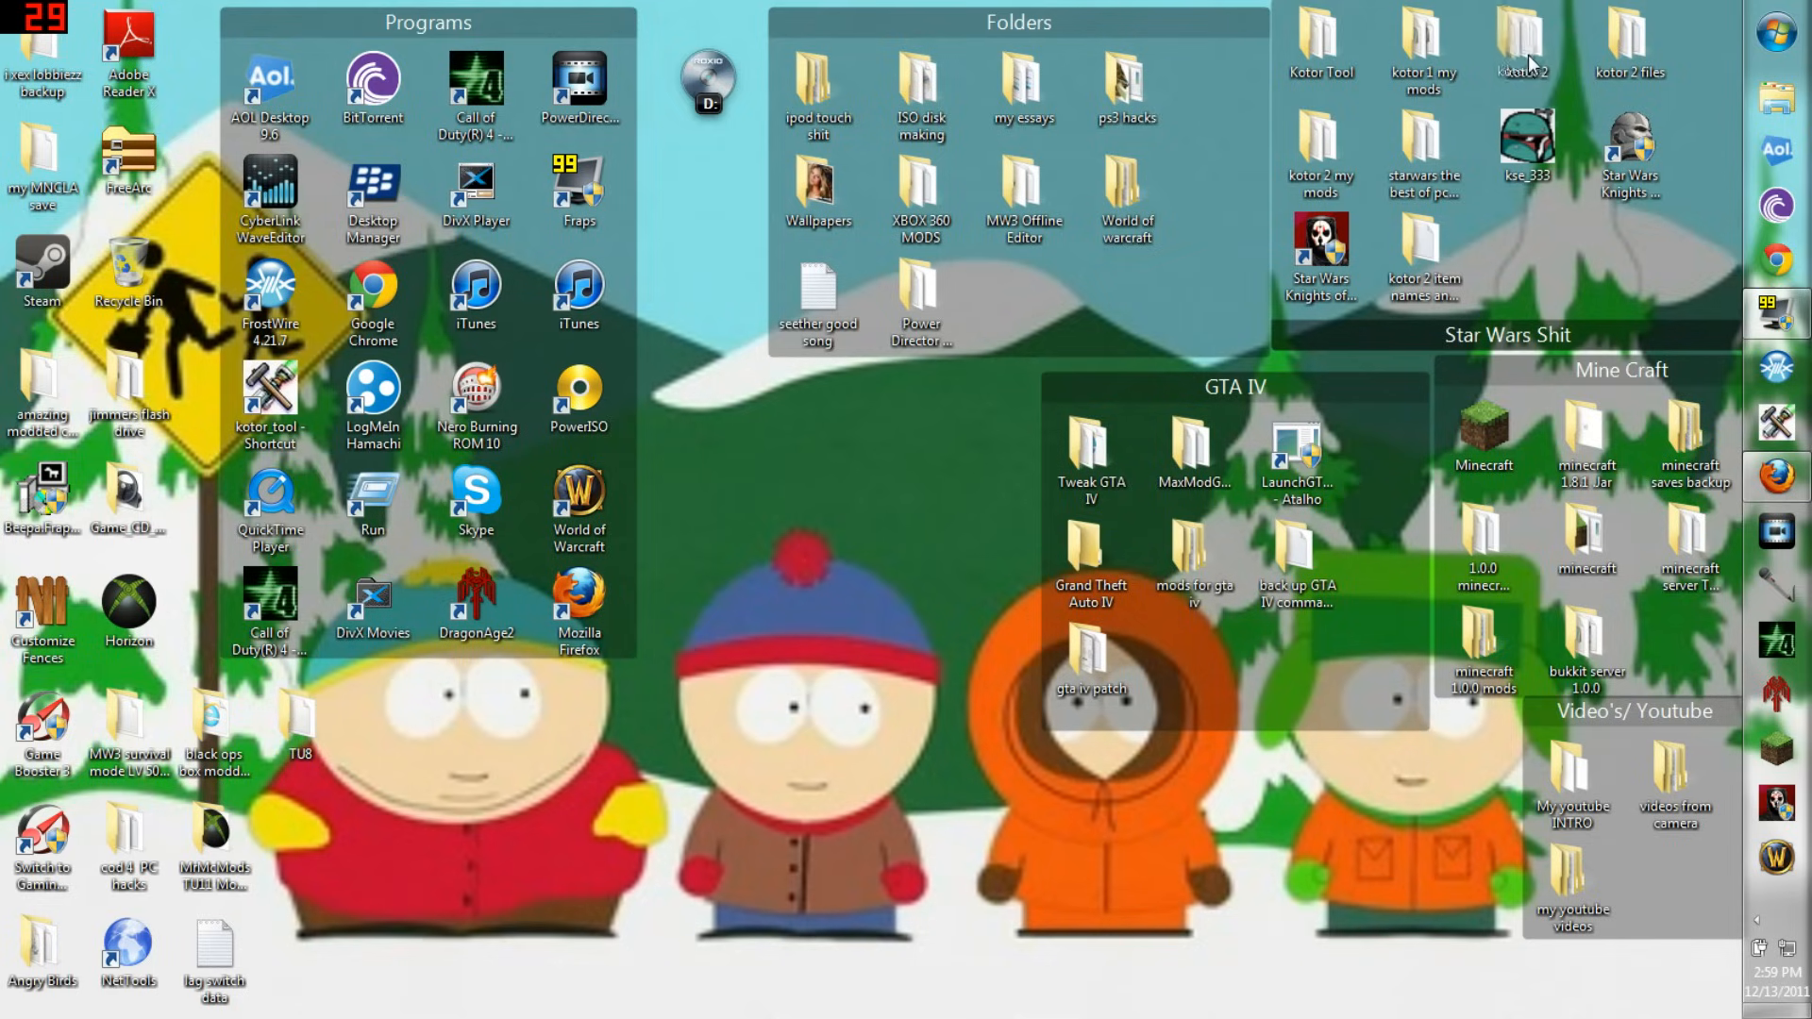
- Locate the game's existing Mss32.dll in the kotor 2 desktop folder and start a backup on the desktop
{"action": "double_click", "coordinate": [1525, 45]}
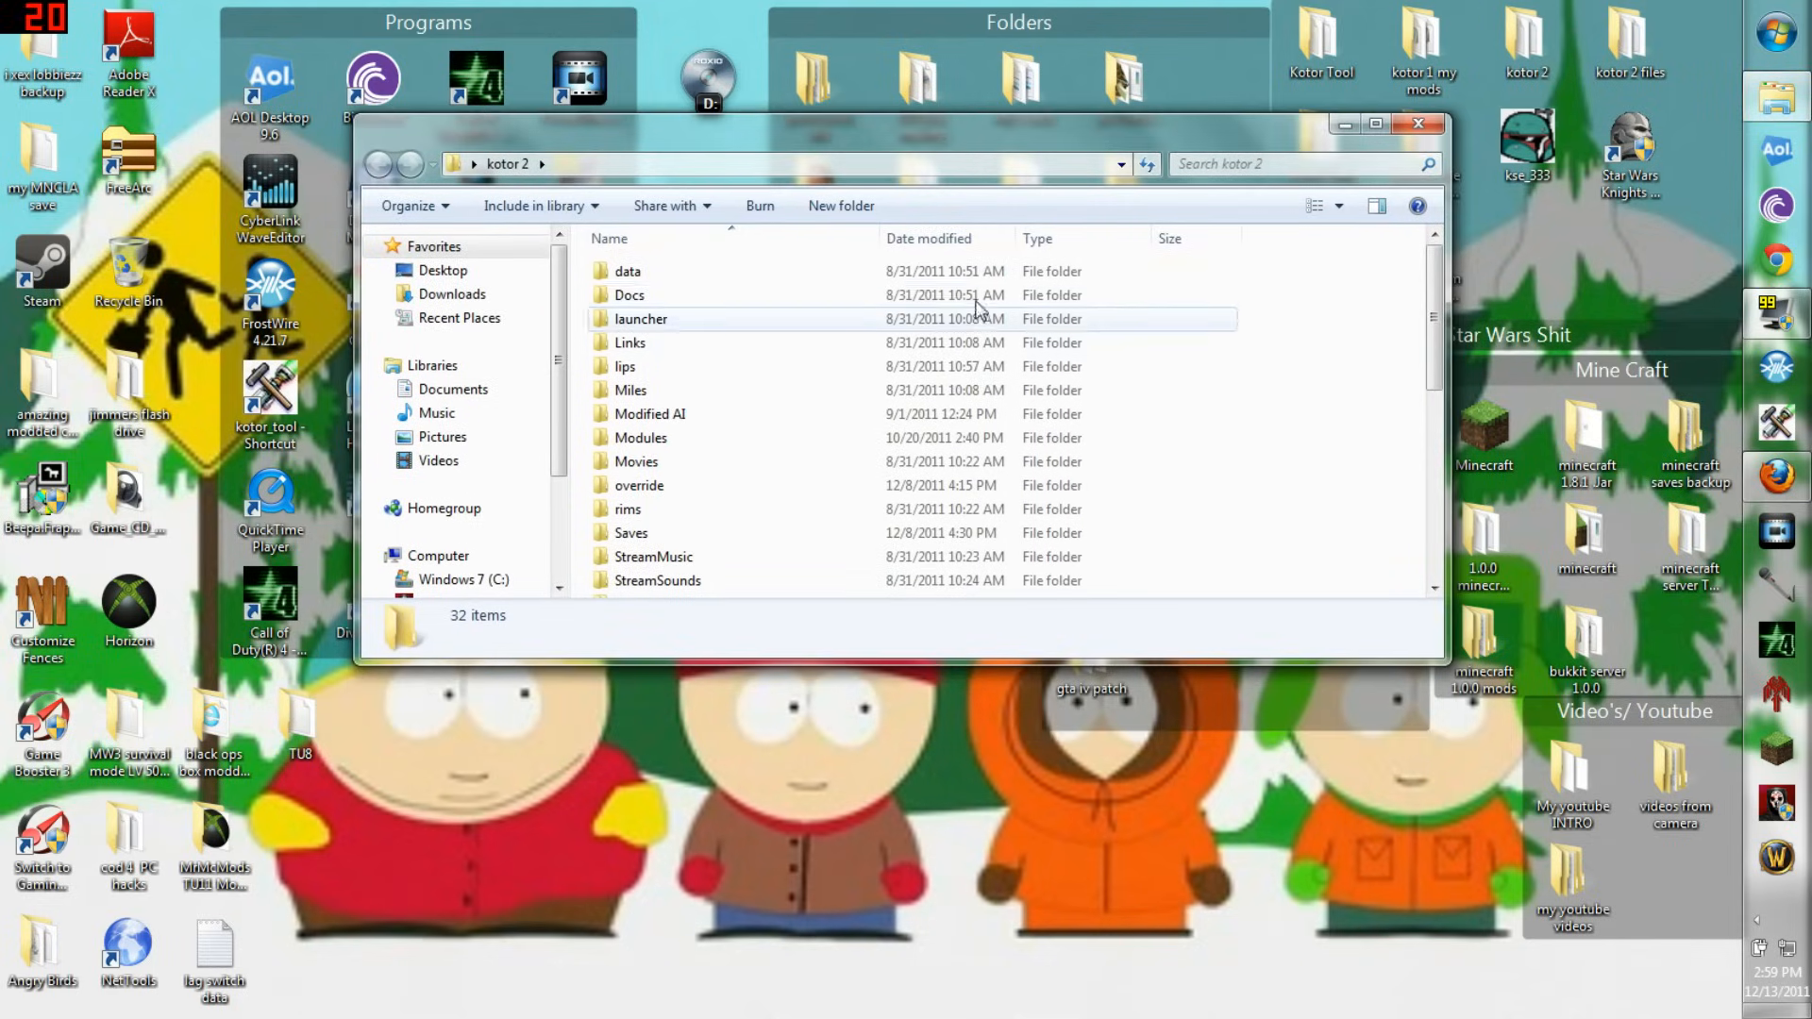
{"action": "scroll", "scroll_direction": "down", "scroll_amount": 3}
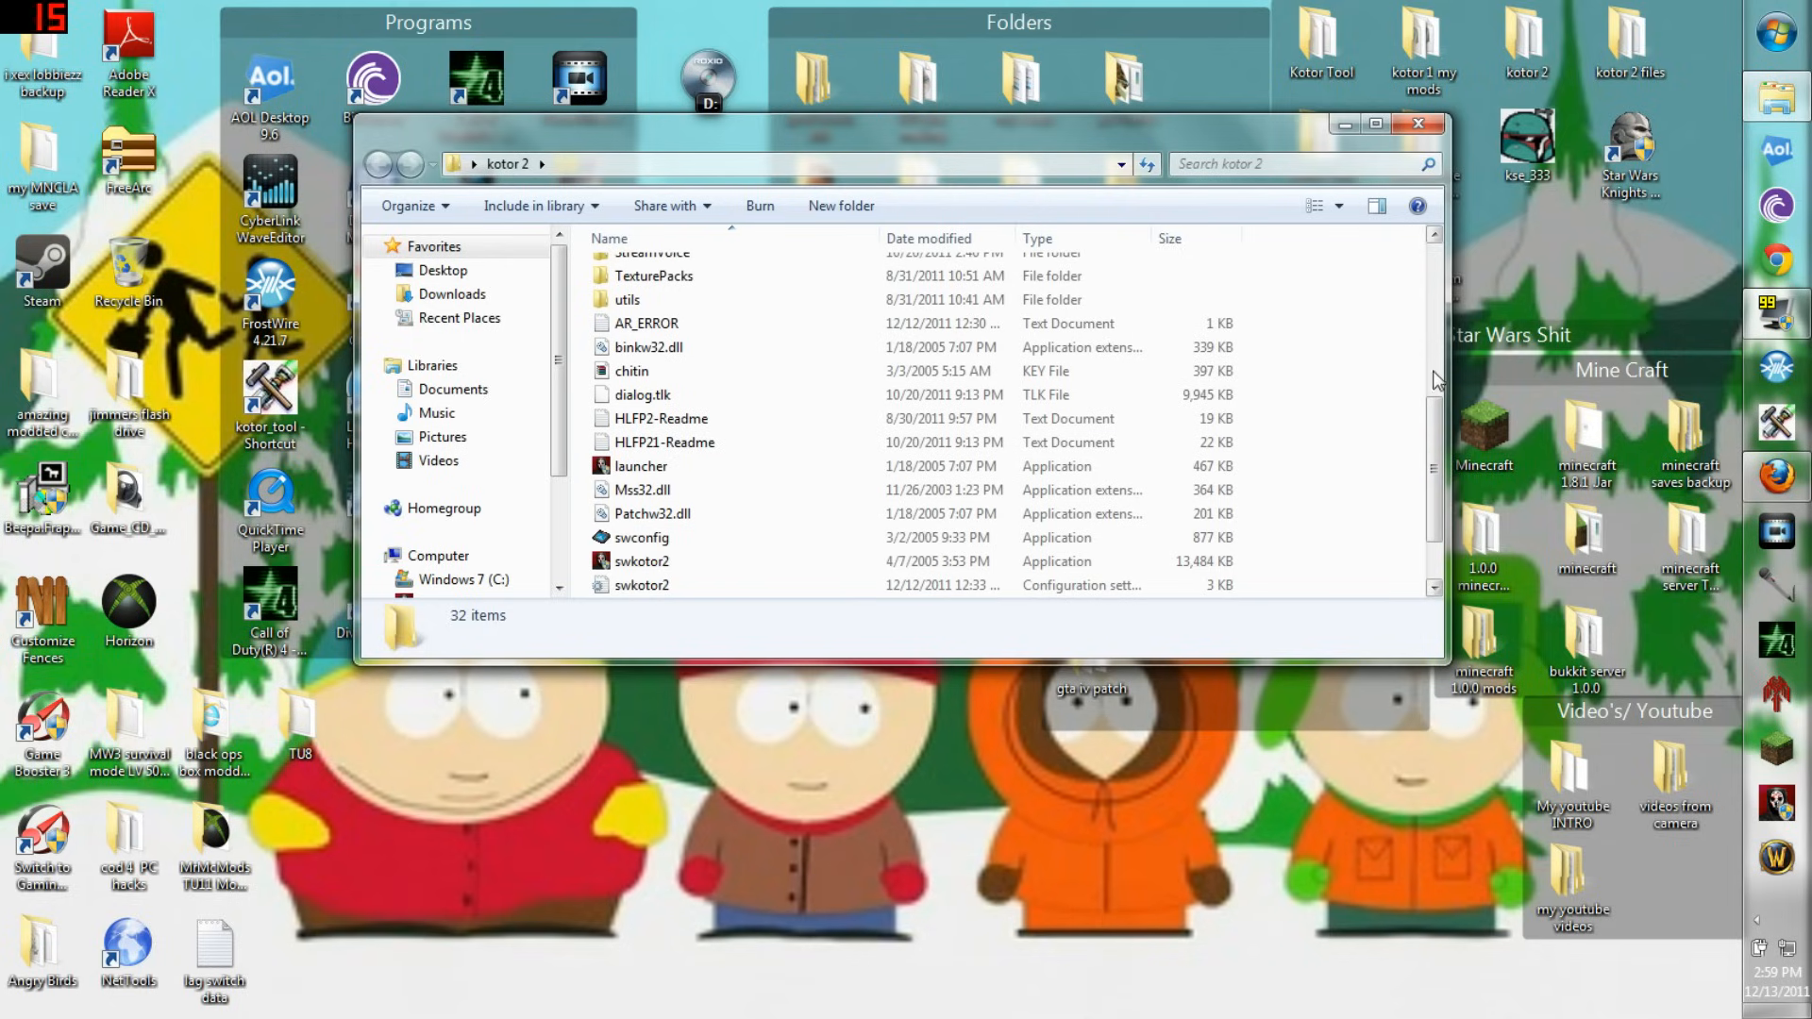
{"action": "left_click", "coordinate": [641, 489]}
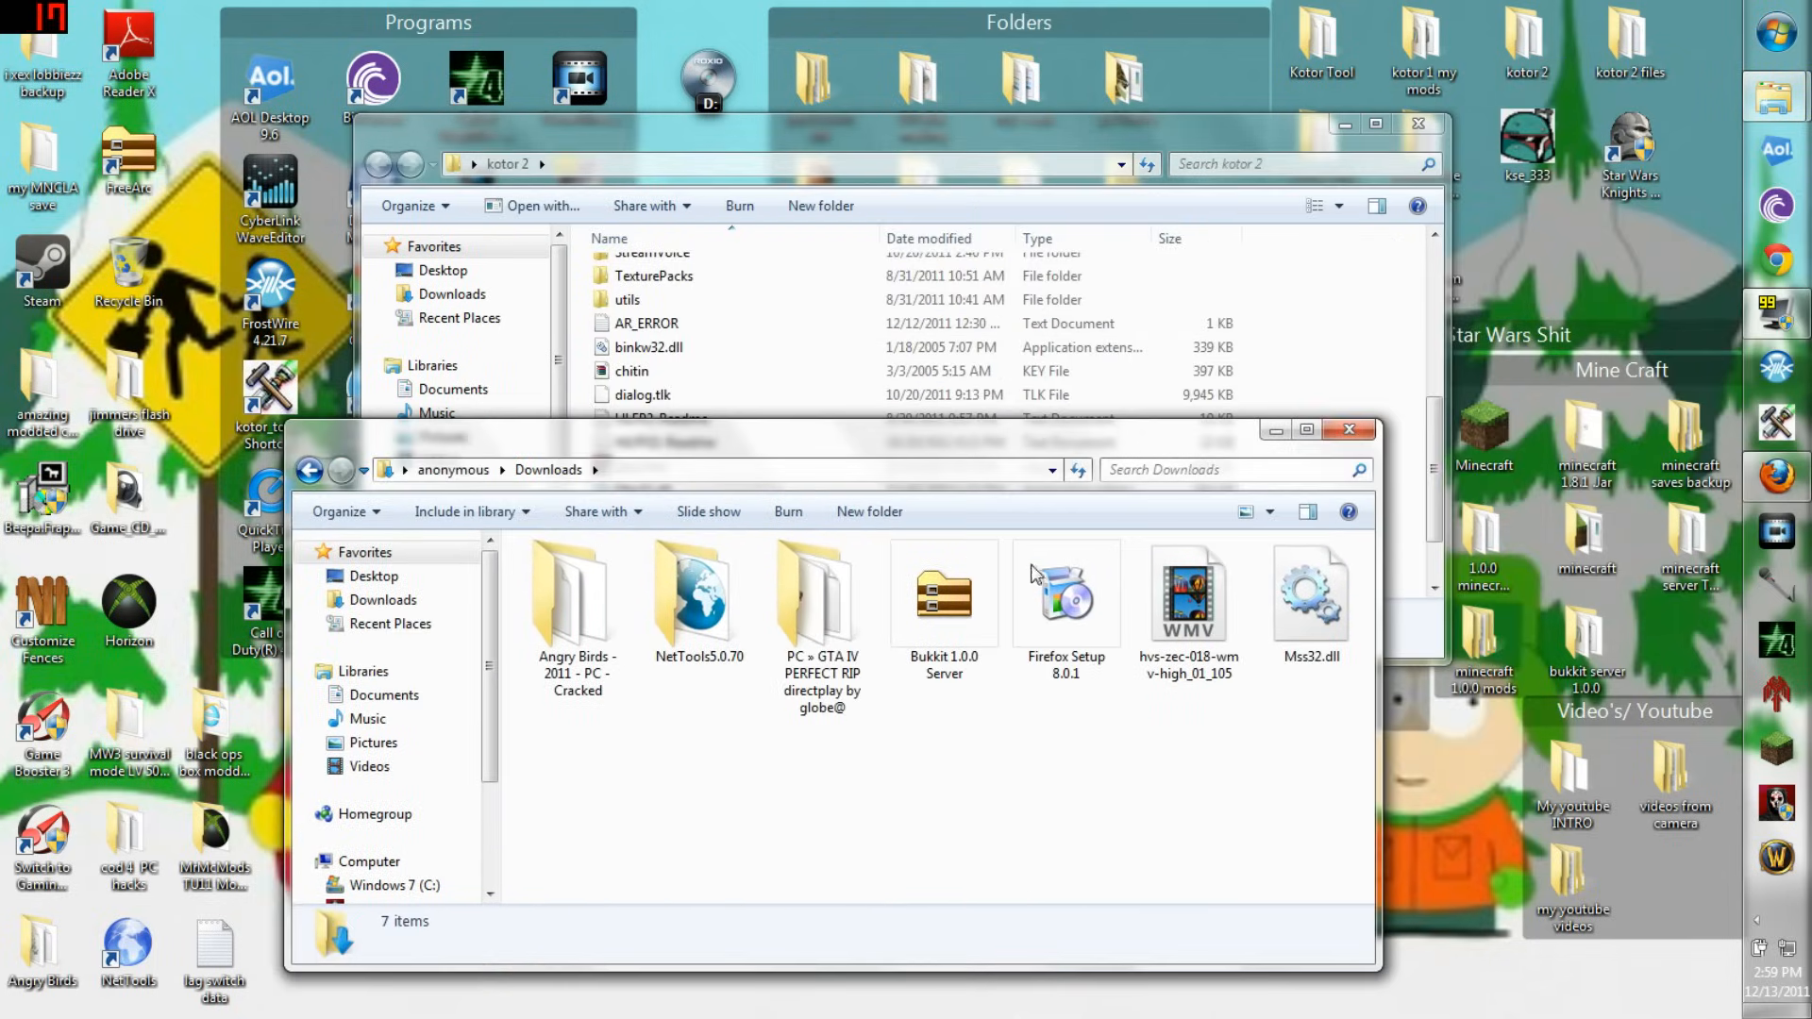
{"action": "right_click", "coordinate": [1310, 593]}
{"action": "type", "text": "backup"}
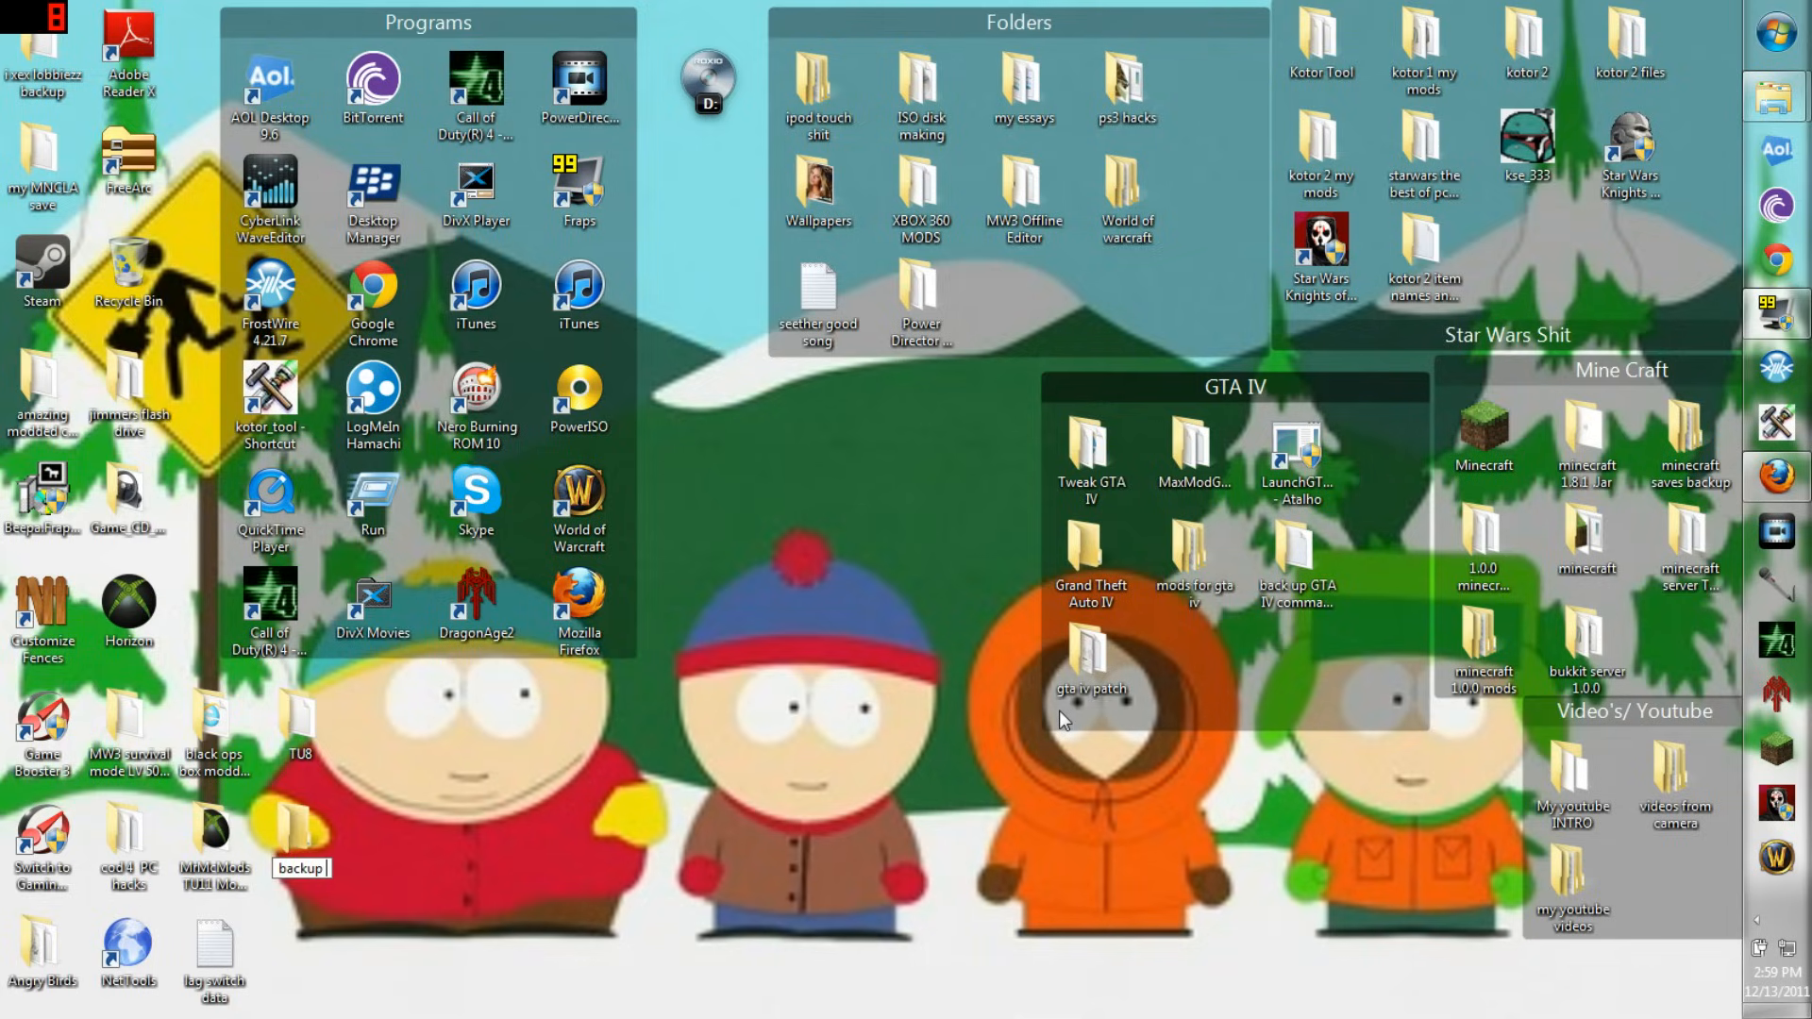
- Name the desktop backup 'backup kotor 2.dll' for the old game DLL
{"action": "type", "text": "kotor 2.dll"}
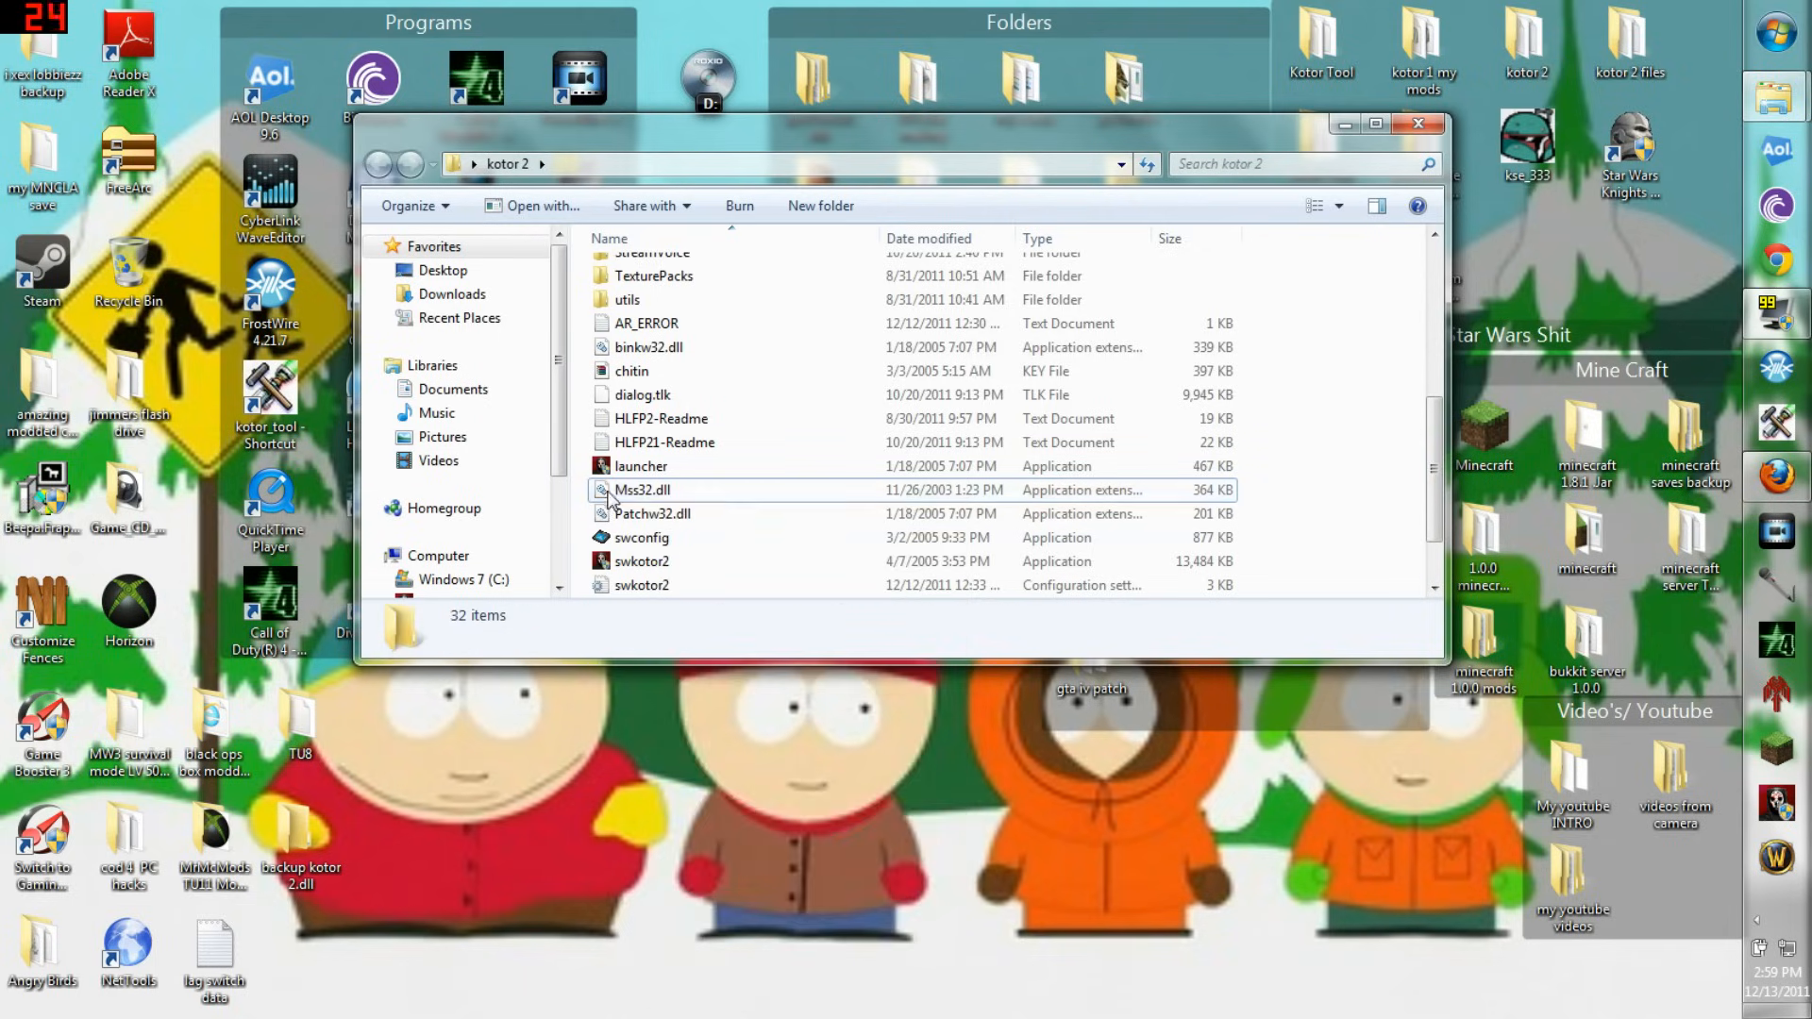
{"action": "right_click", "coordinate": [642, 491]}
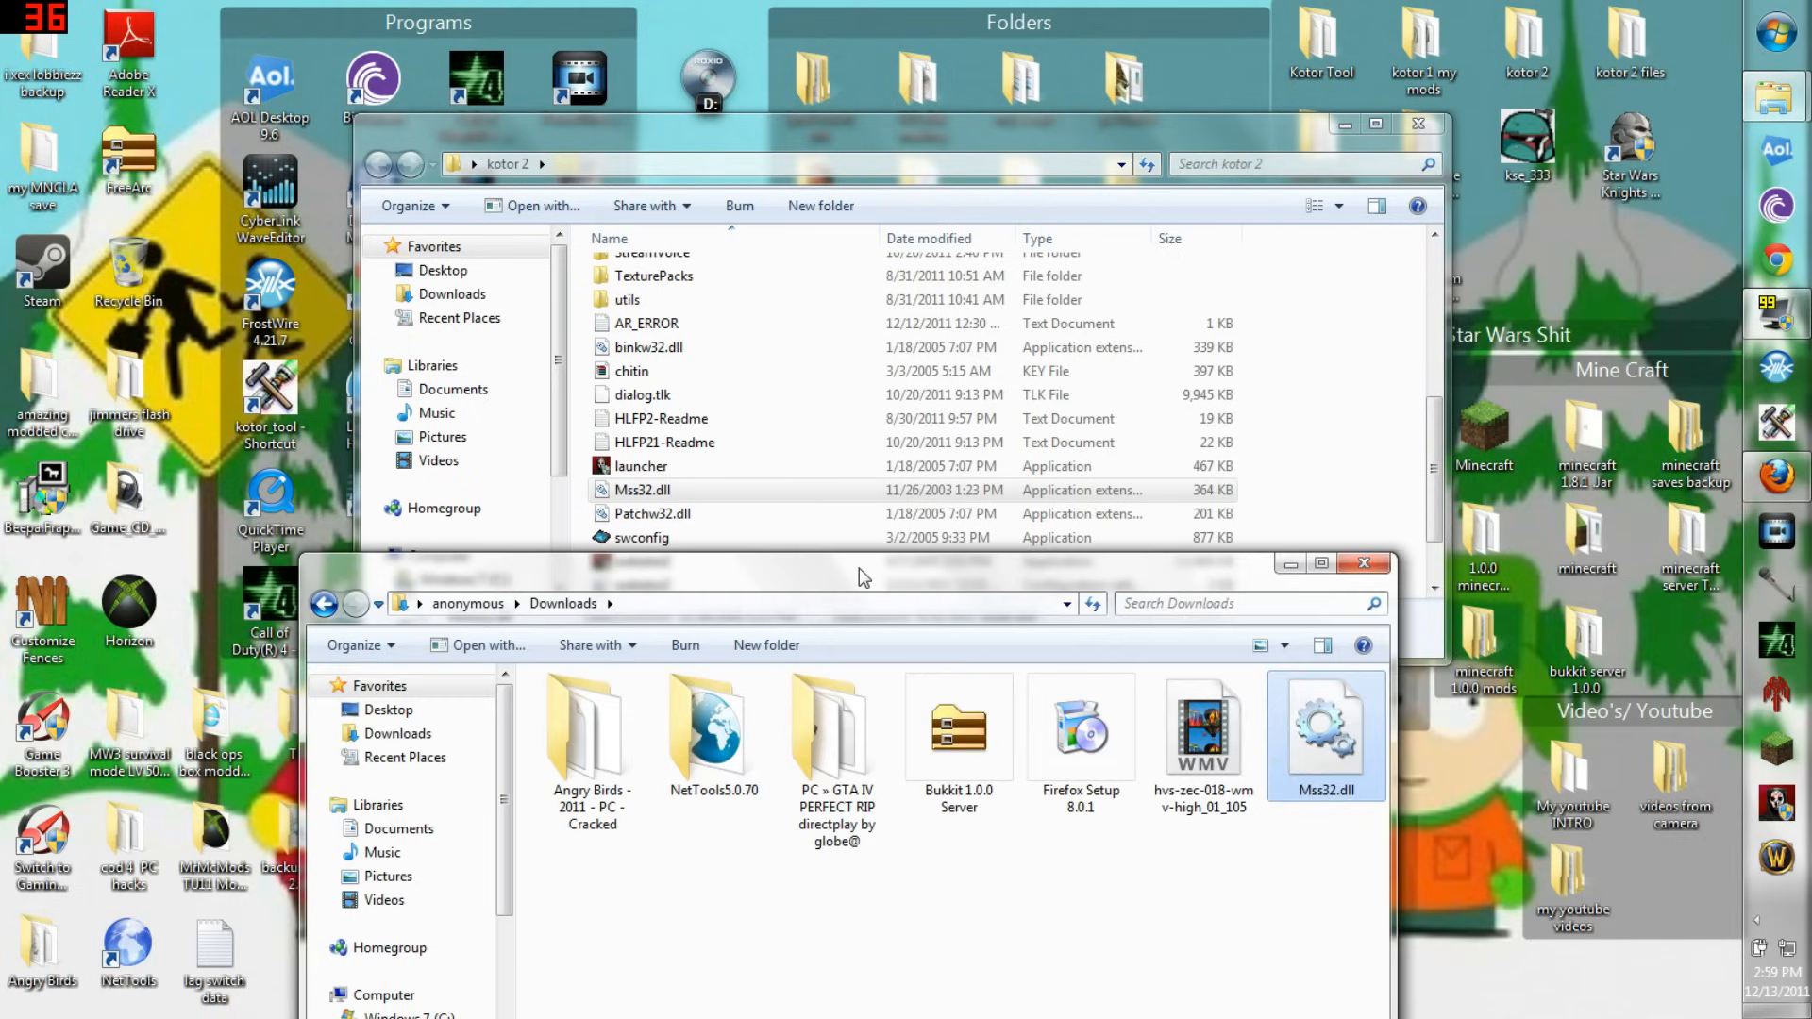
- Move the downloaded Mss32.dll from Downloads into the kotor 2 folder, replacing the old copy
{"action": "left_click_drag", "start_coordinate": [1327, 736], "coordinate": [740, 392]}
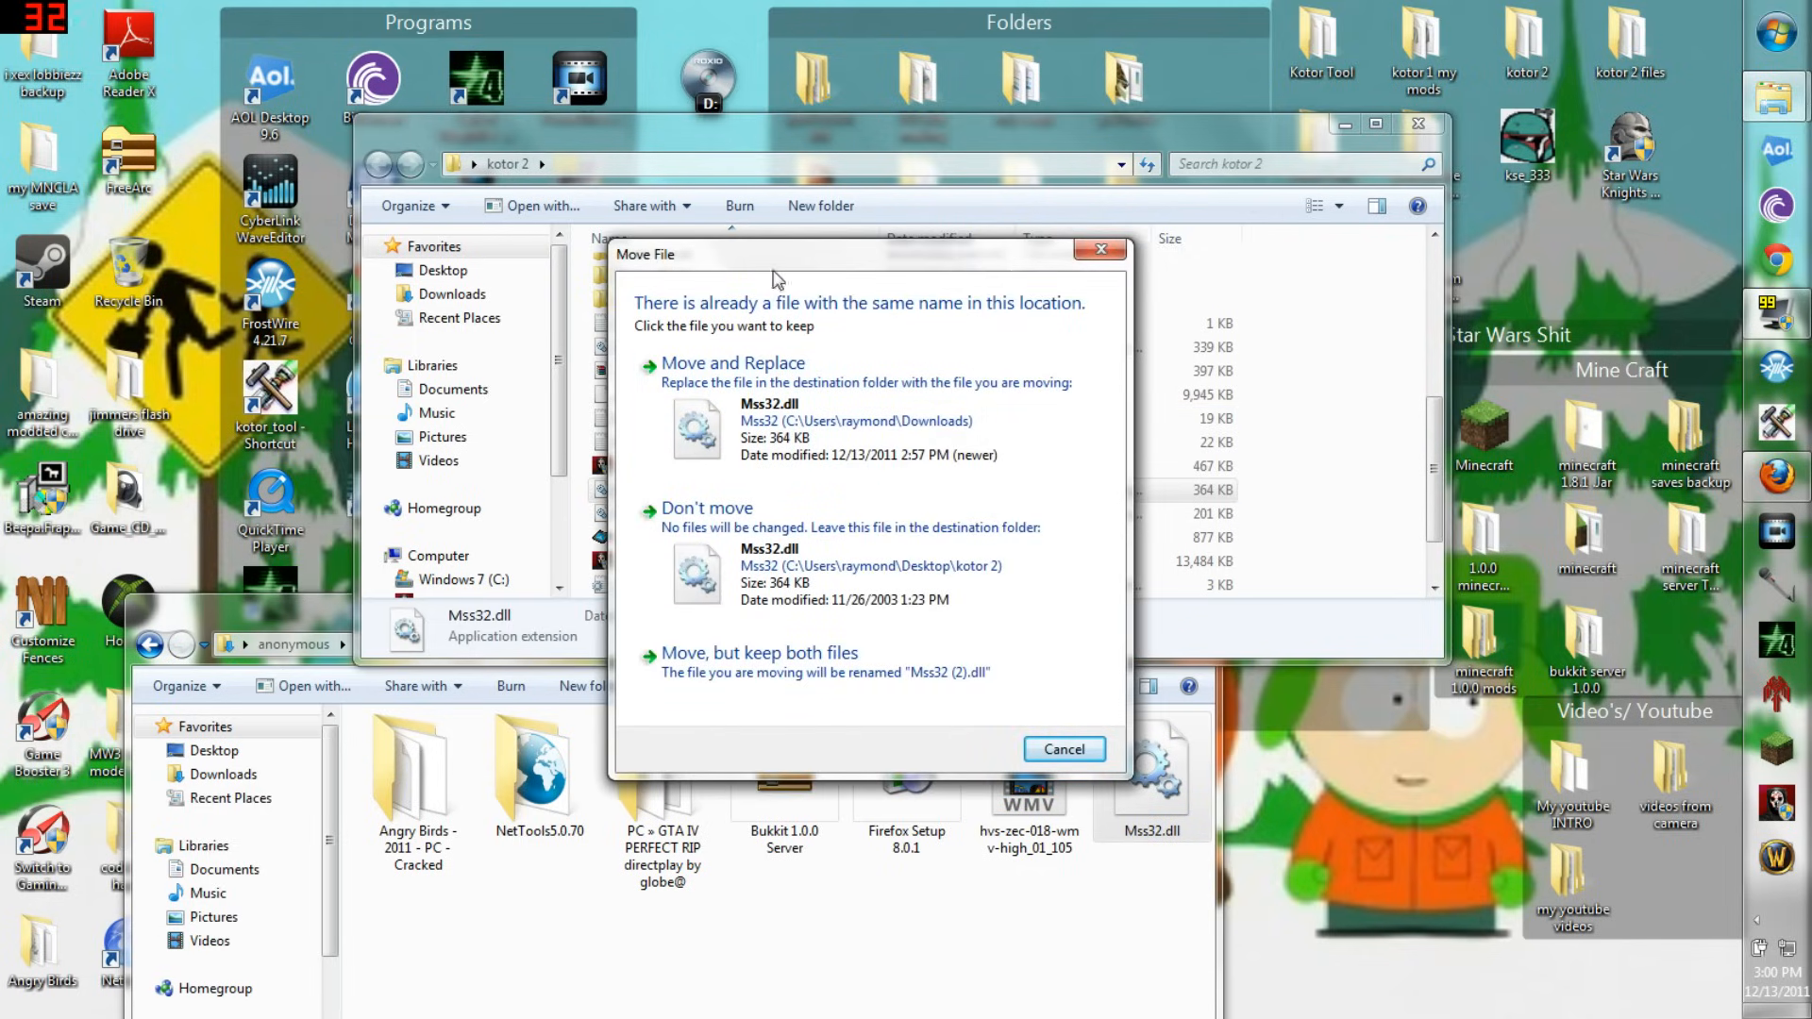
{"action": "mouse_move", "coordinate": [734, 381]}
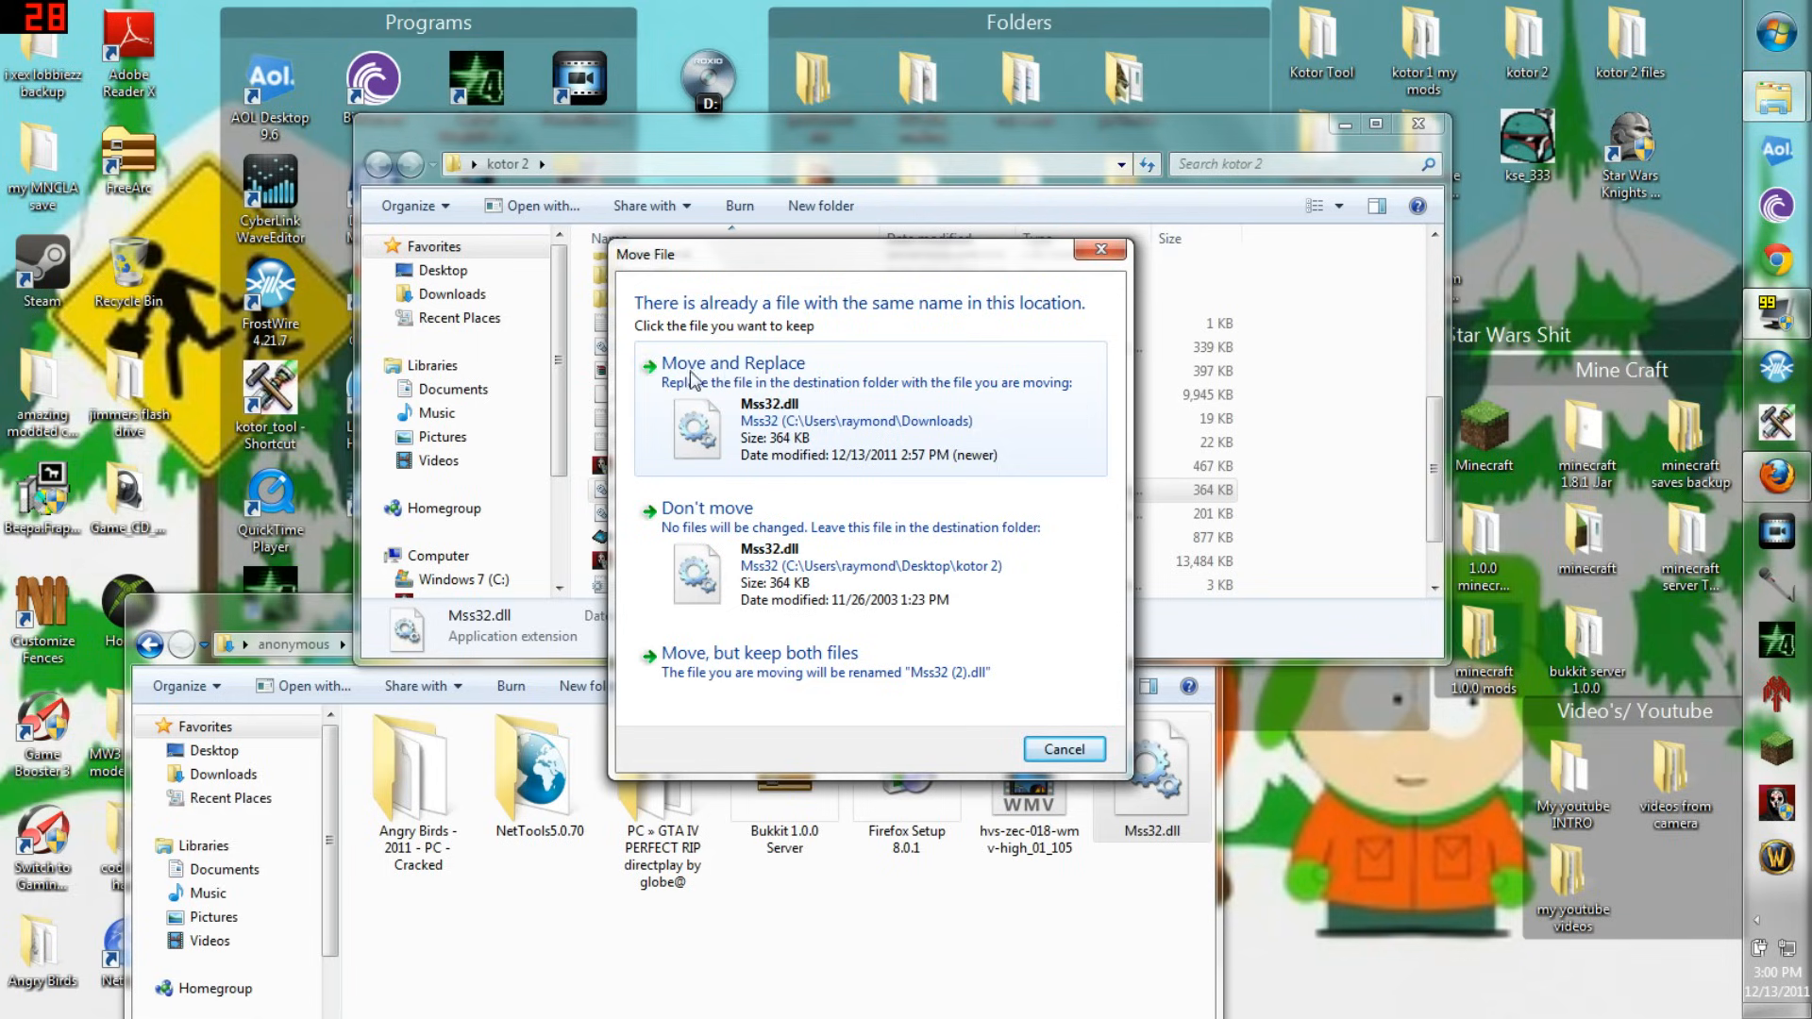
{"action": "mouse_move", "coordinate": [718, 665]}
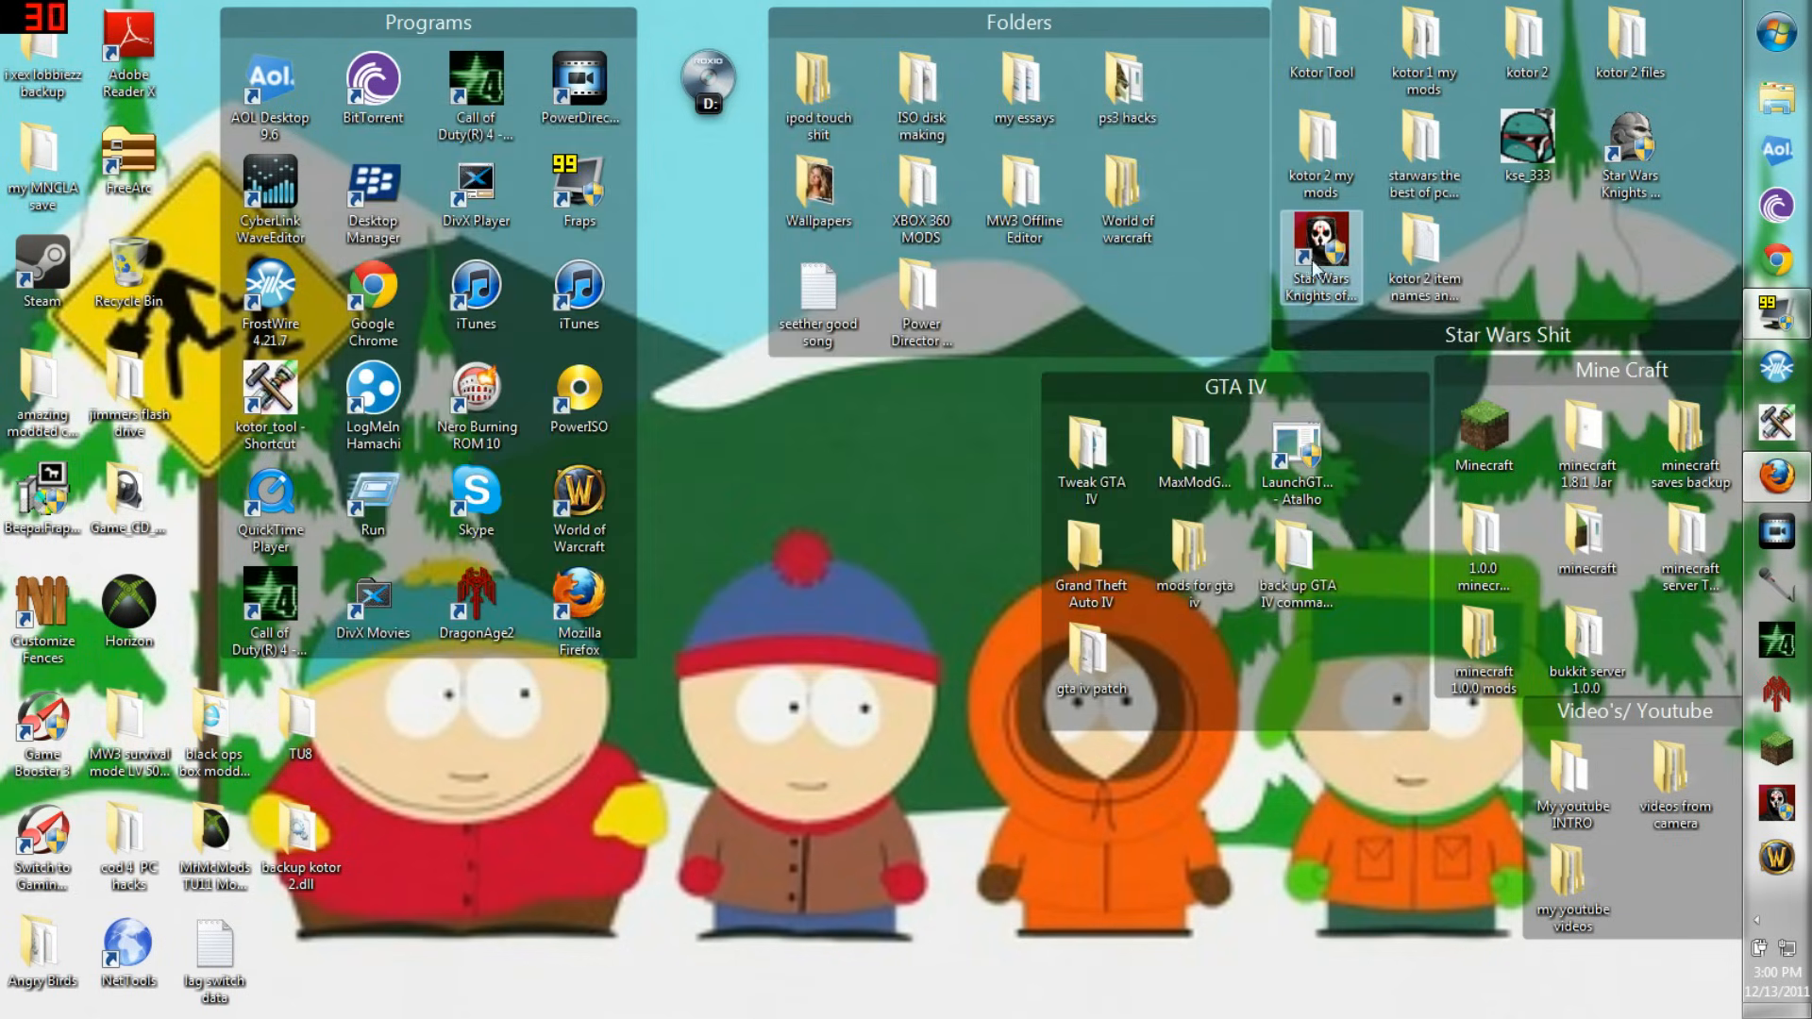
{"action": "right_click", "coordinate": [1319, 254]}
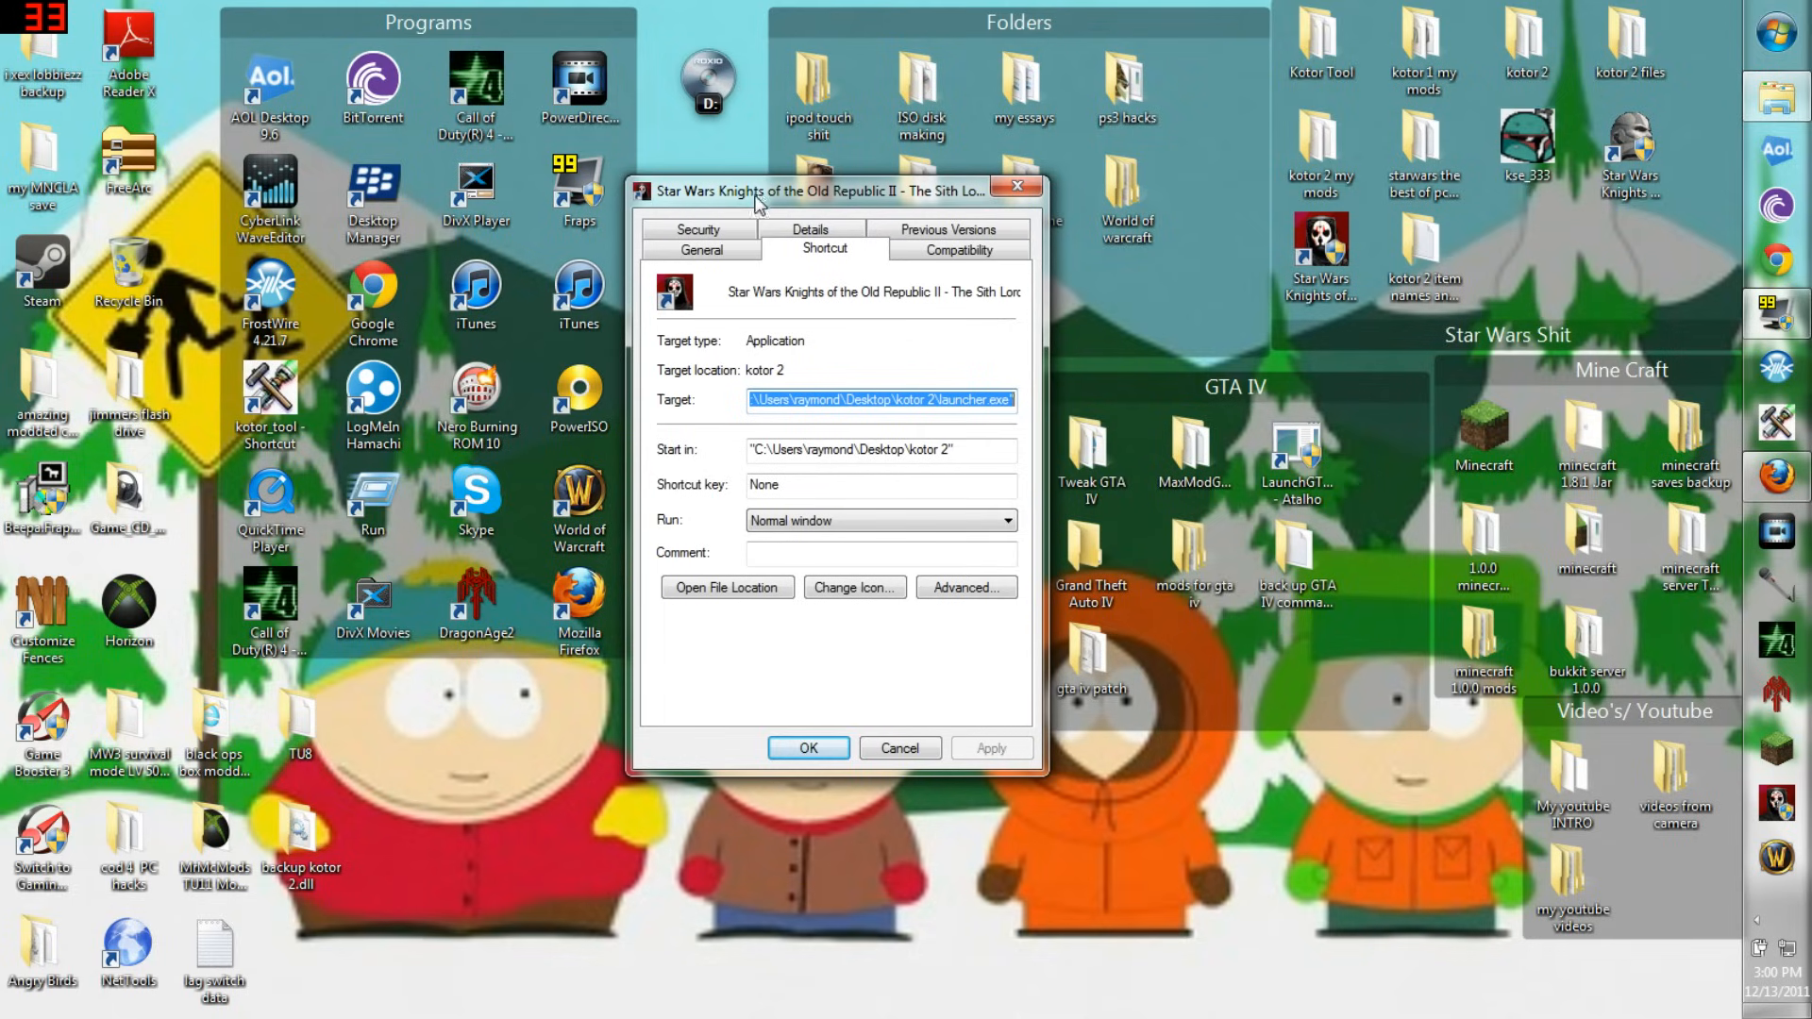
{"action": "left_click", "coordinate": [959, 249]}
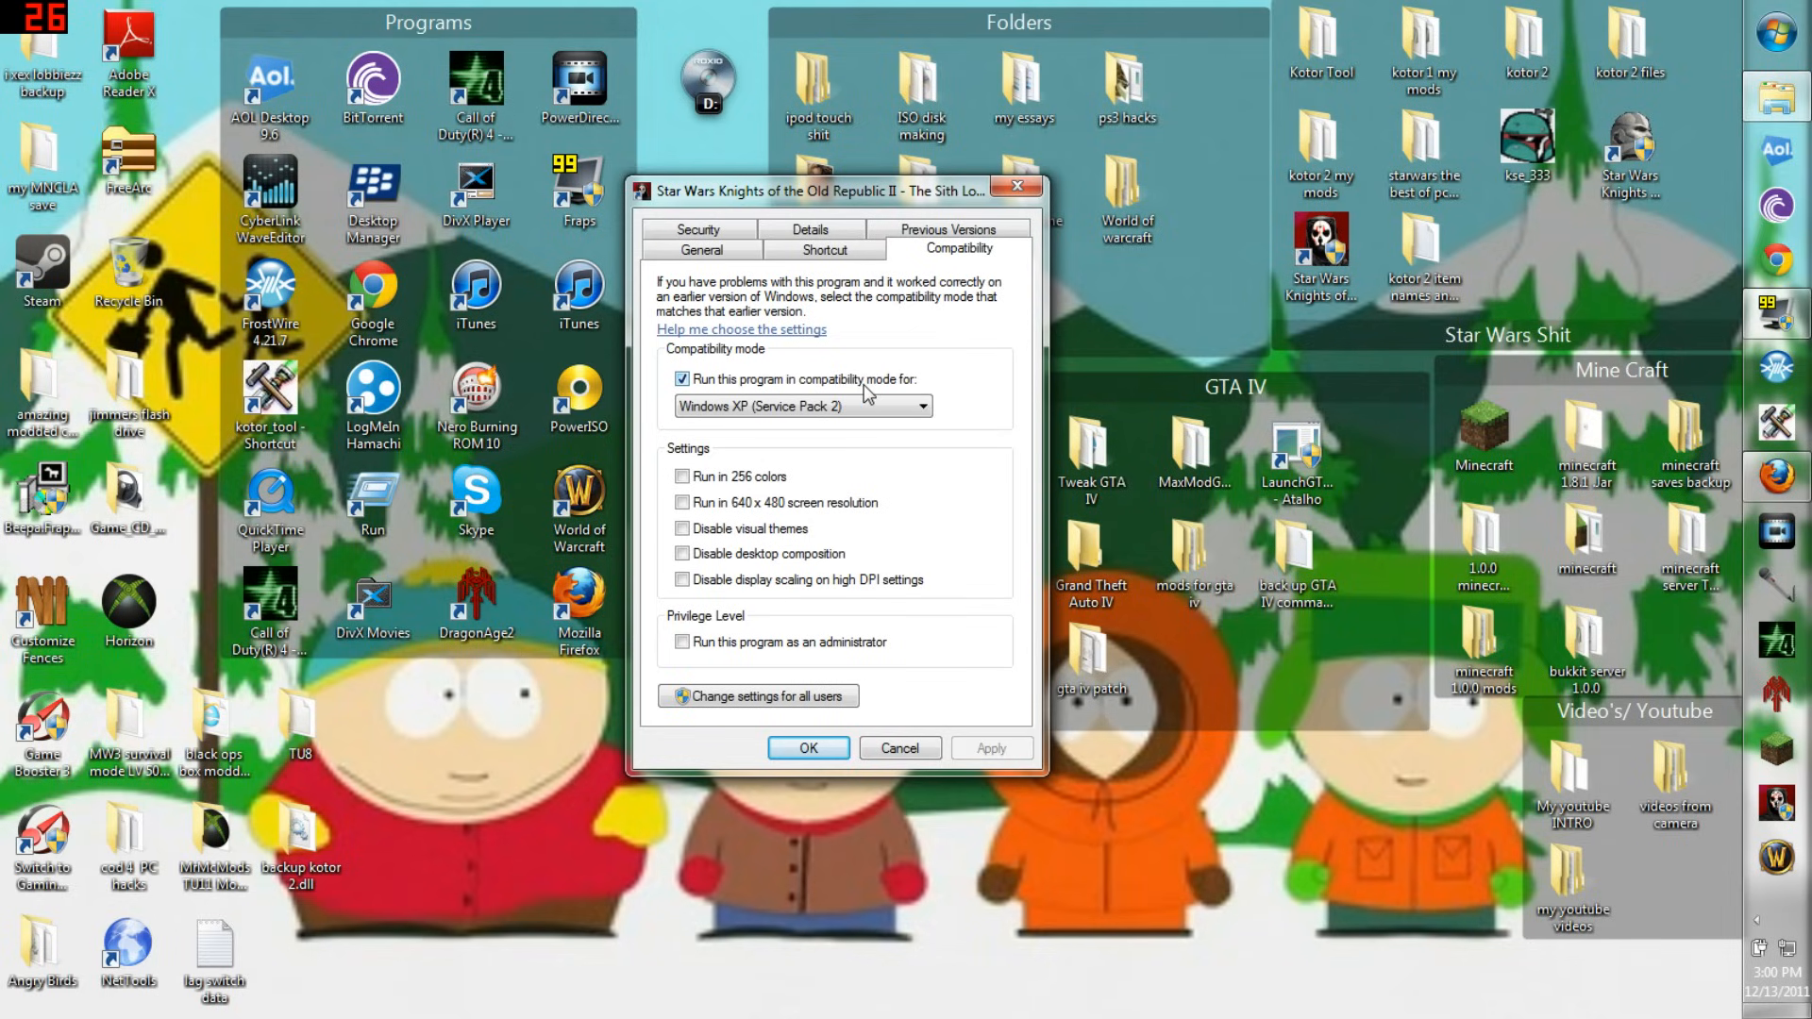
{"action": "left_click", "coordinate": [921, 406]}
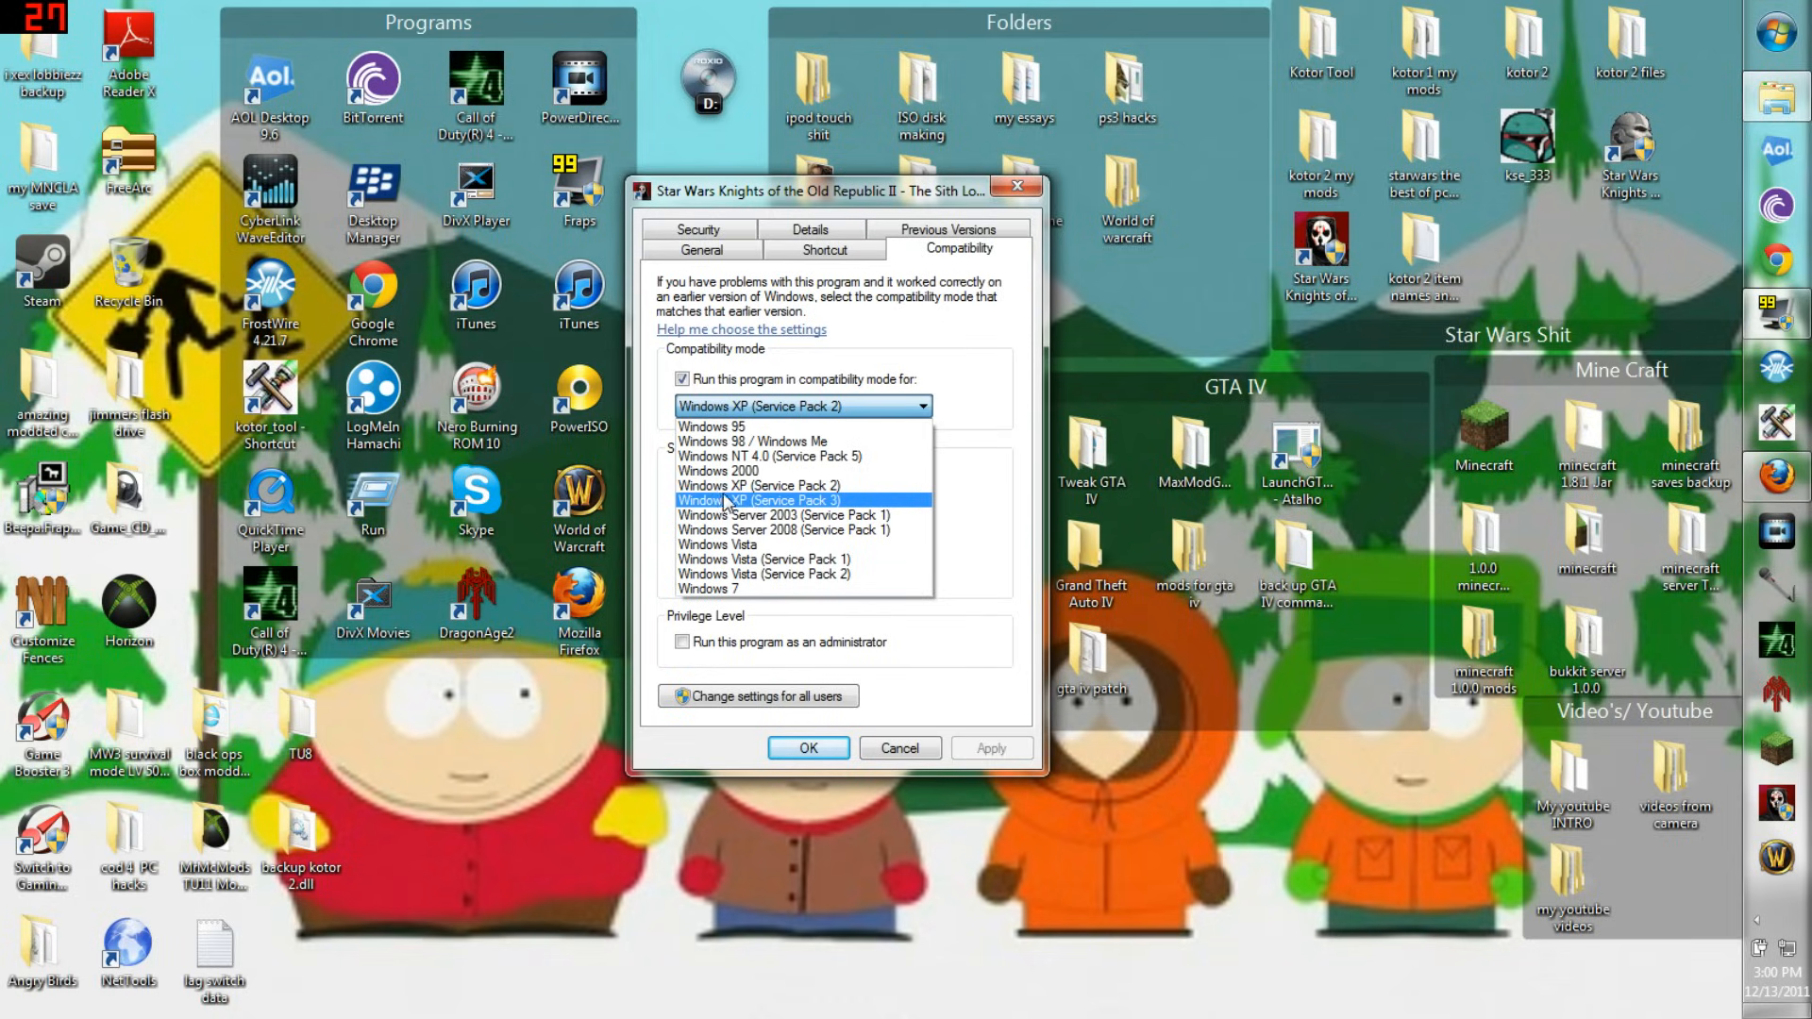
{"action": "left_click", "coordinate": [759, 485]}
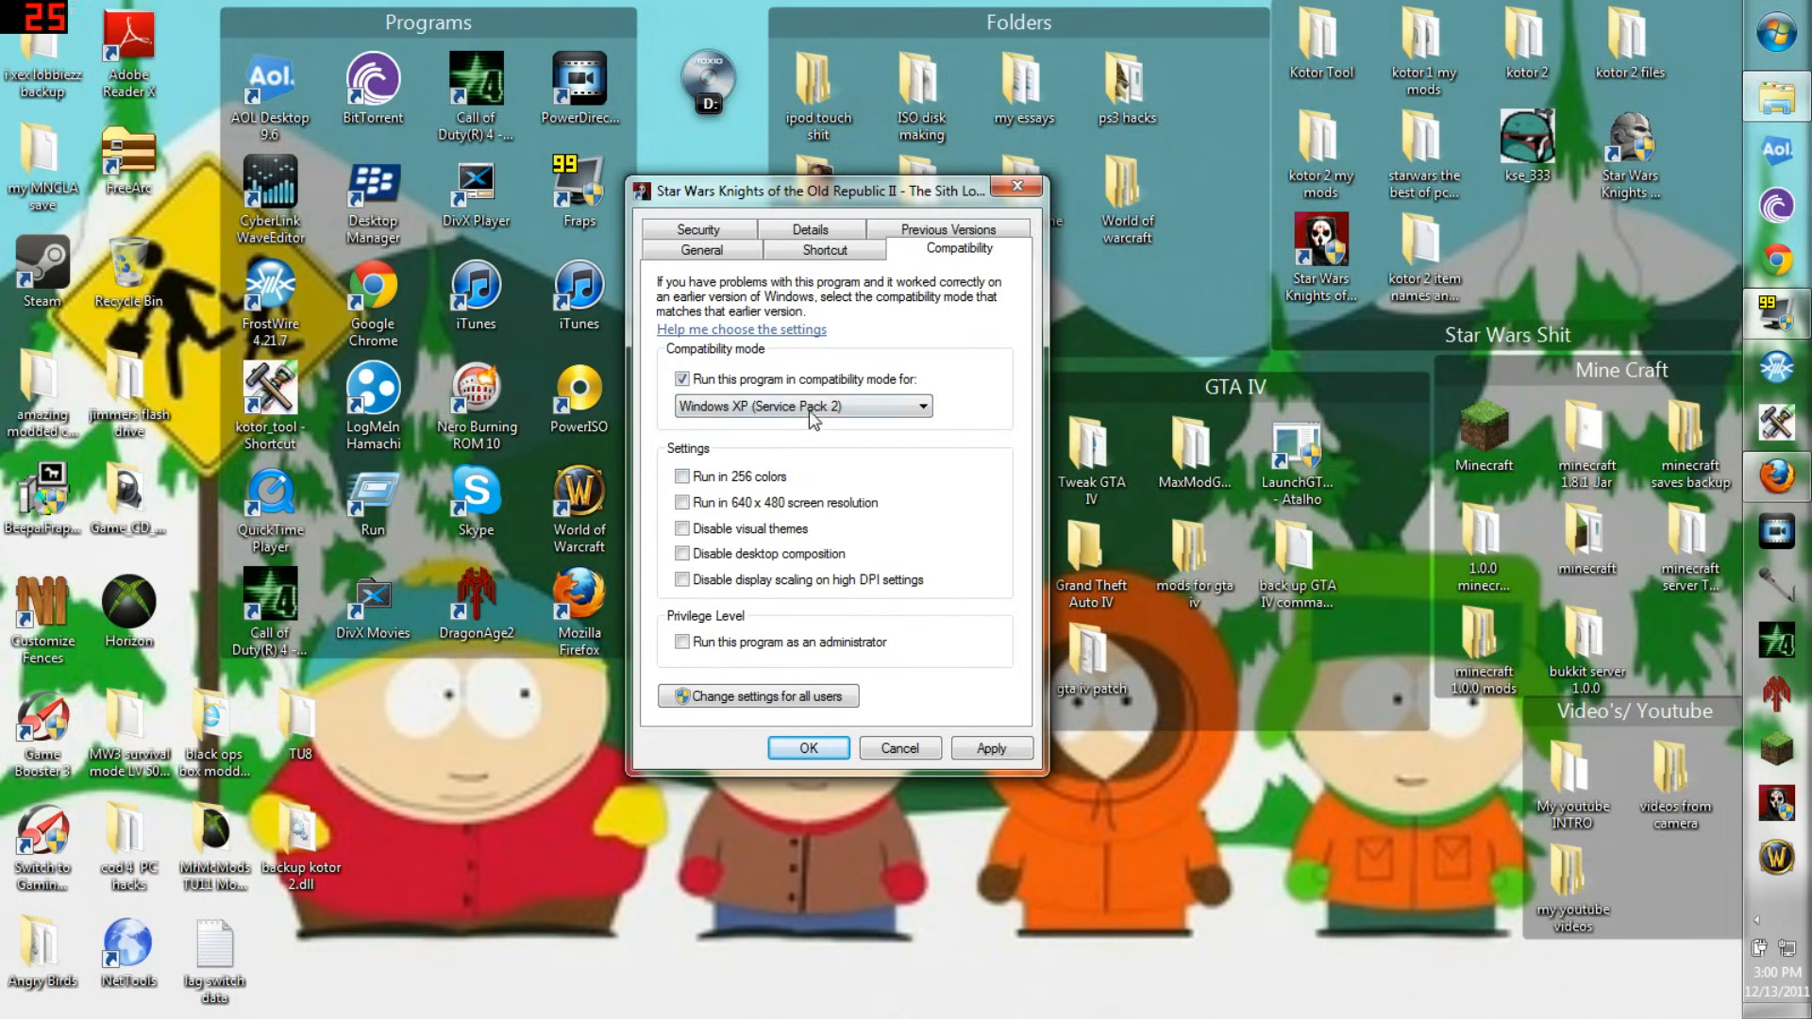
{"action": "left_click", "coordinate": [800, 406]}
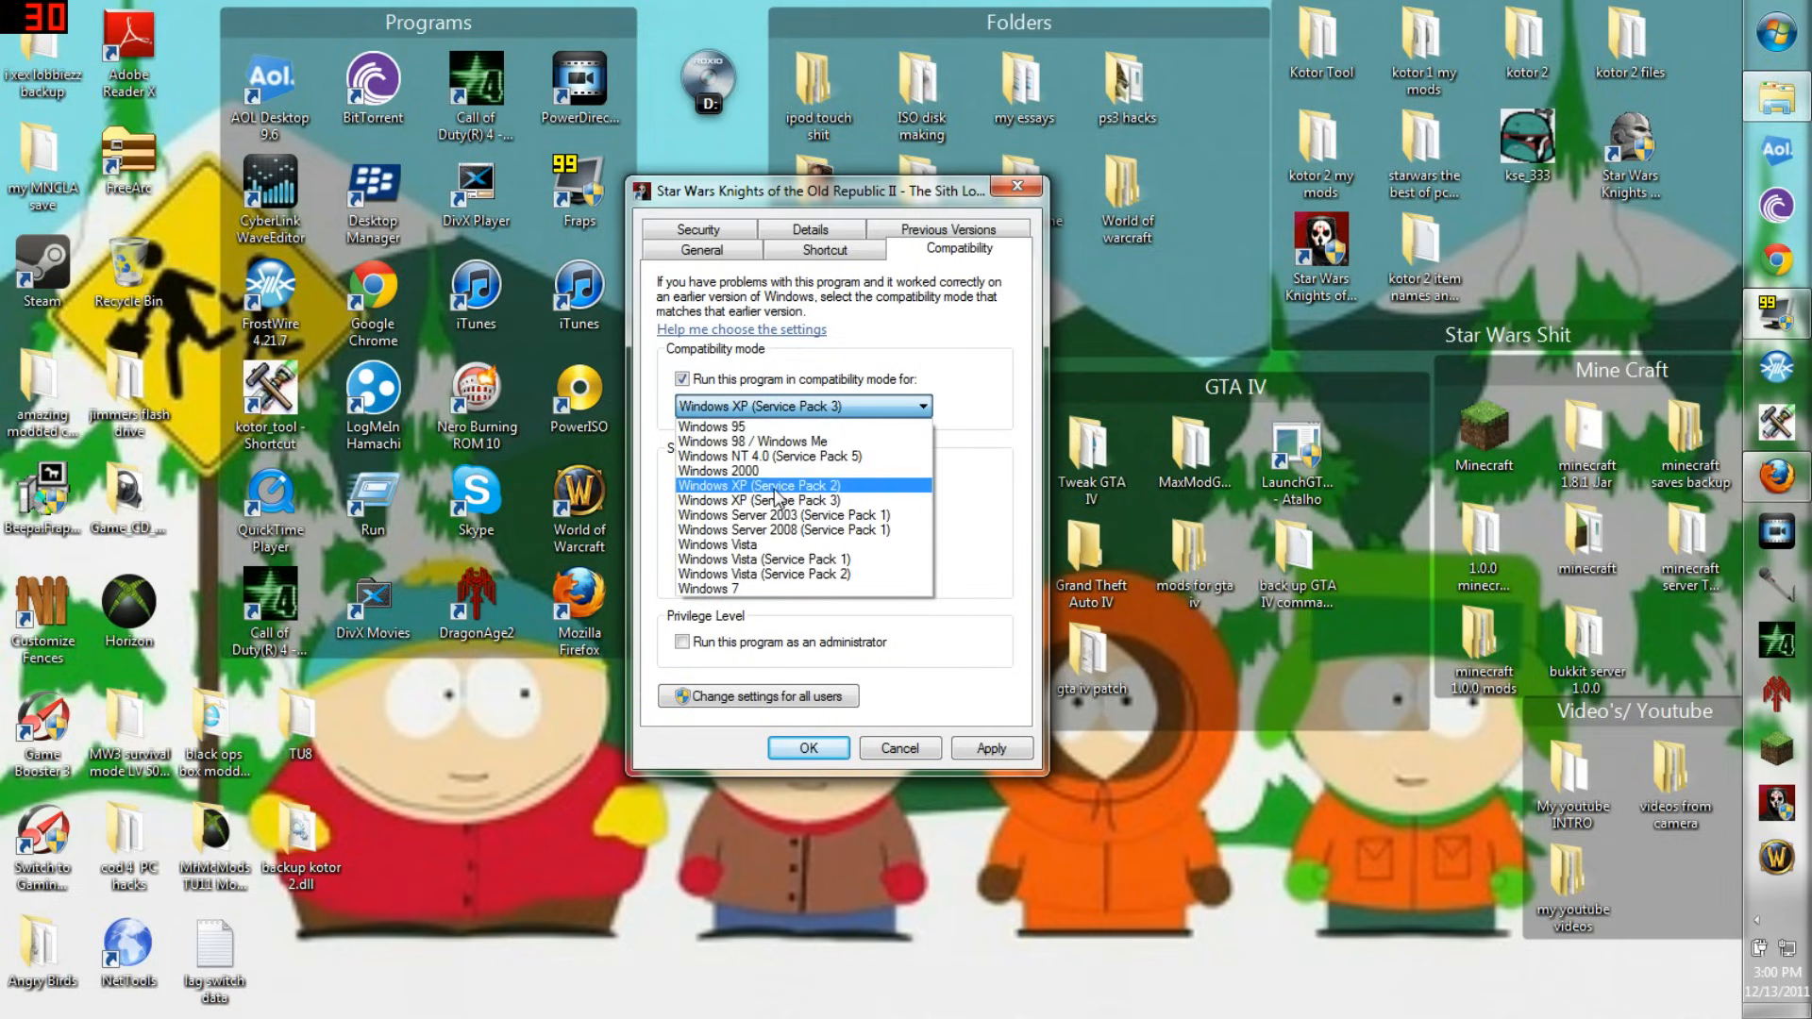
{"action": "left_click", "coordinate": [759, 485]}
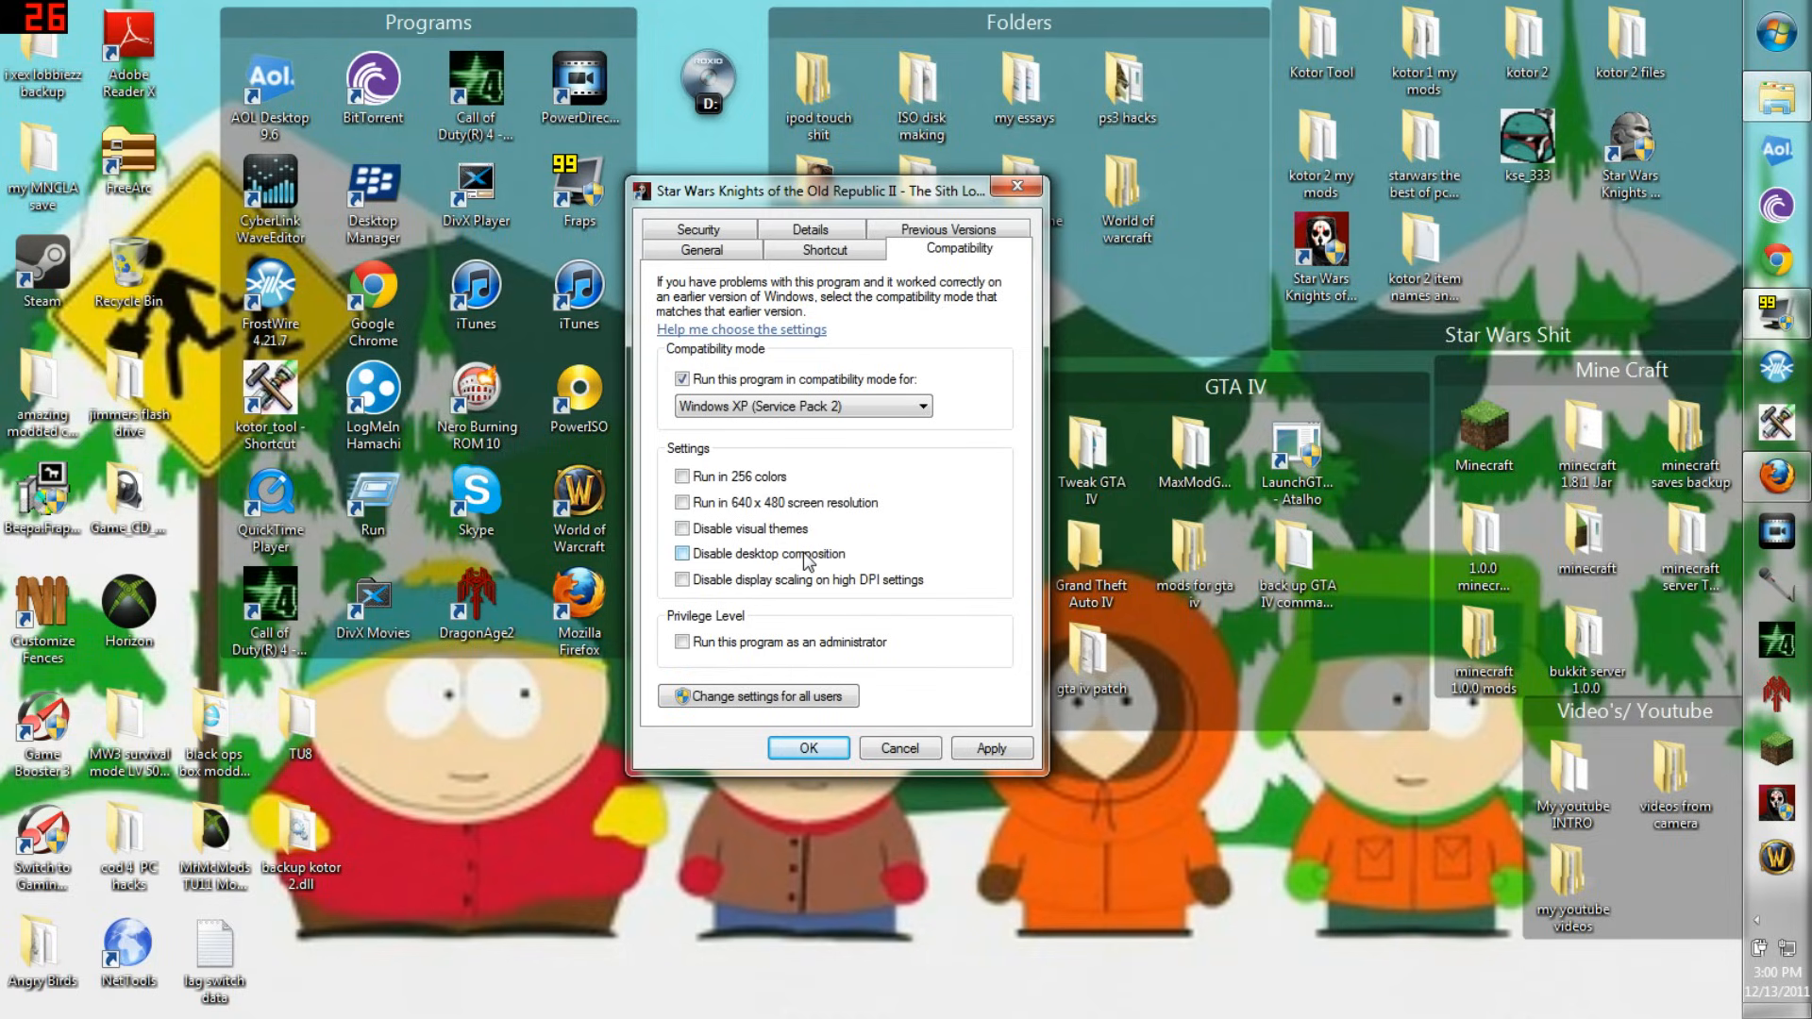
{"action": "left_click", "coordinate": [684, 553]}
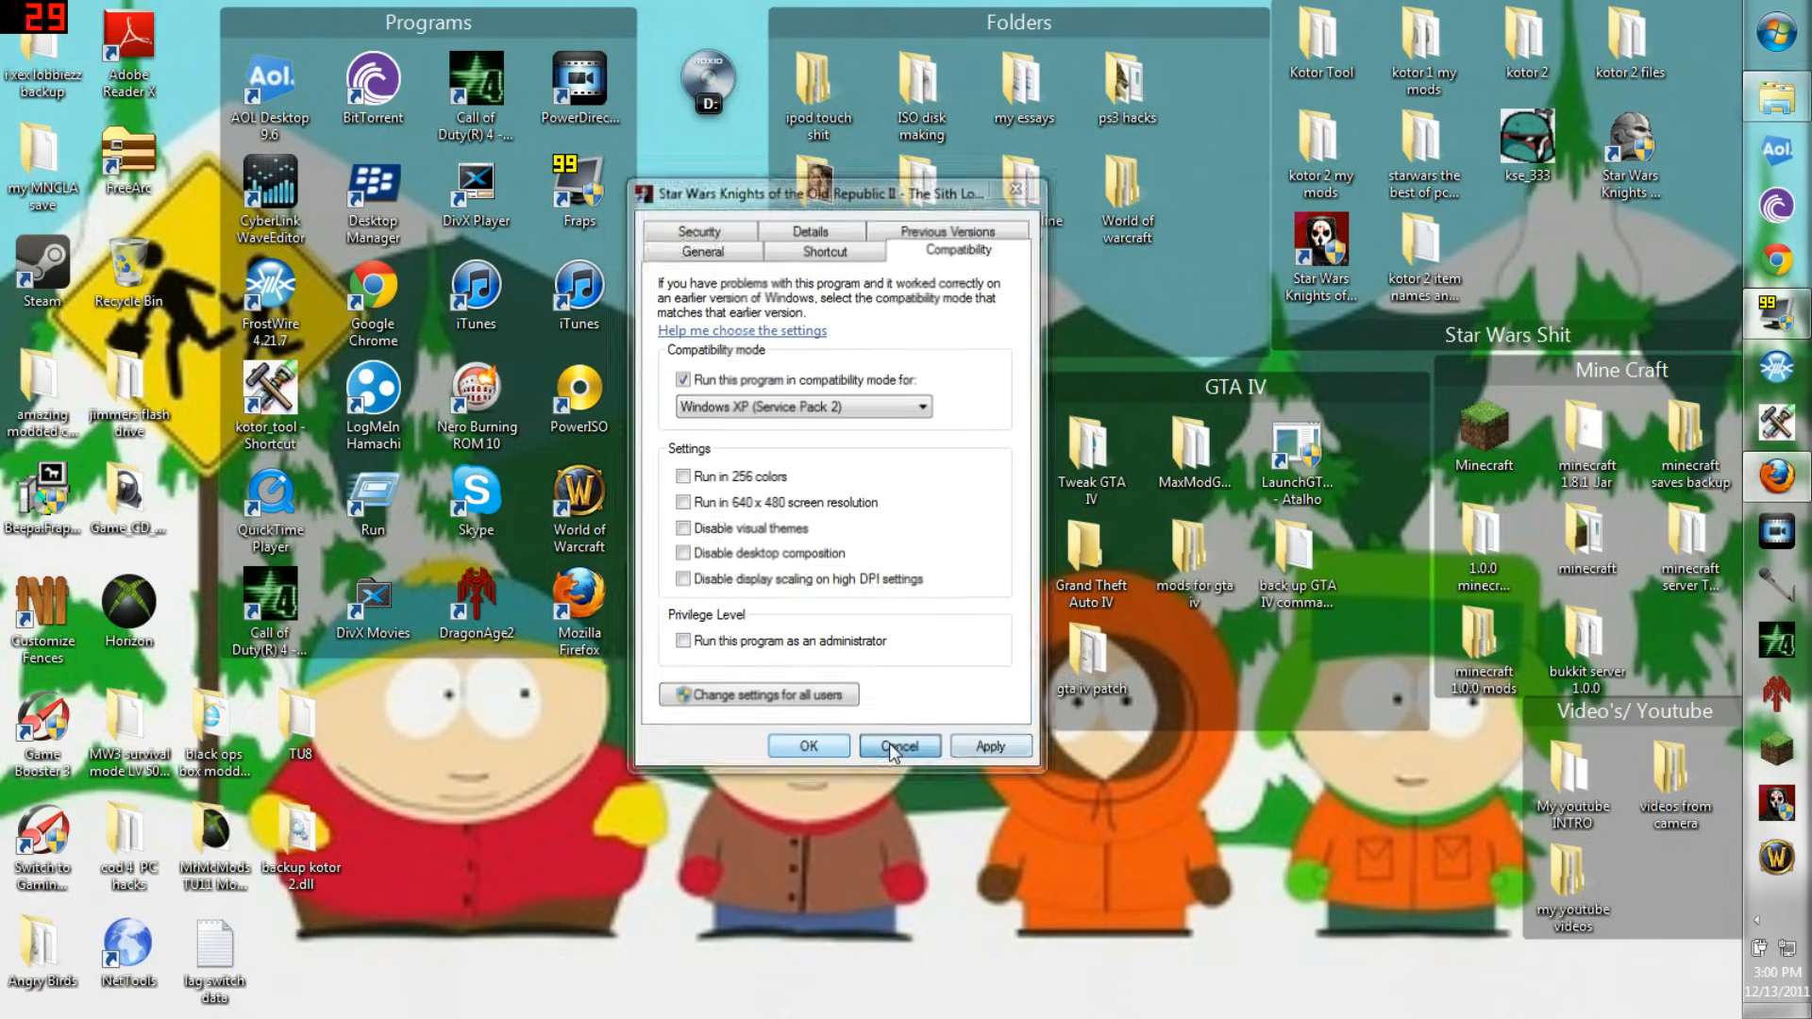
{"action": "left_click", "coordinate": [899, 746]}
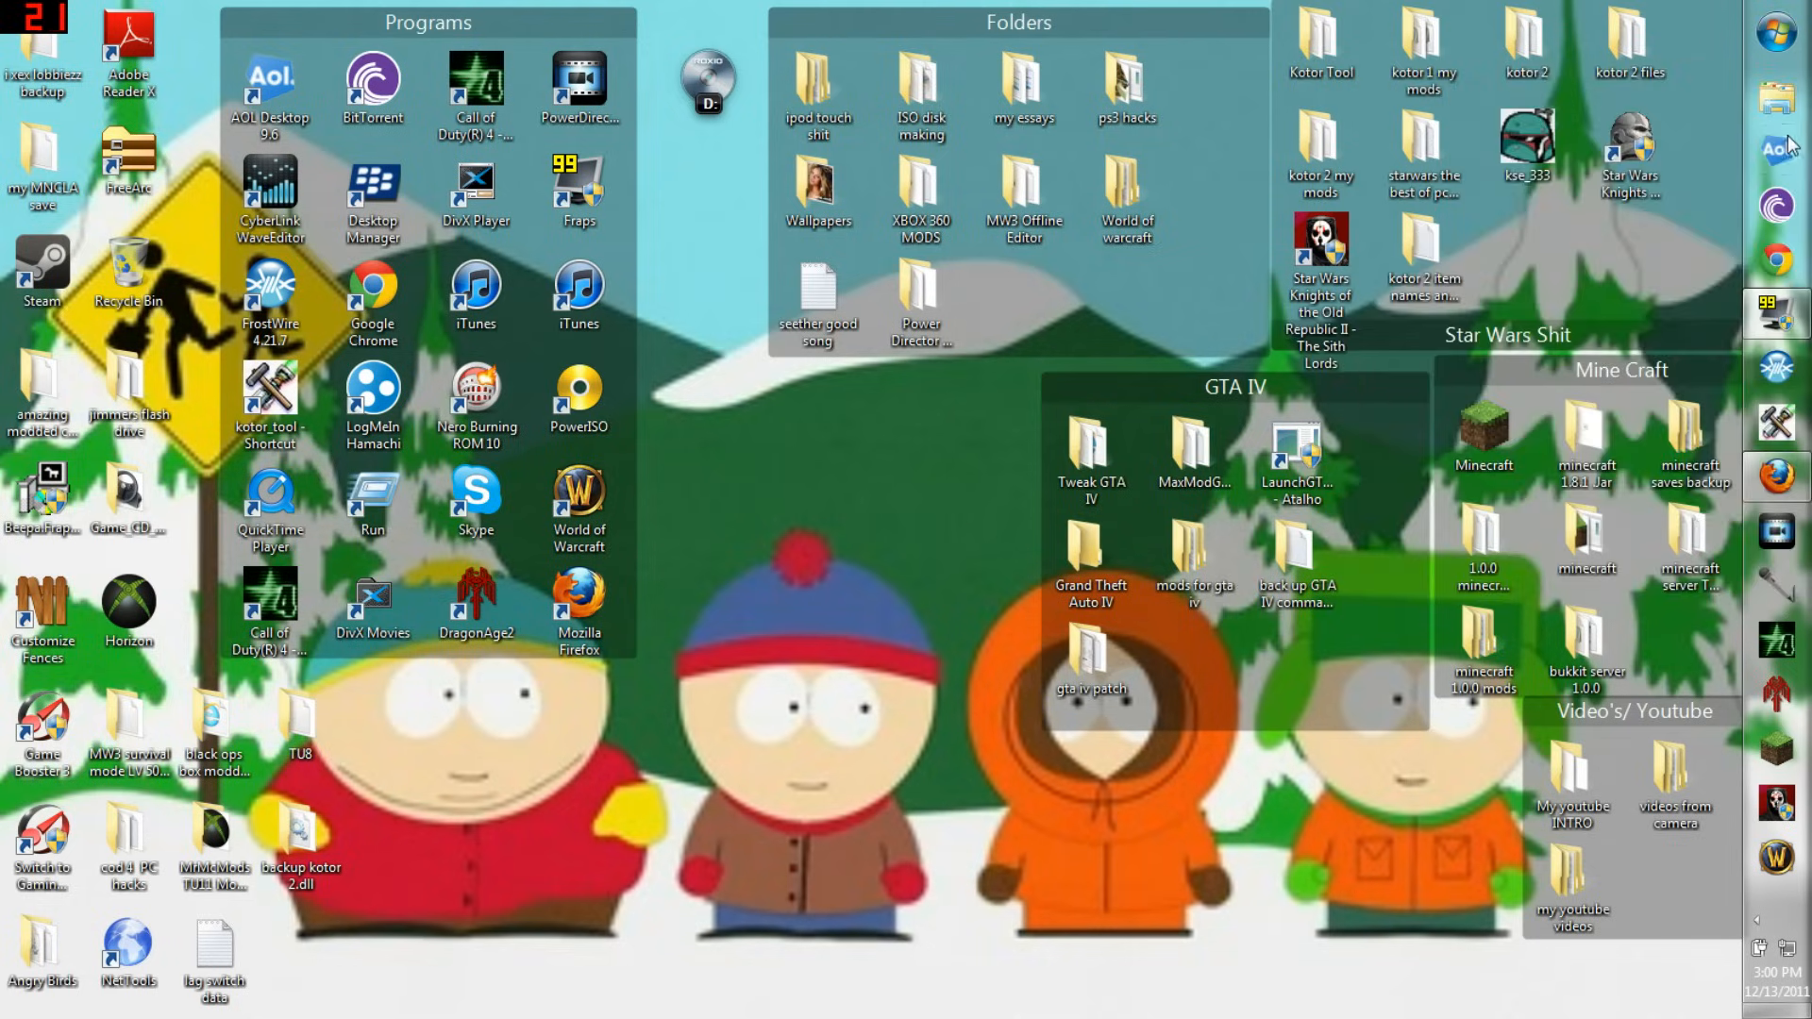
{"action": "mouse_move", "coordinate": [1778, 476]}
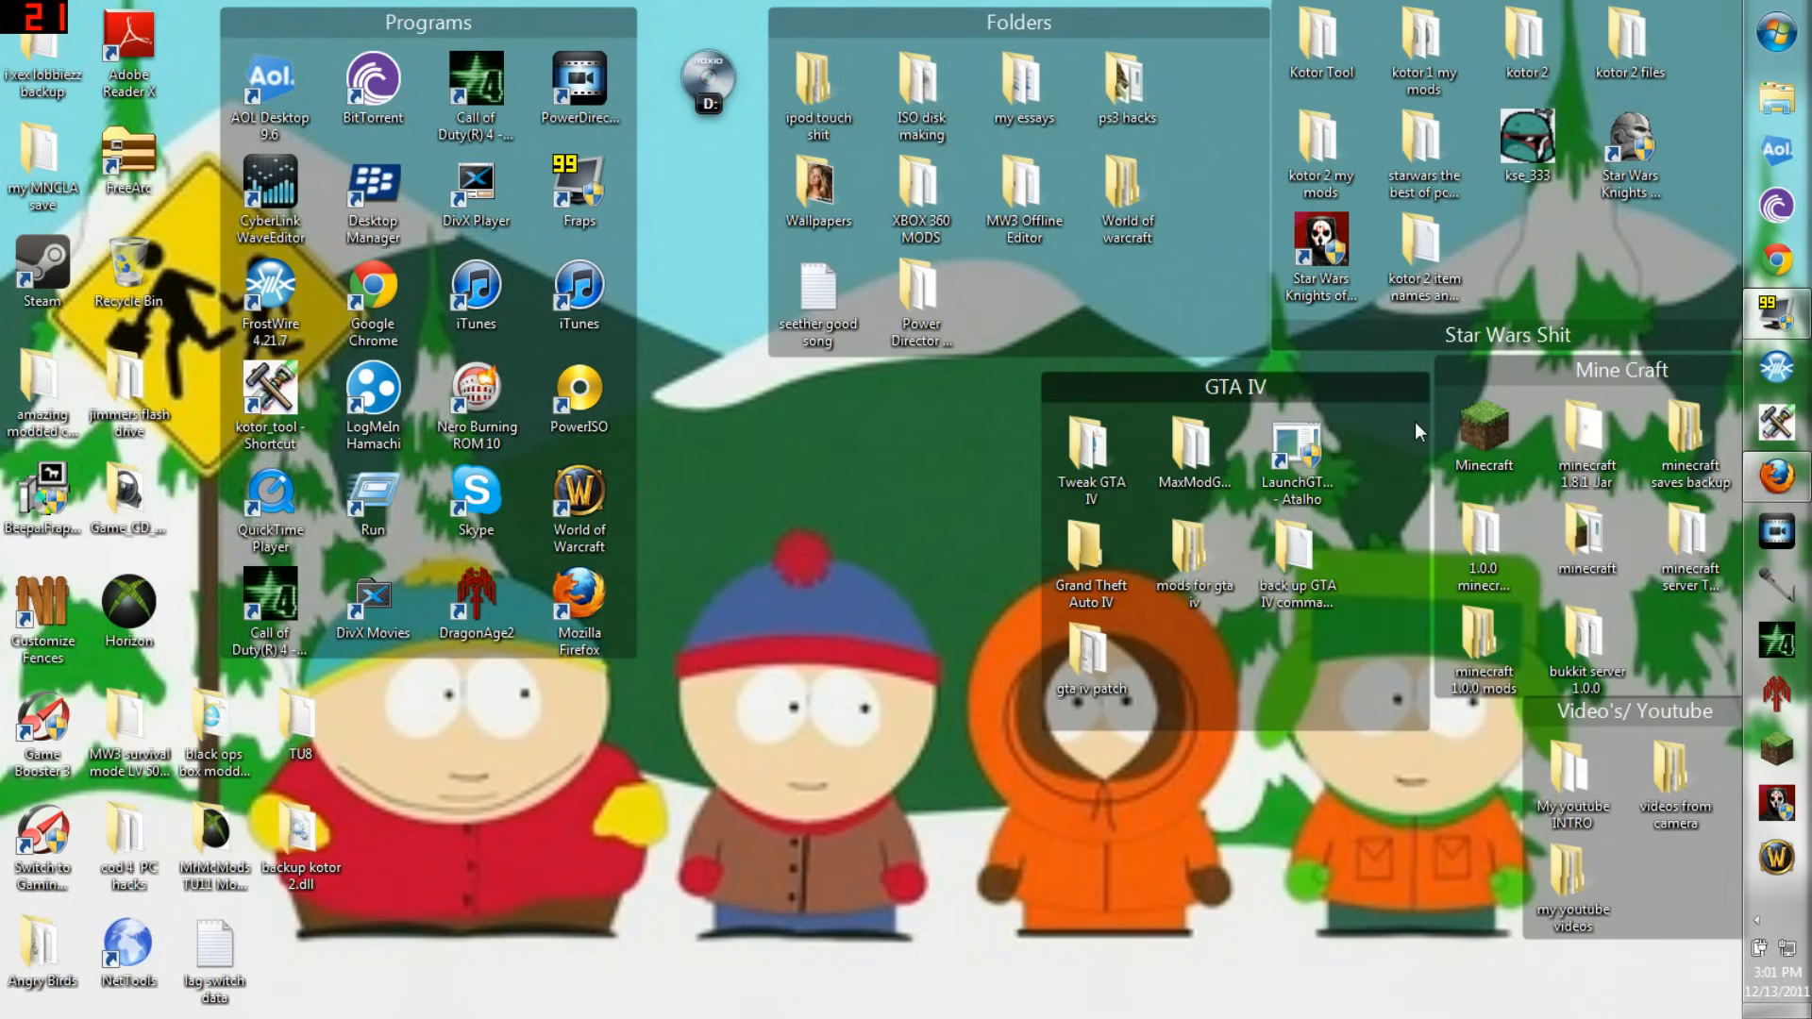
{"action": "double_click", "coordinate": [1424, 251]}
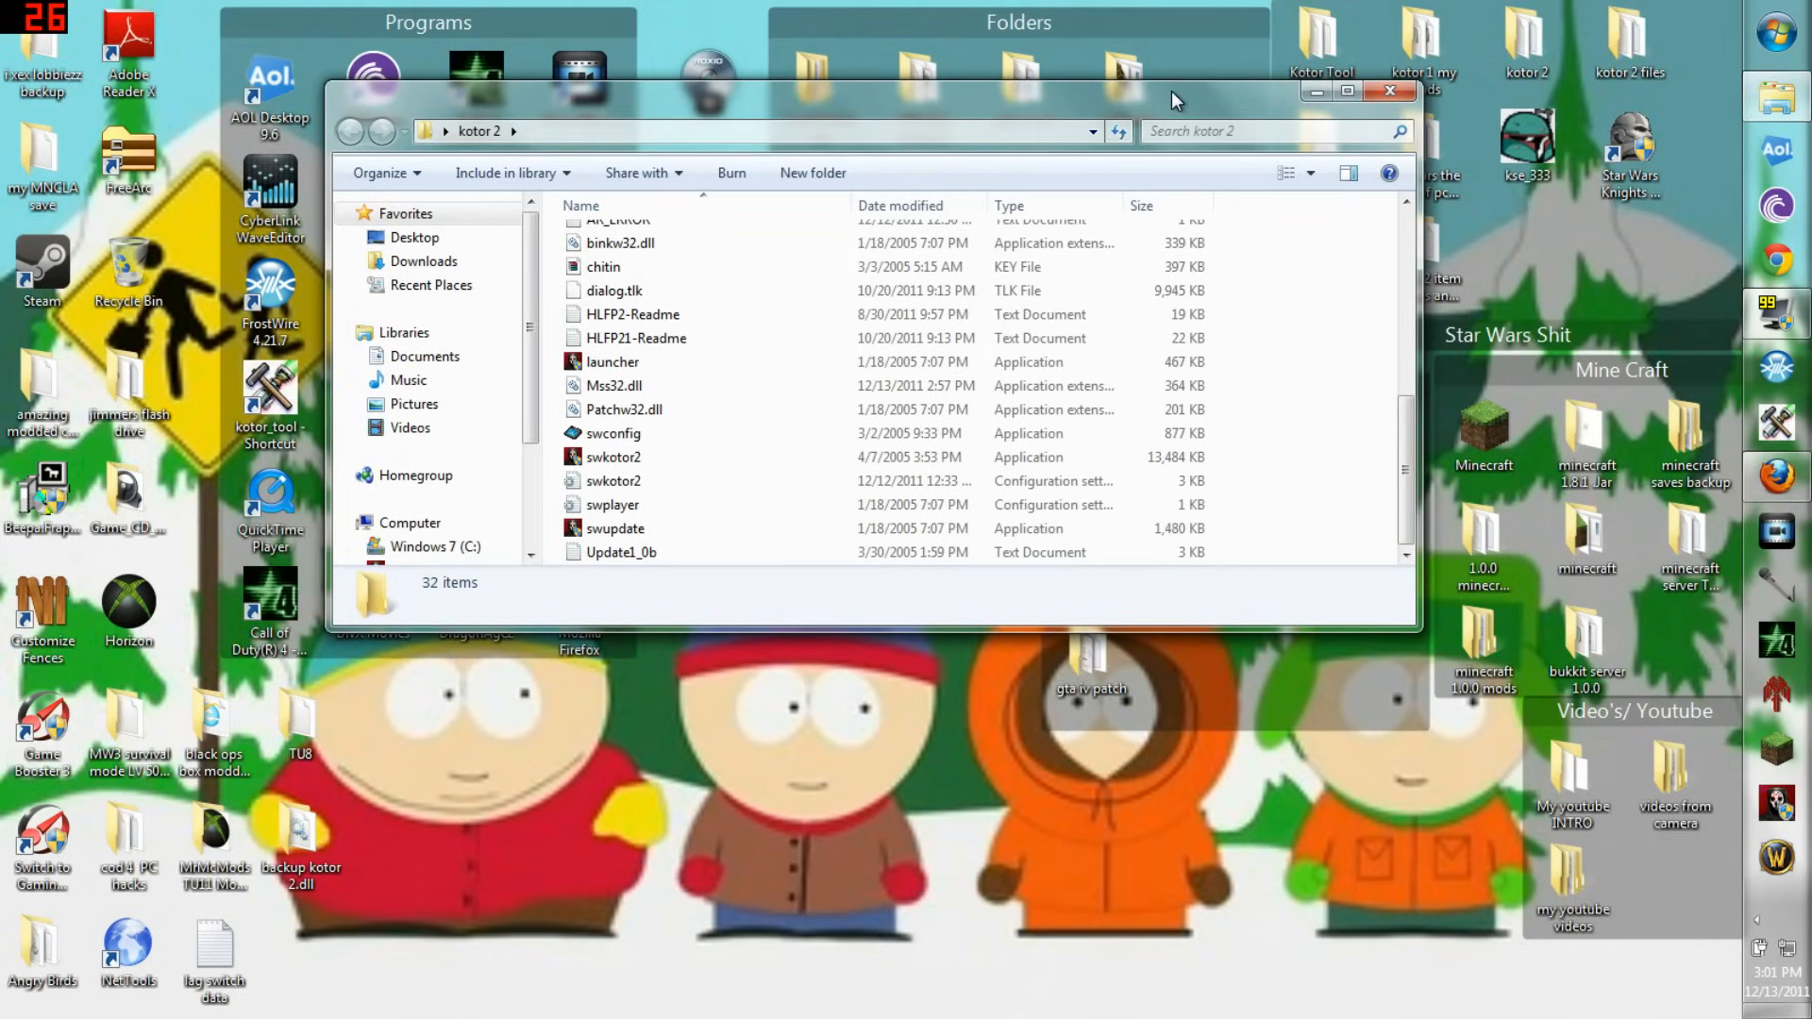
{"action": "left_click_drag", "start_coordinate": [1172, 94], "coordinate": [1074, 244]}
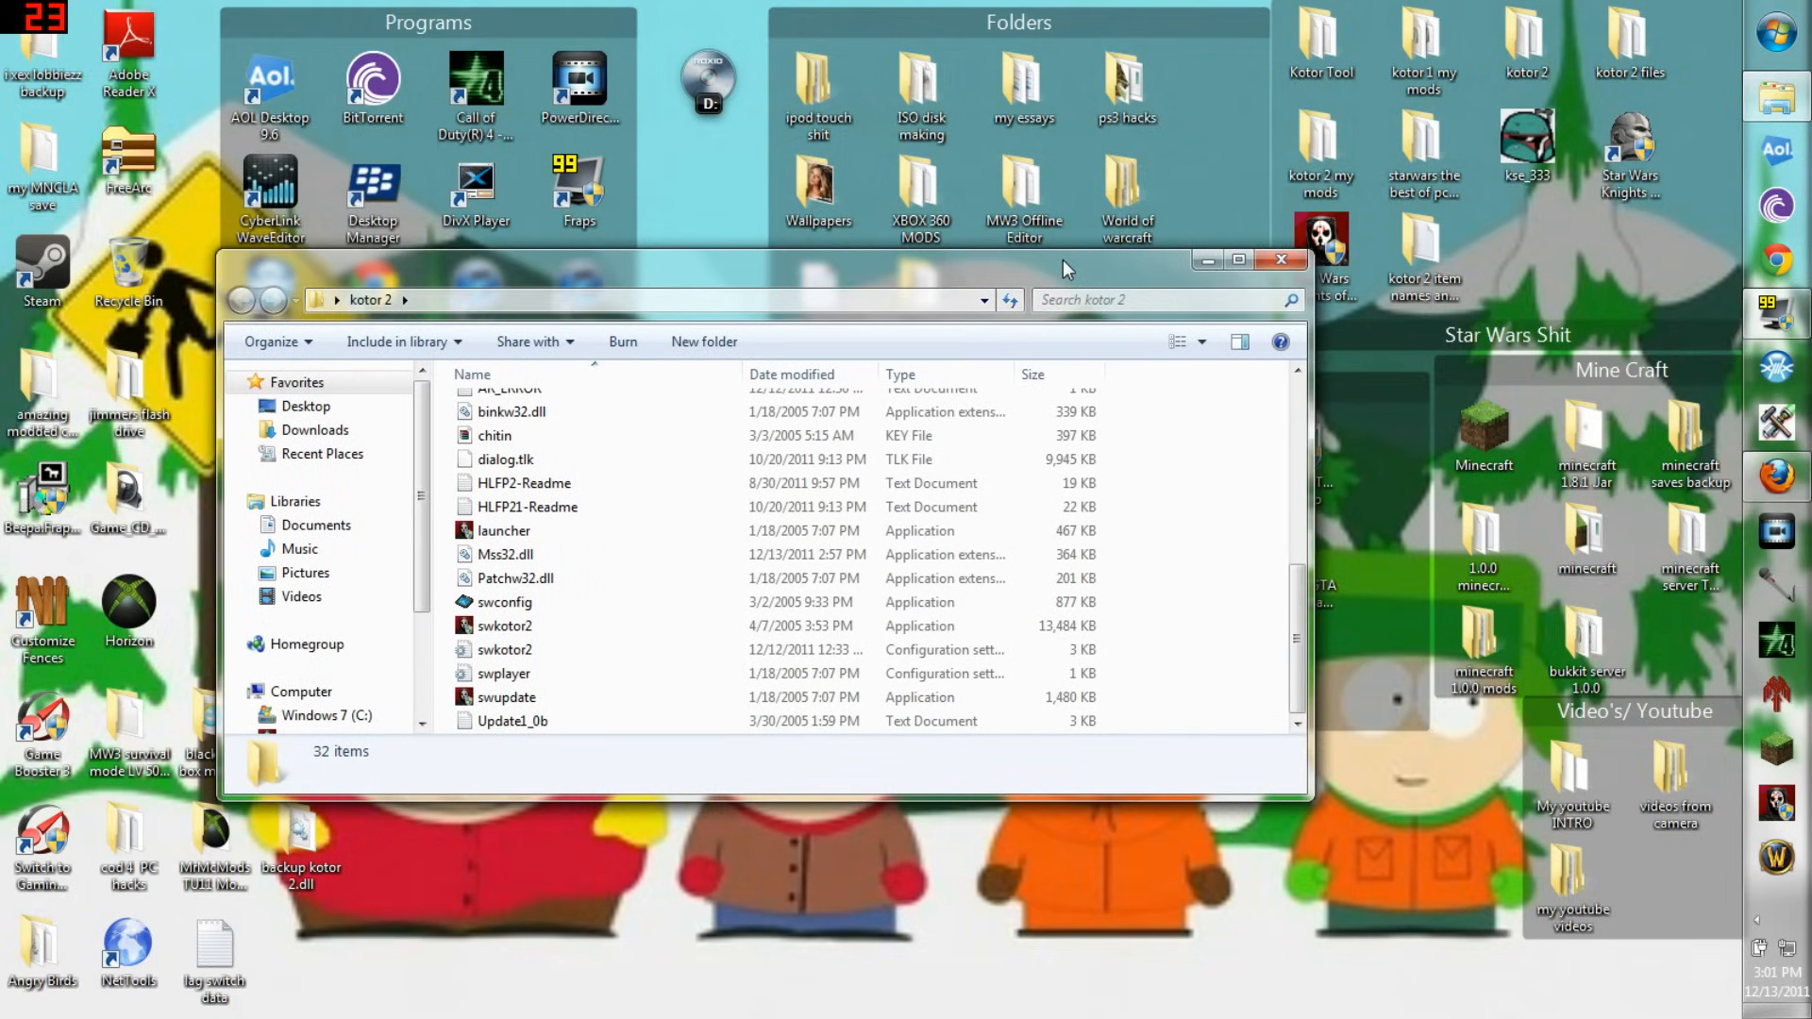
{"action": "mouse_move", "coordinate": [844, 278]}
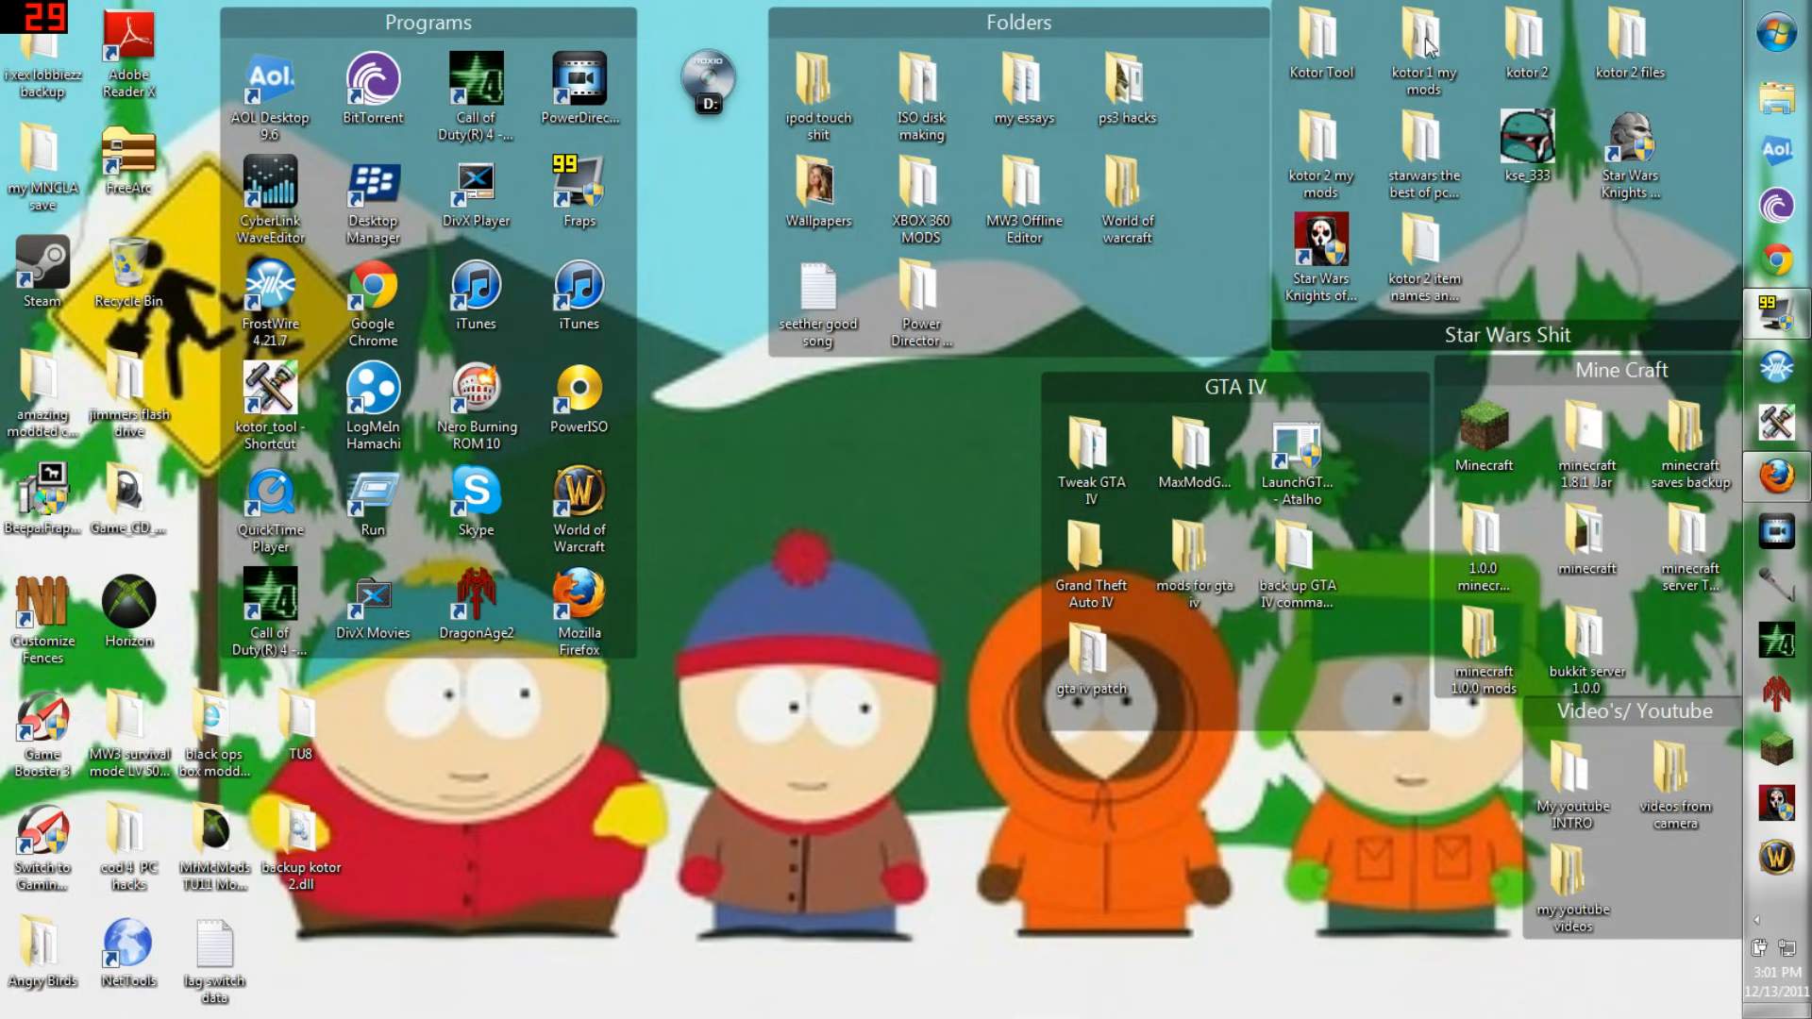
{"action": "mouse_move", "coordinate": [1319, 249]}
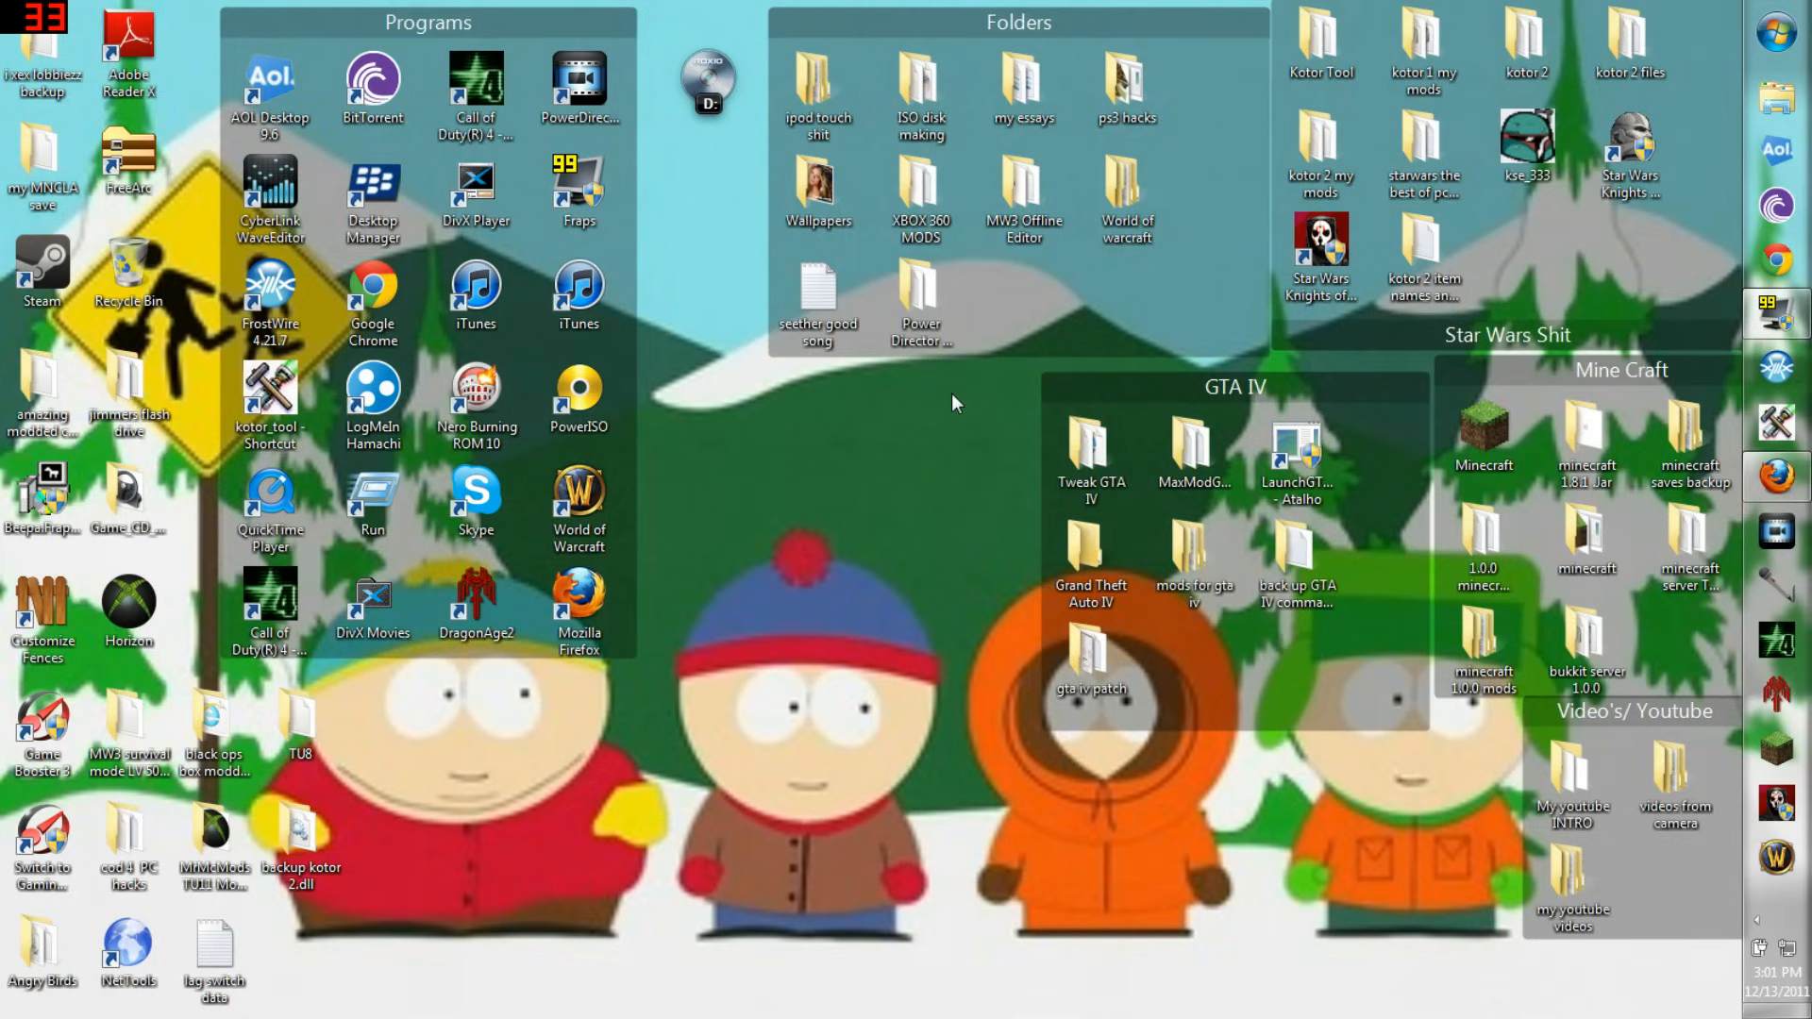
{"action": "mouse_move", "coordinate": [176, 451]}
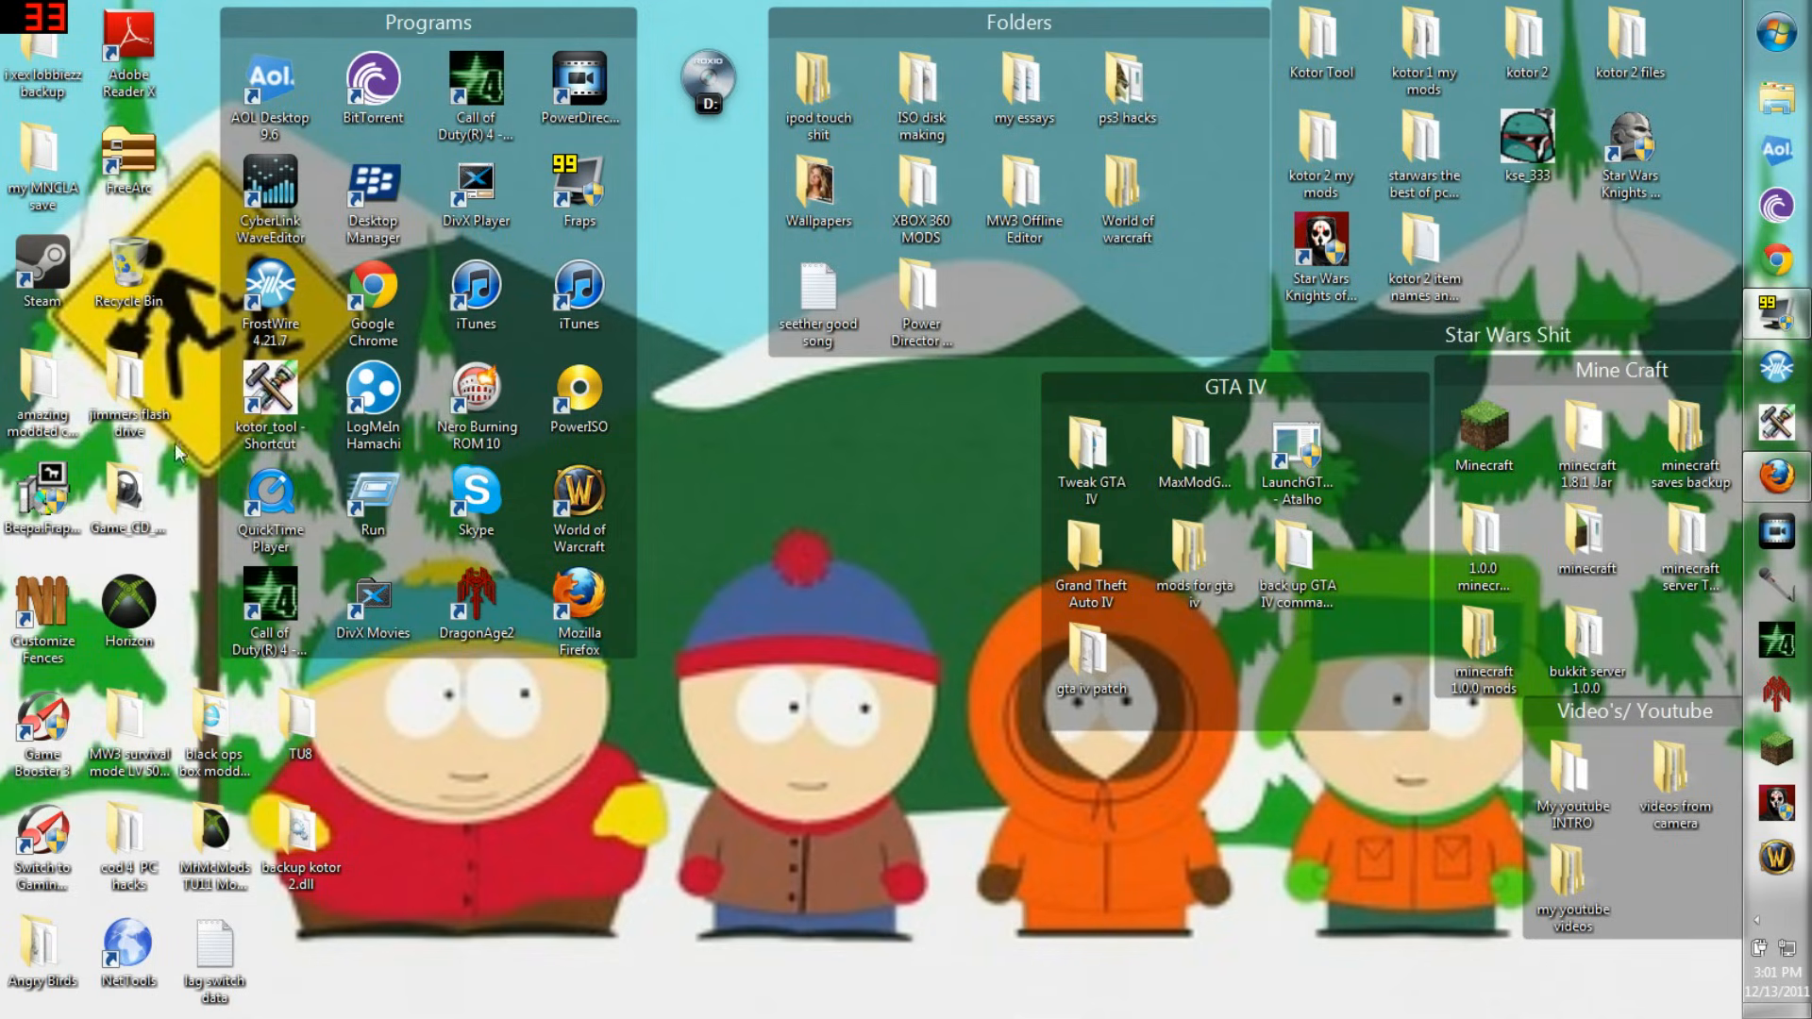